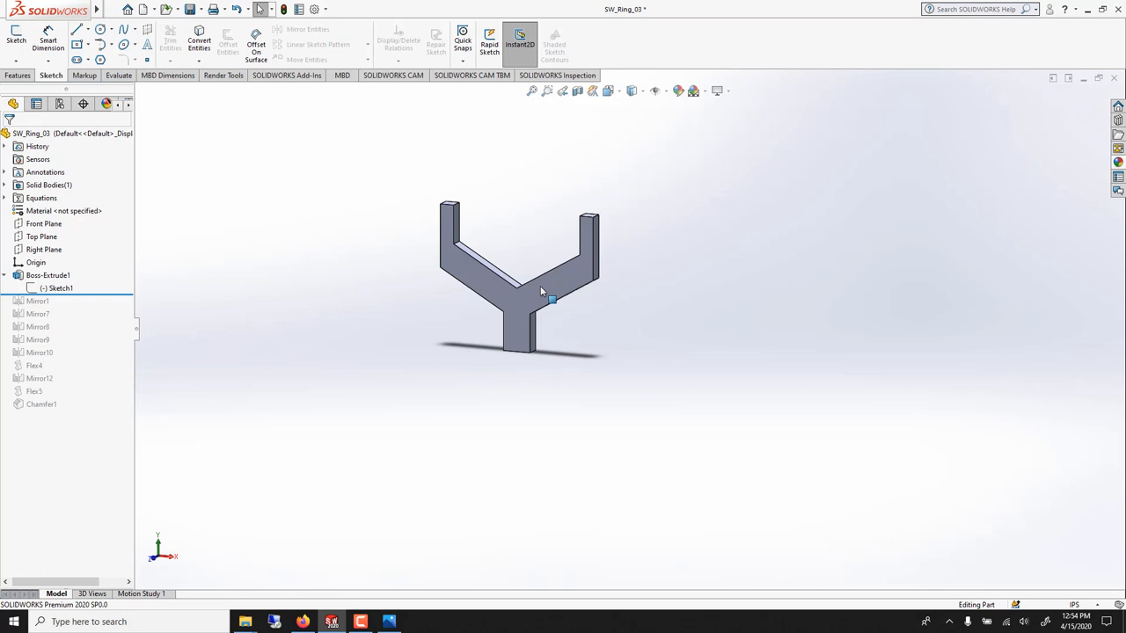
Roll the history forward through the mirrors until the Y piece forms honeycomb rows
left_click_drag(542, 290, 545, 255)
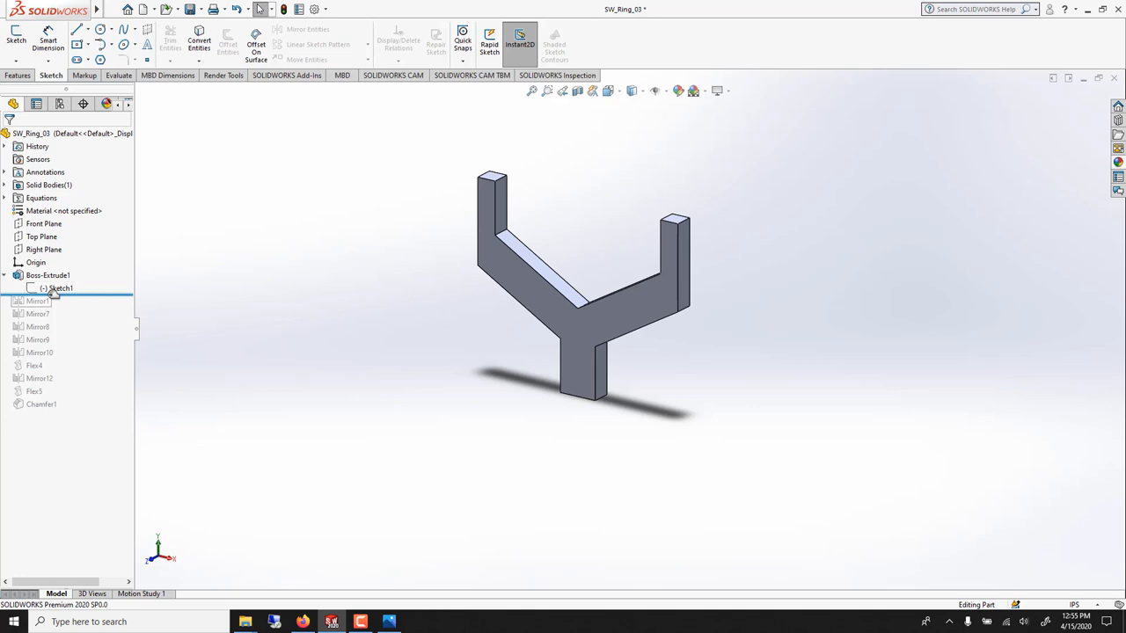
left_click(39, 301)
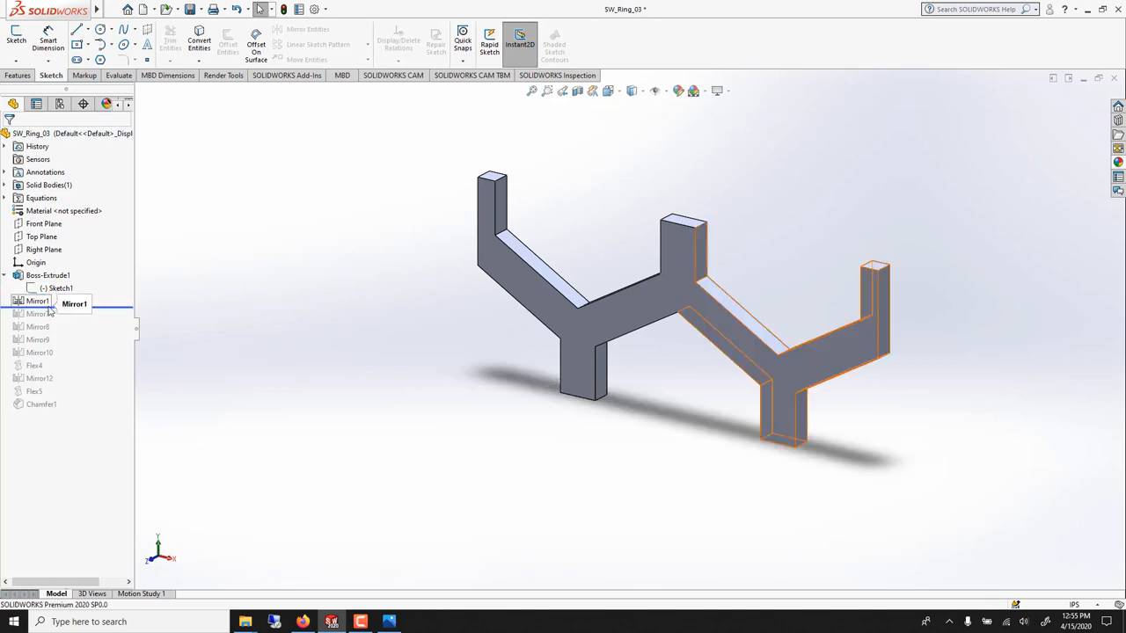
left_click(37, 313)
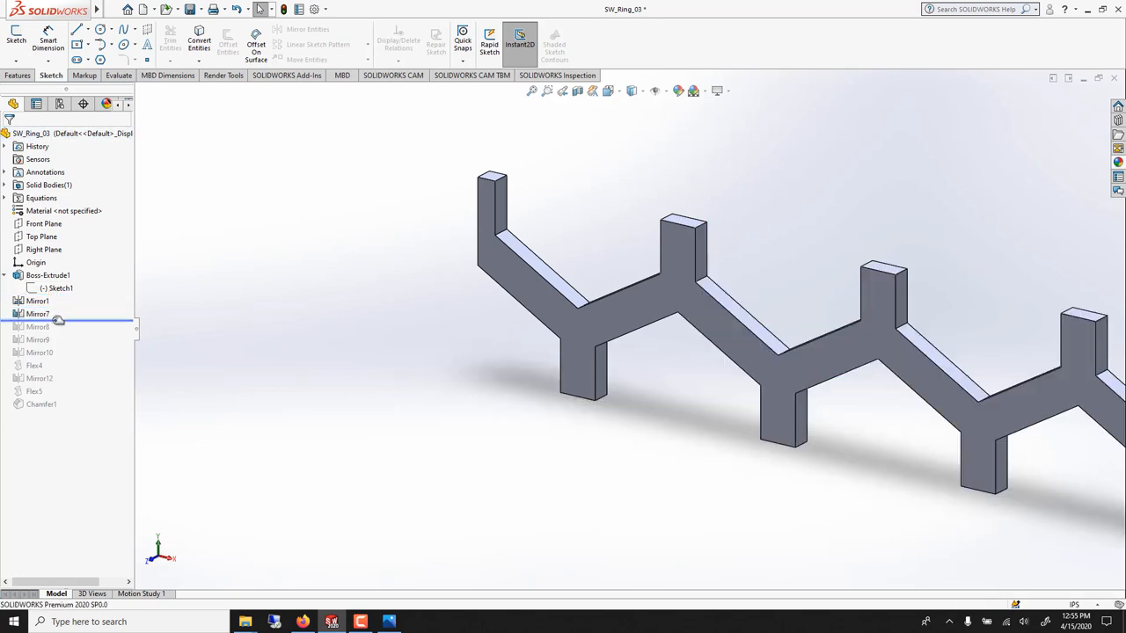
left_click(37, 313)
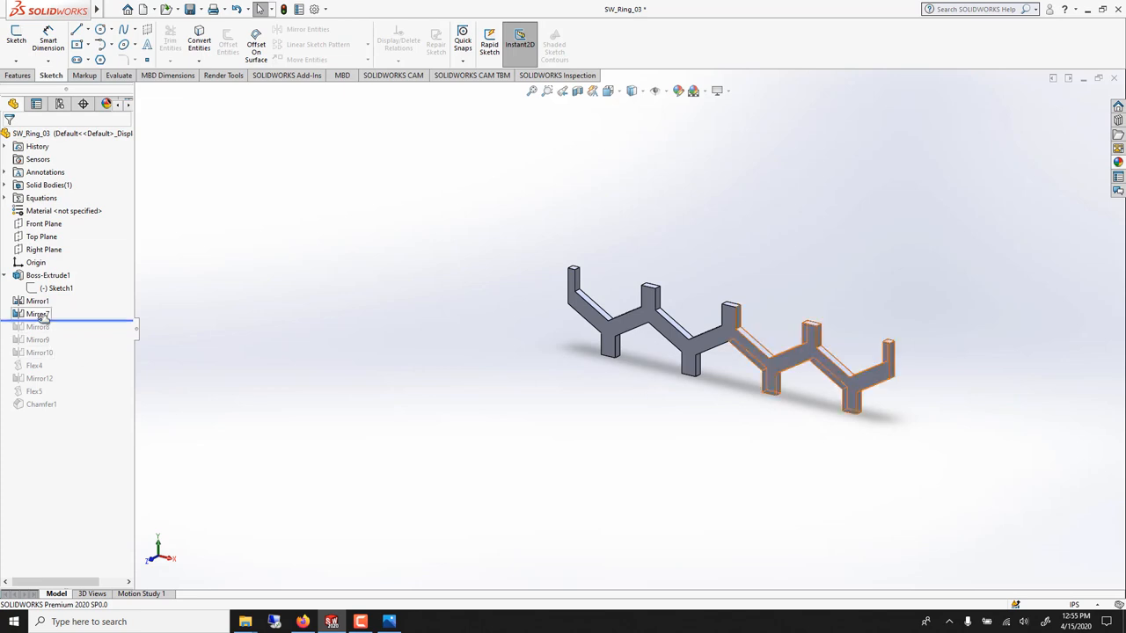
left_click(37, 325)
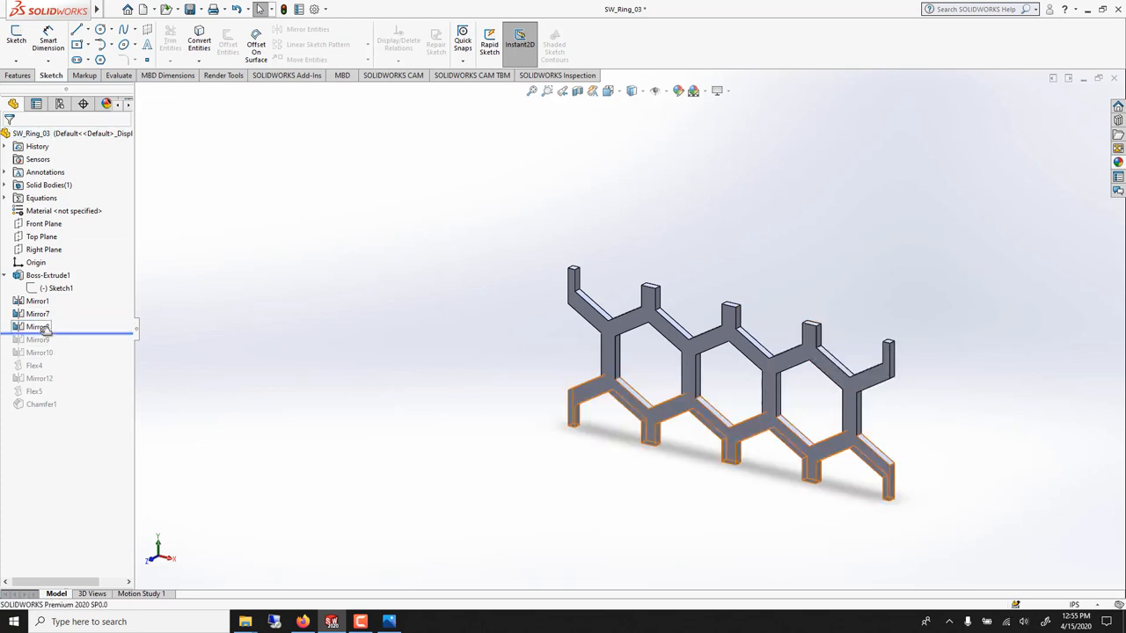
left_click(39, 339)
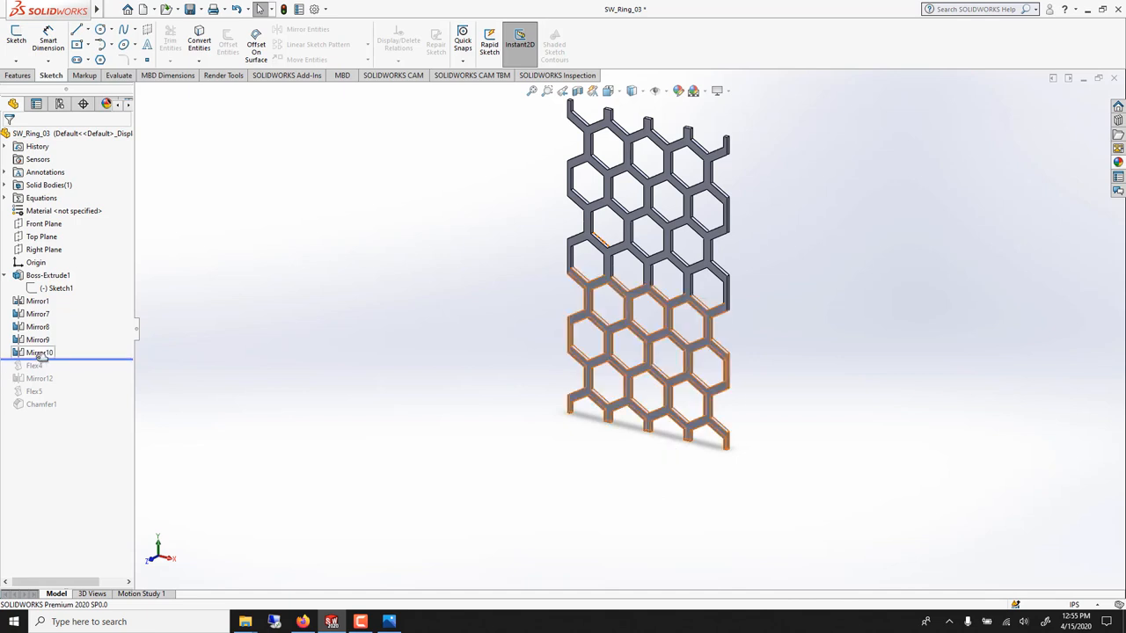
Roll forward through the flex features so the lattice sheet bends into the full ring
left_click(35, 364)
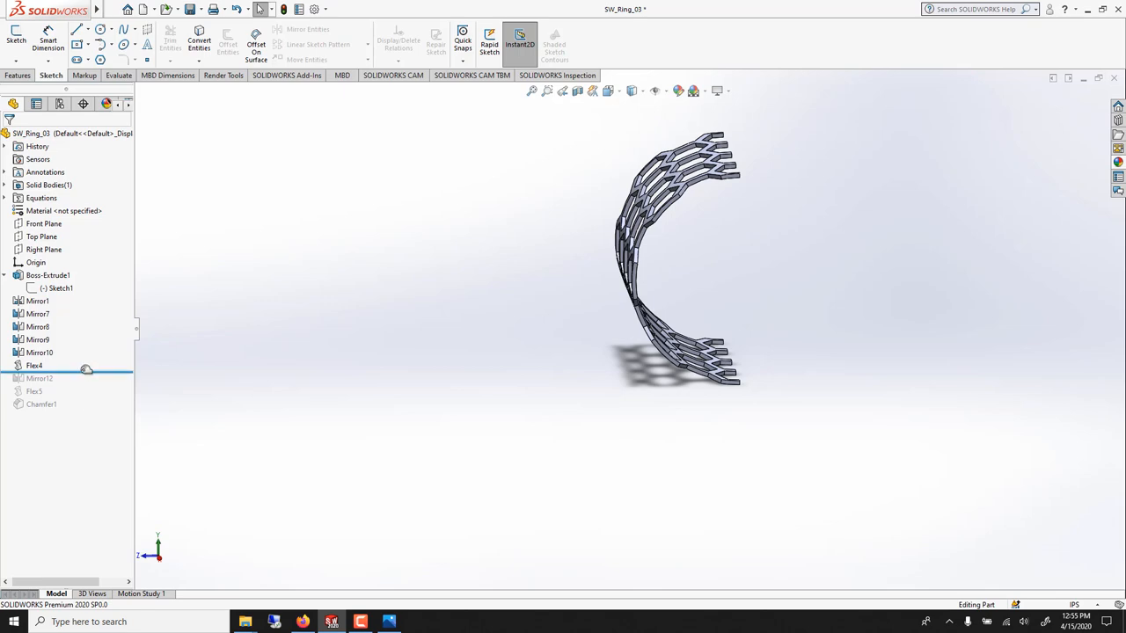
left_click(35, 390)
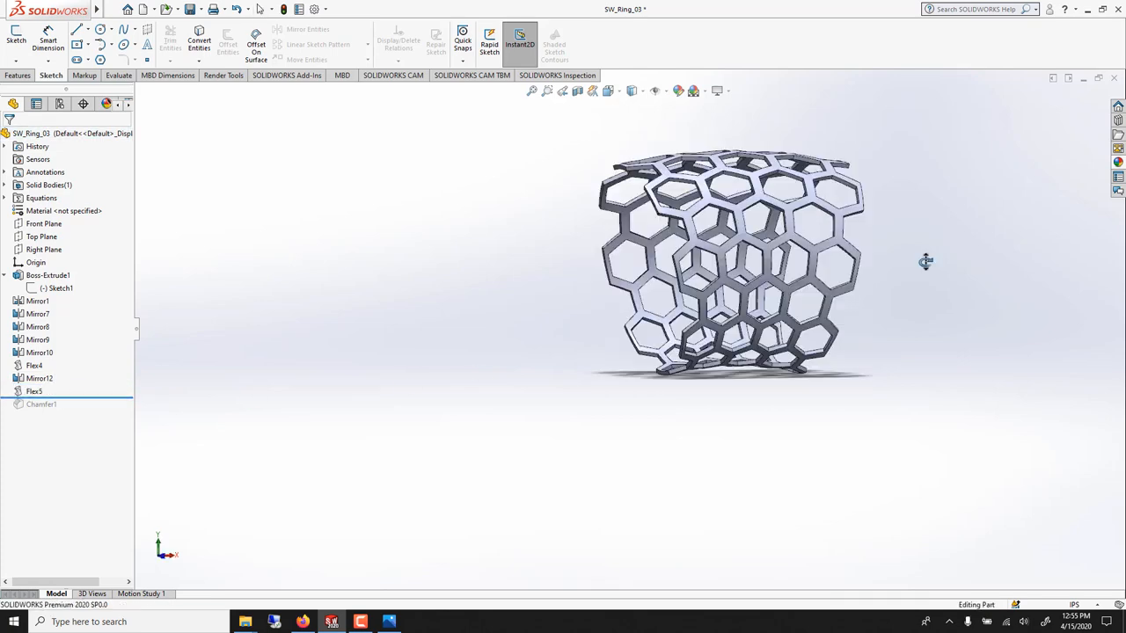
left_click_drag(730, 264, 633, 317)
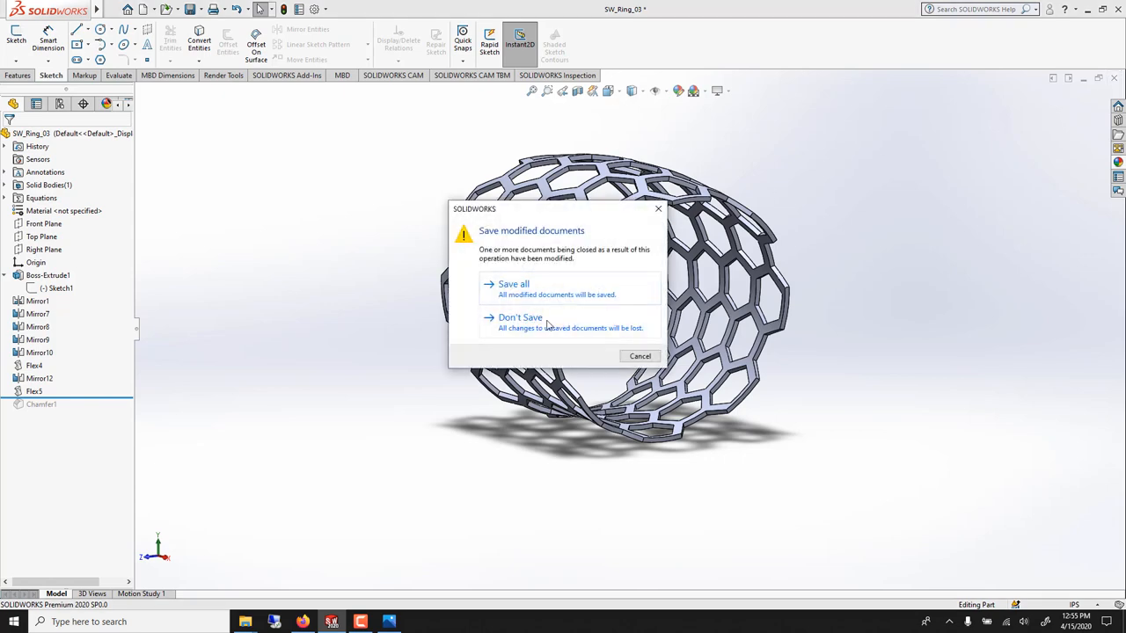
Close the ring without saving and start a new part in MMGS units
left_click(520, 316)
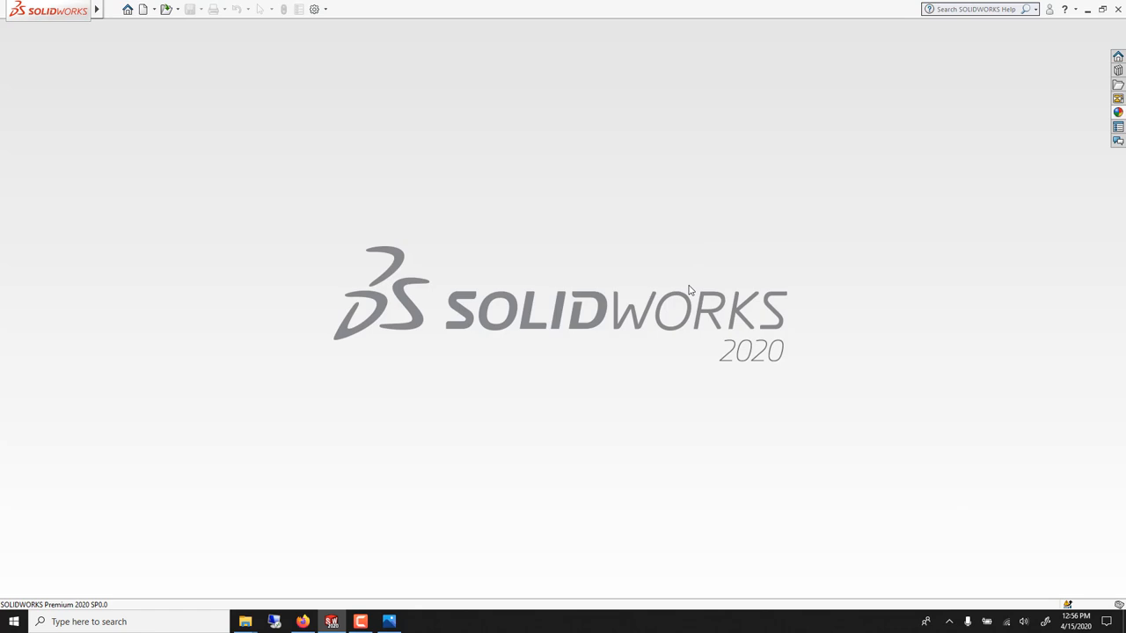
left_click(144, 9)
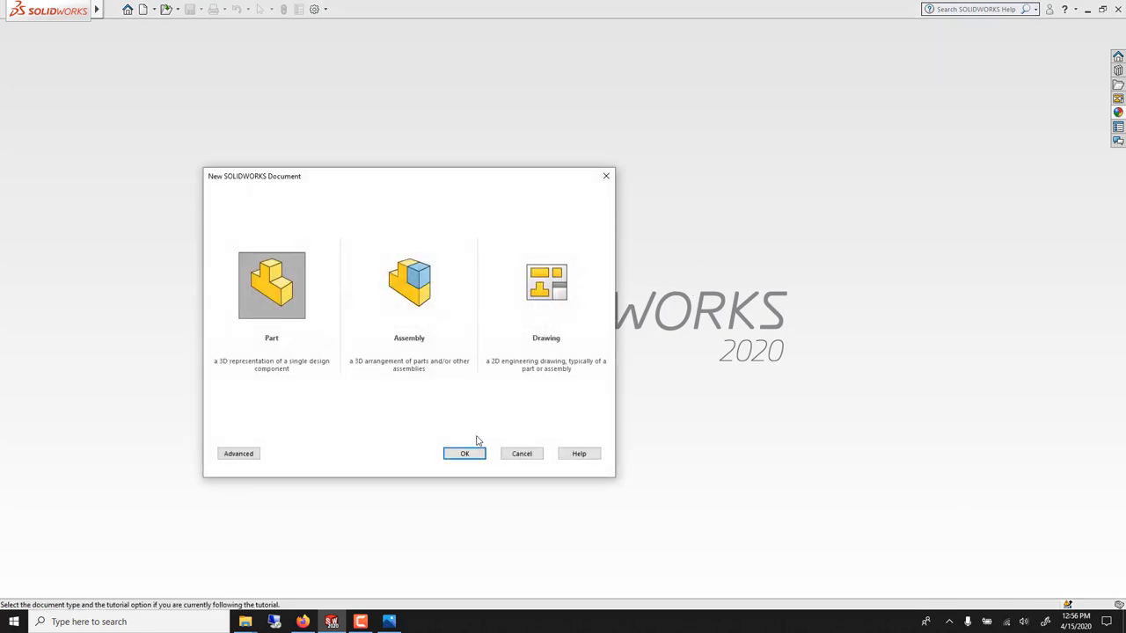
left_click(464, 454)
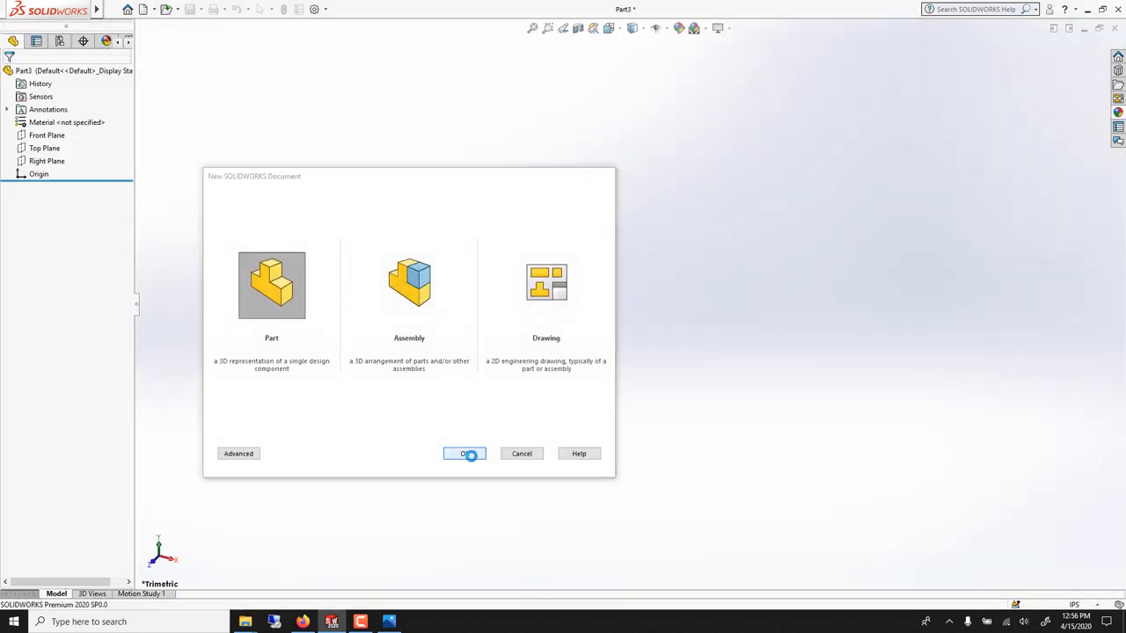
left_click(465, 453)
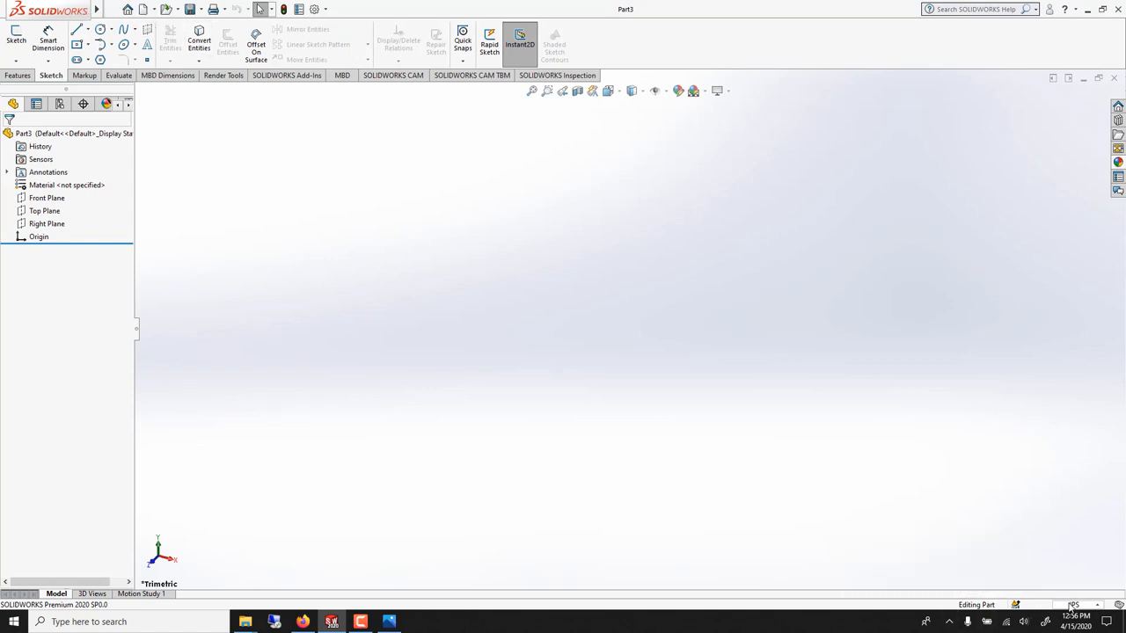
left_click(1073, 605)
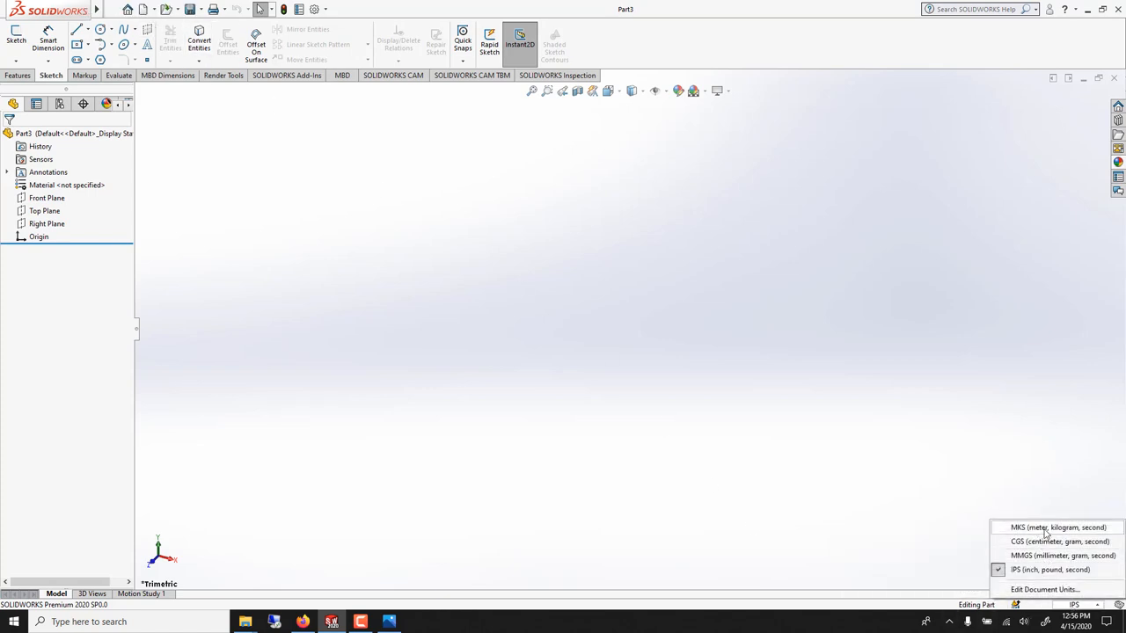
left_click(1062, 556)
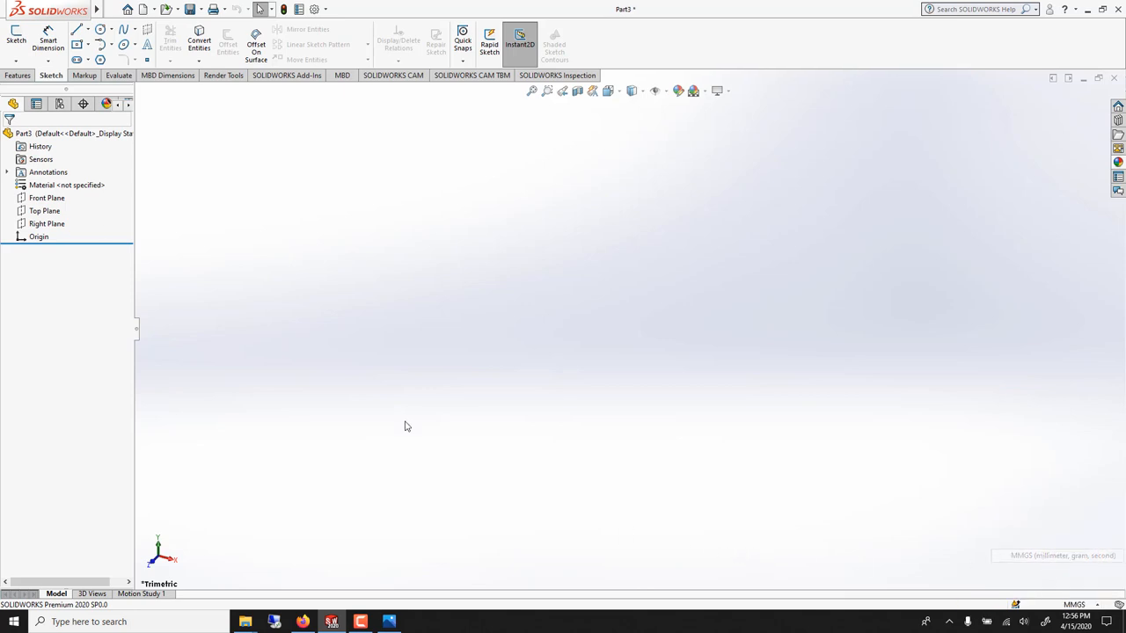
Draw a six-sided polygon centred on the Front Plane origin and delete its top edges
left_click(46, 197)
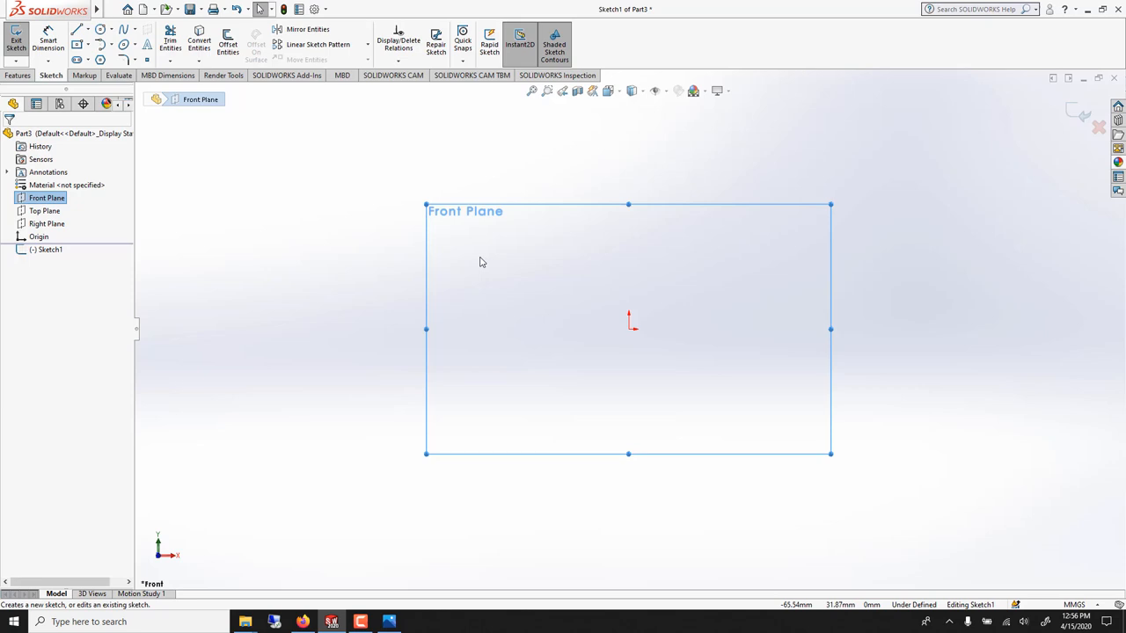
mouse_move(102, 60)
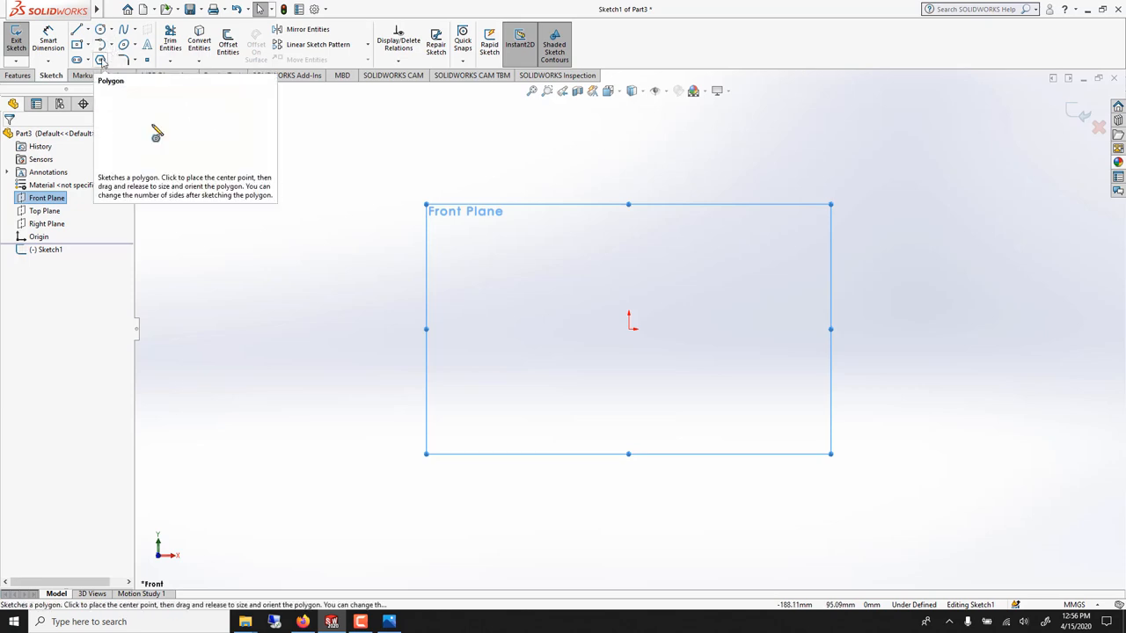
left_click(100, 60)
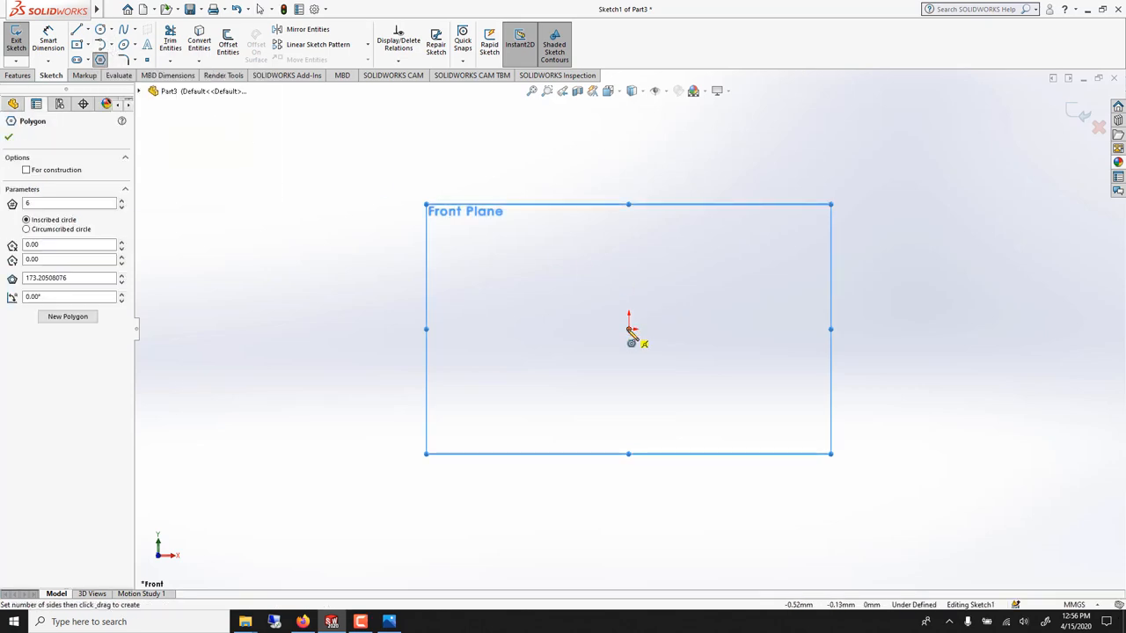
left_click_drag(628, 329, 637, 191)
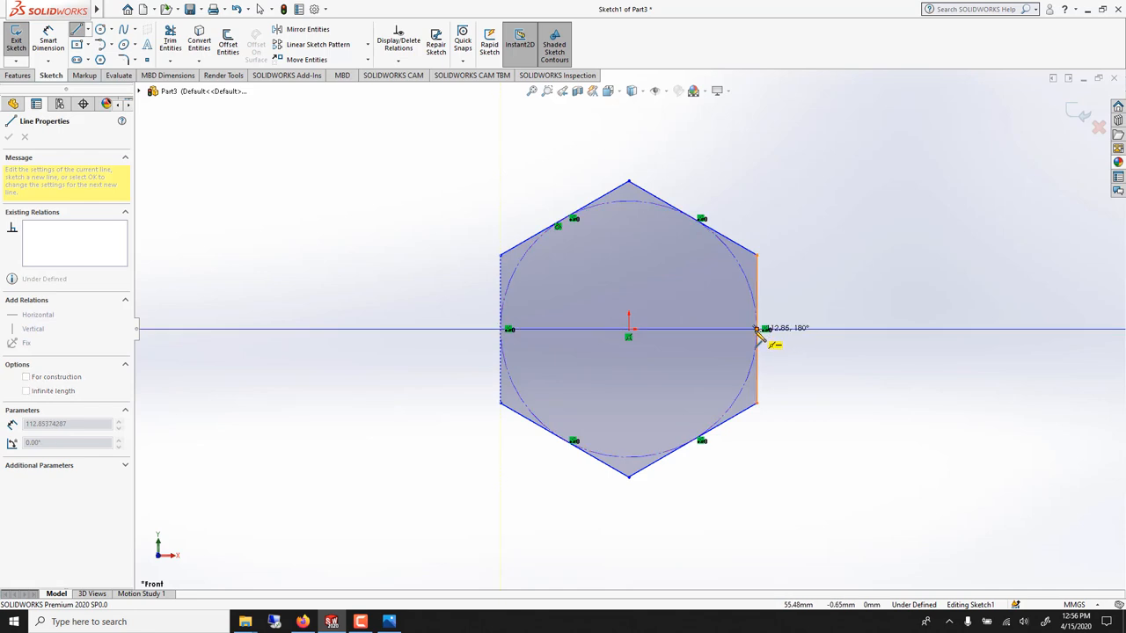
right_click(760, 338)
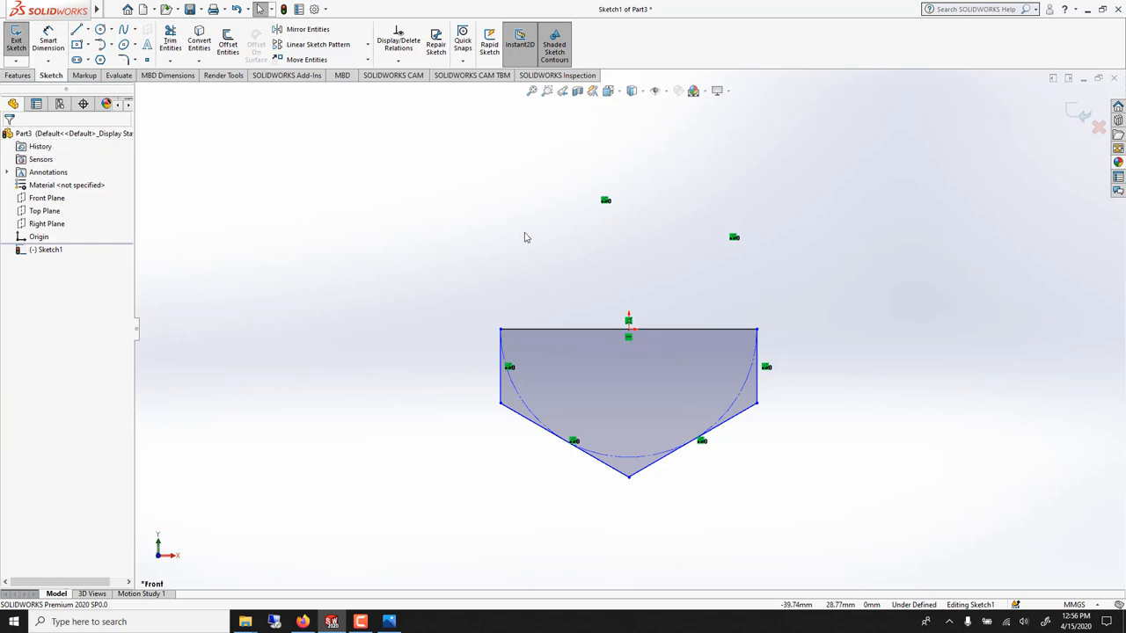
left_click(589, 331)
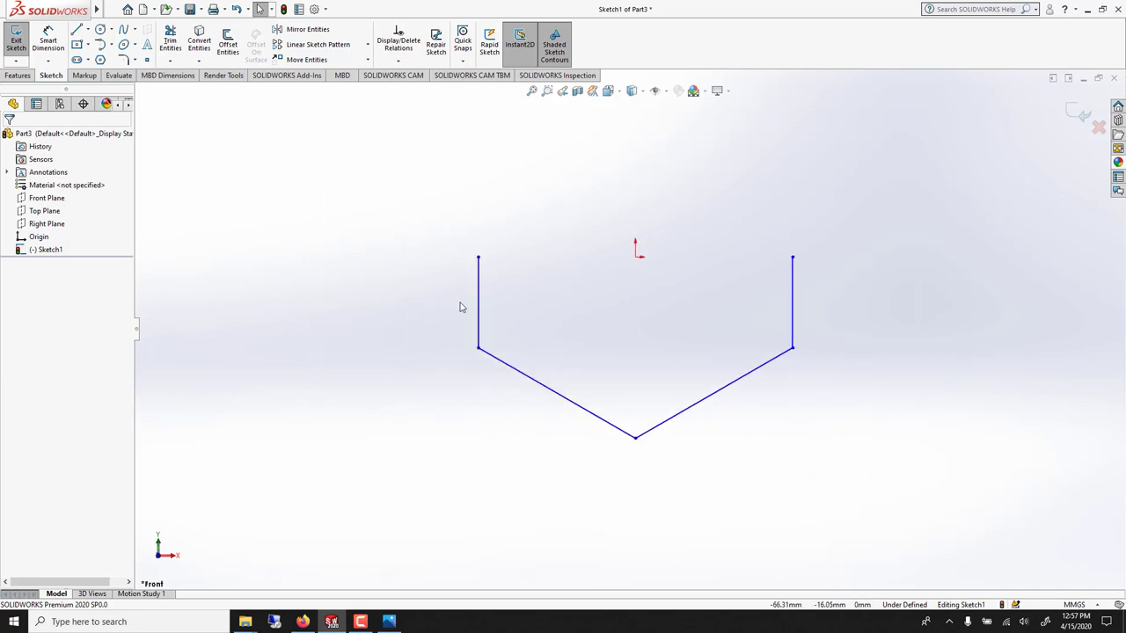
mouse_move(496, 294)
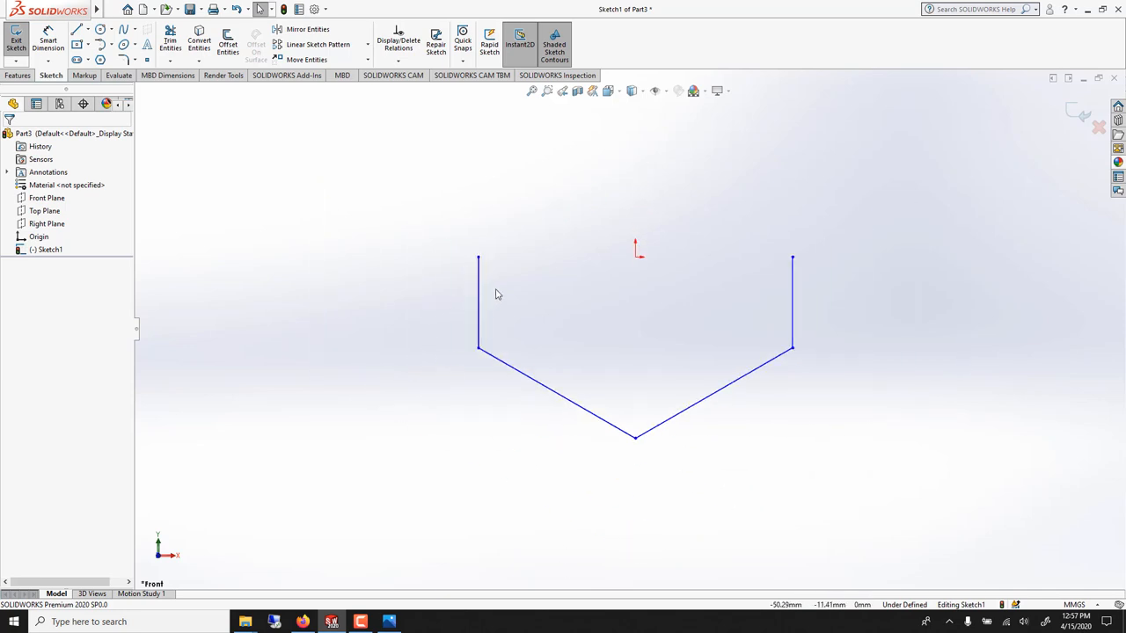
Draw a vertical line down from the bottom vertex of the V to form a Y profile
left_click(478, 302)
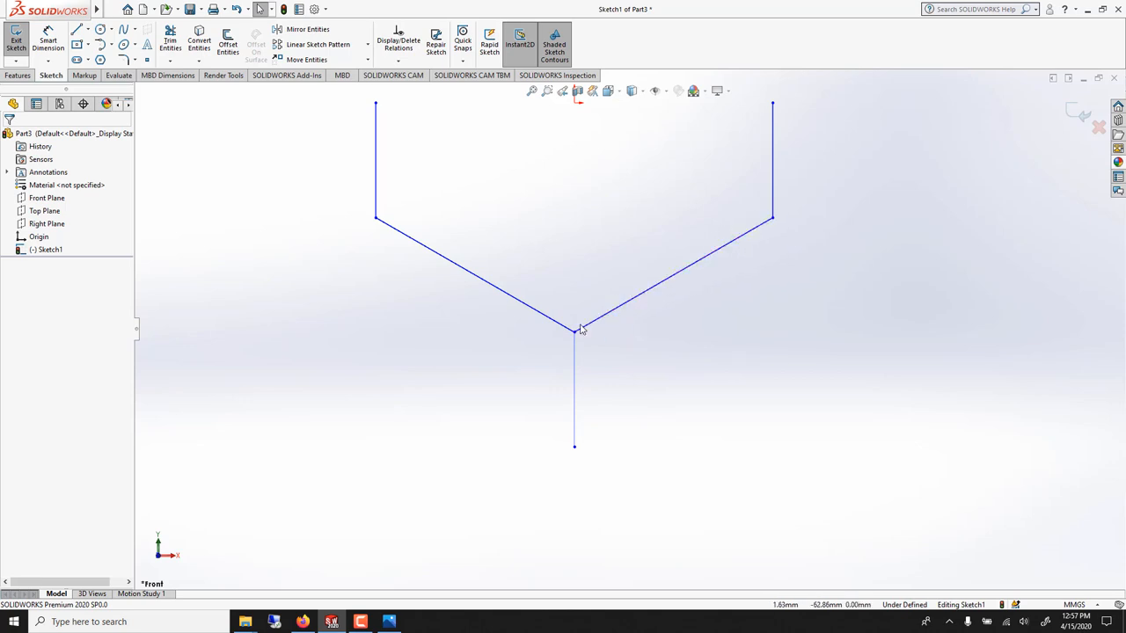
Offset the Y-shaped chain 10 mm bi-directionally, keeping the base lines as construction geometry
left_click(227, 42)
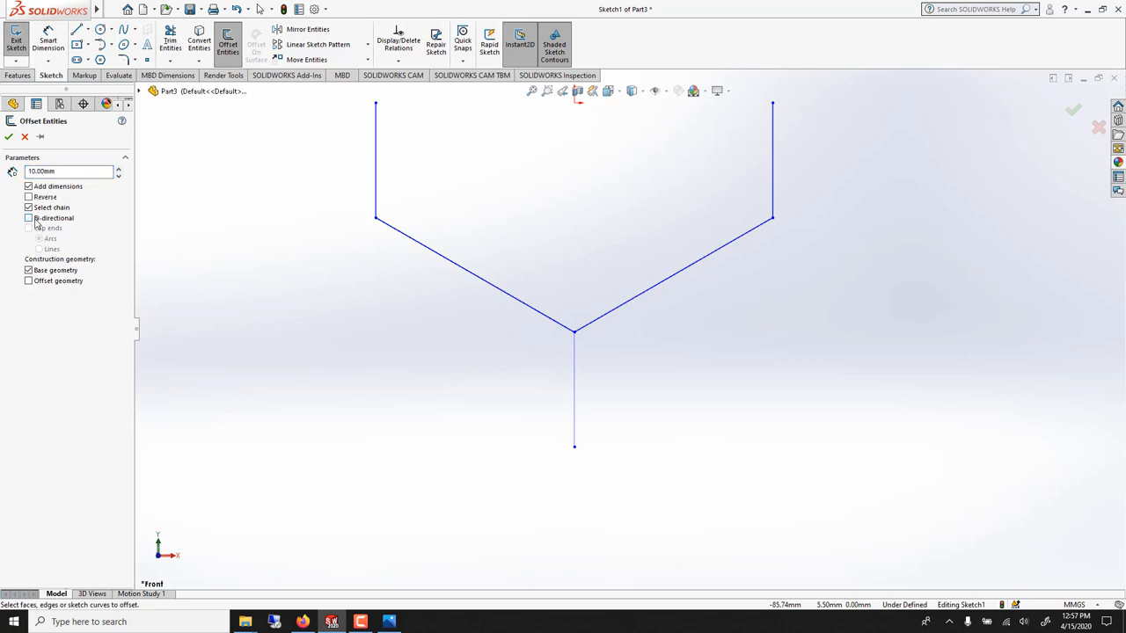
left_click(28, 219)
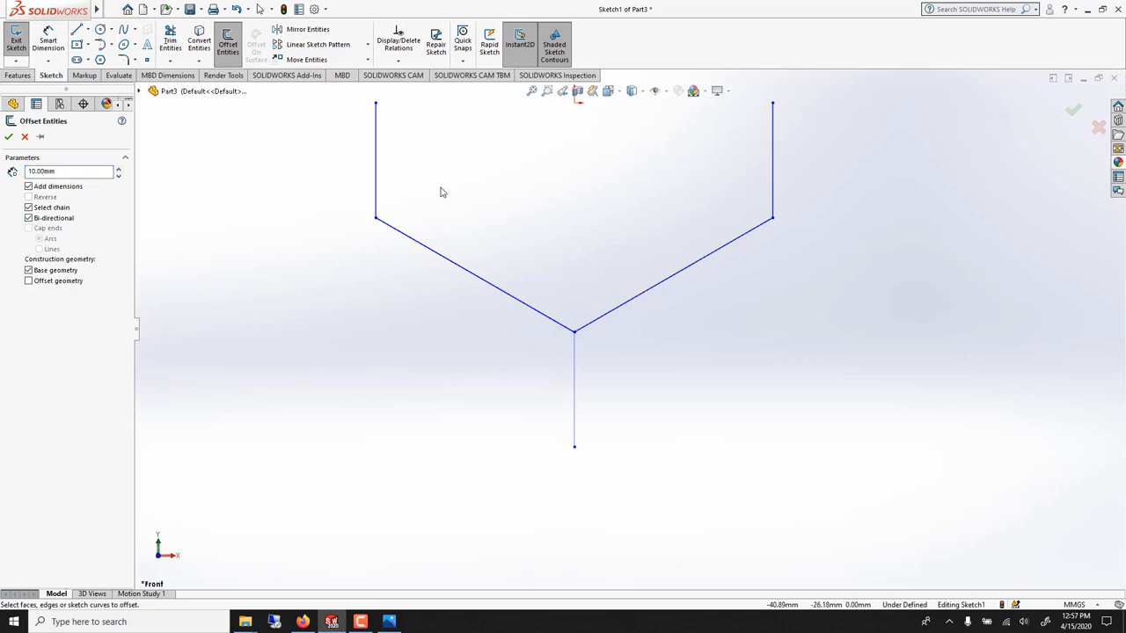
left_click(28, 271)
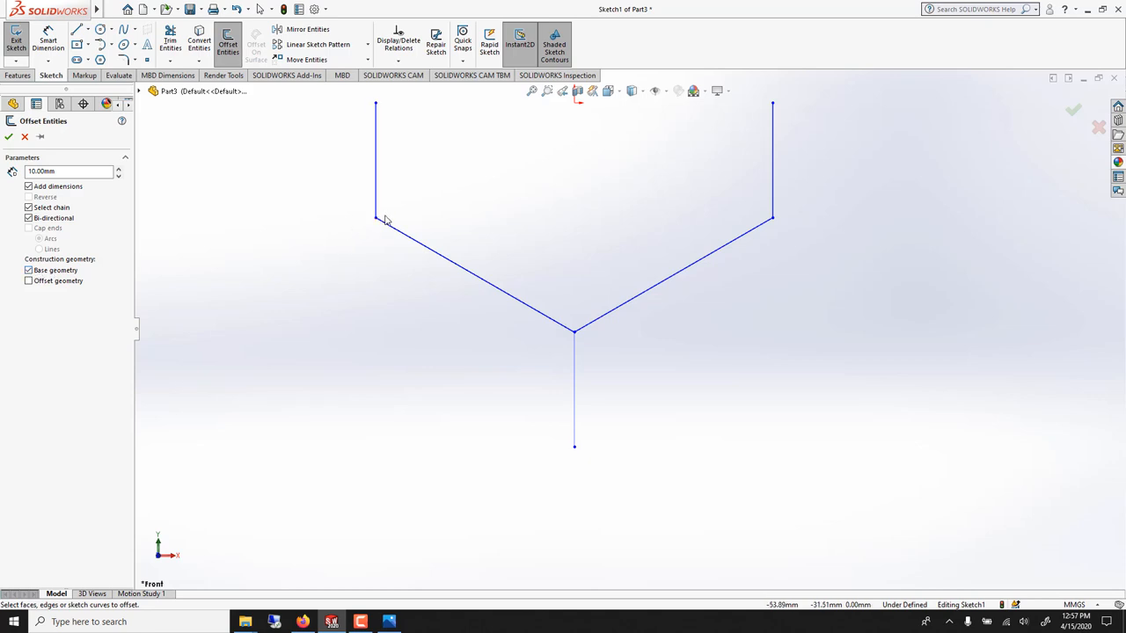
mouse_move(450, 259)
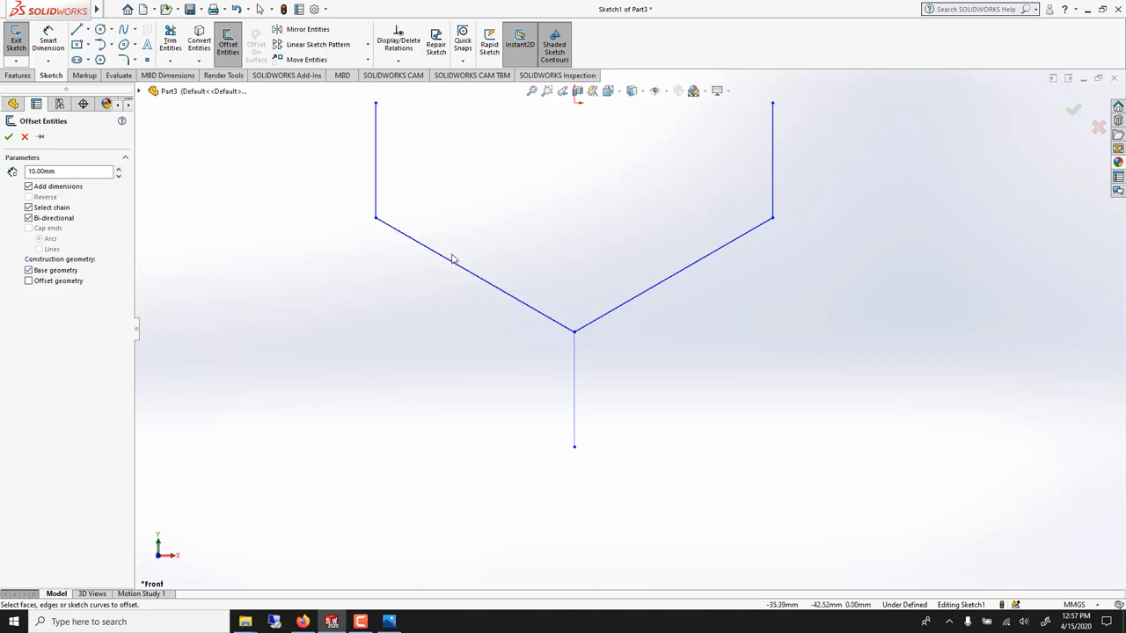
left_click(466, 273)
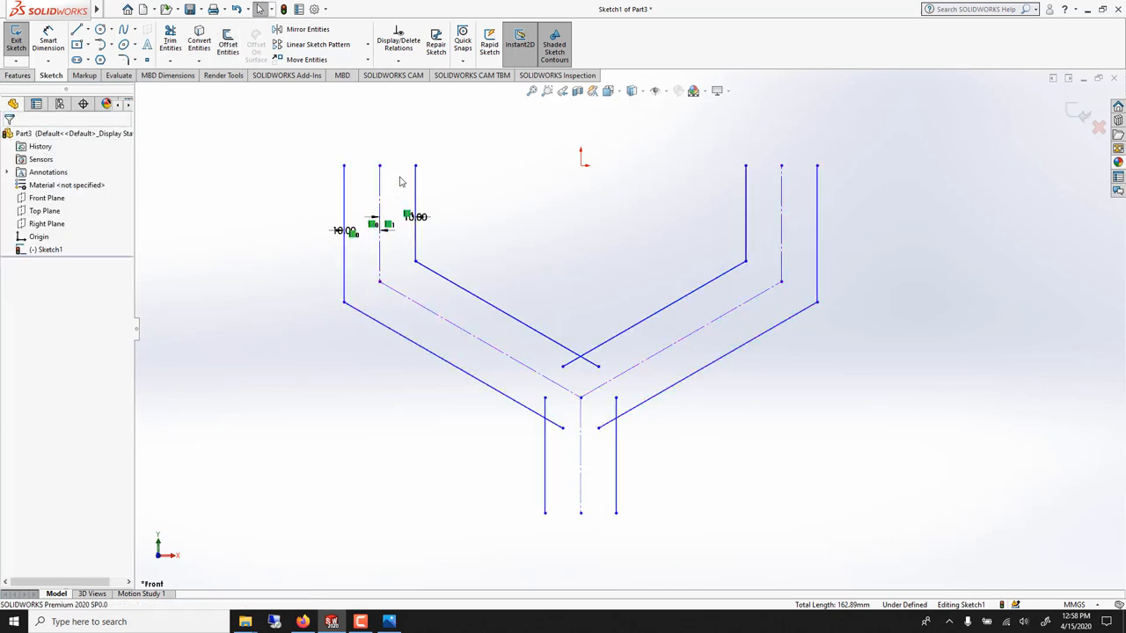
mouse_move(179, 56)
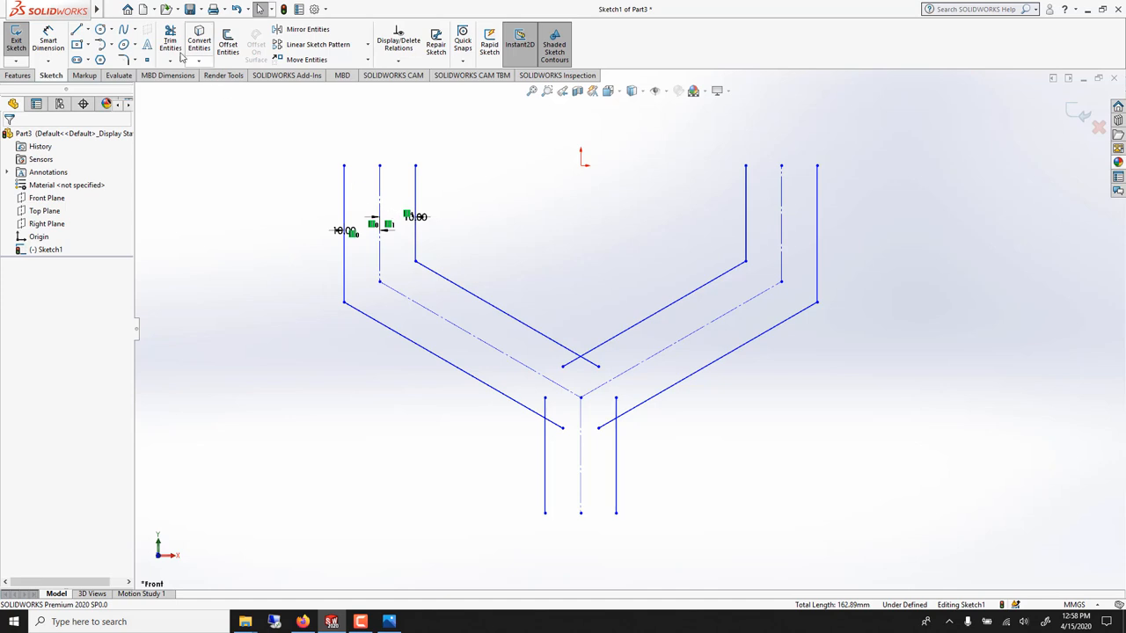
Close the stem base with a line and trim away the overlapping offset segments
left_click(78, 29)
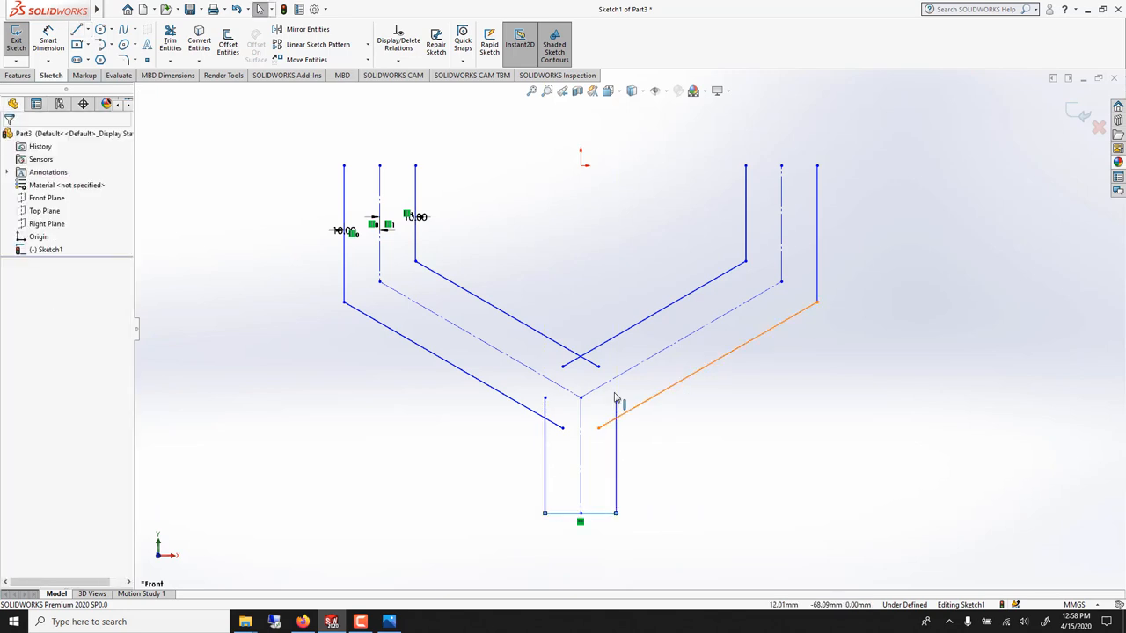
left_click(396, 278)
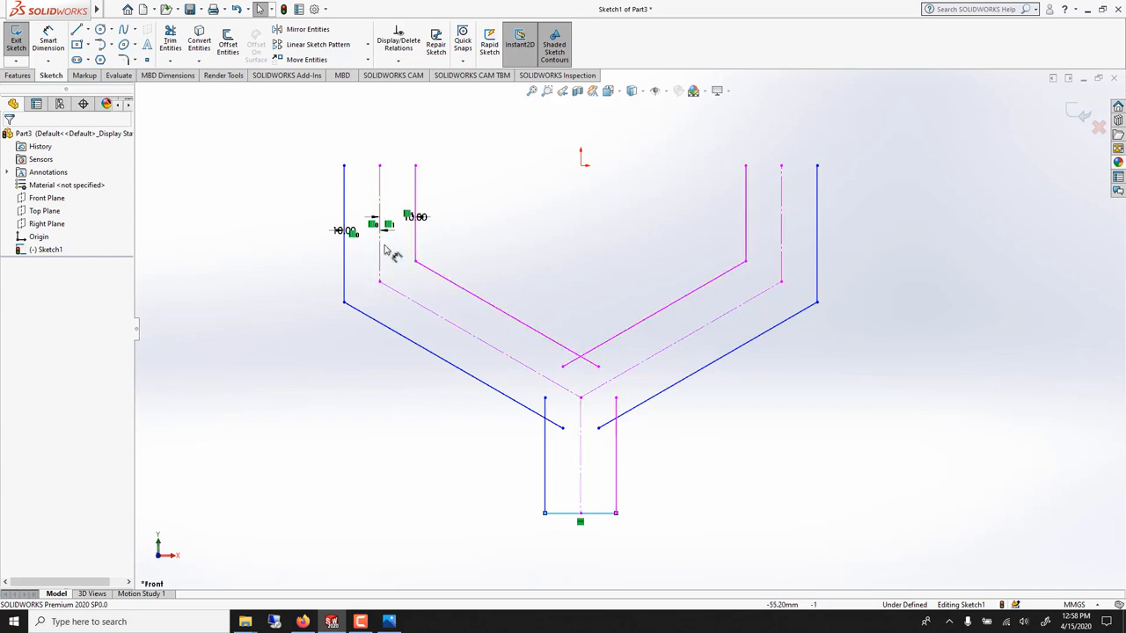
left_click(77, 28)
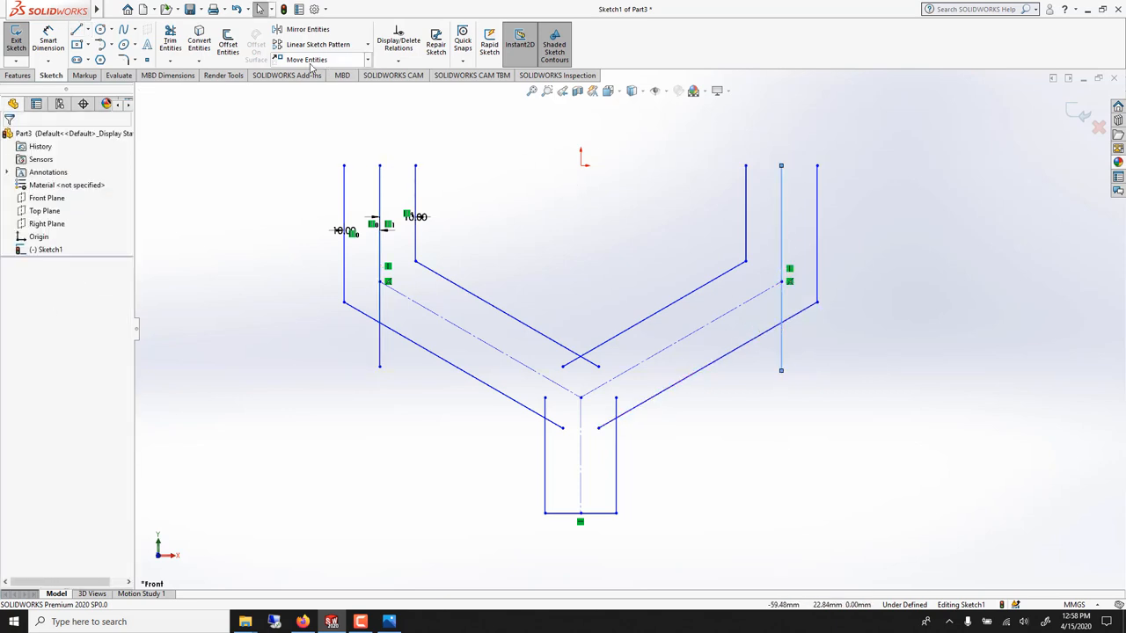
left_click(169, 43)
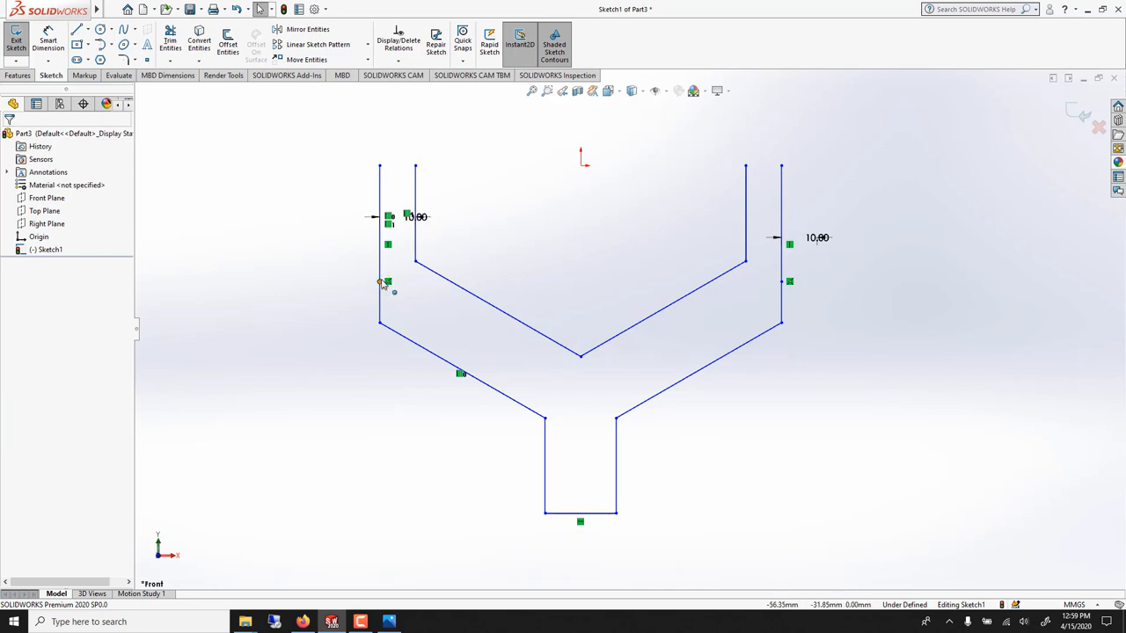
Trim the junction leftovers and close the open arm tops into one filled Y outline
left_click(380, 246)
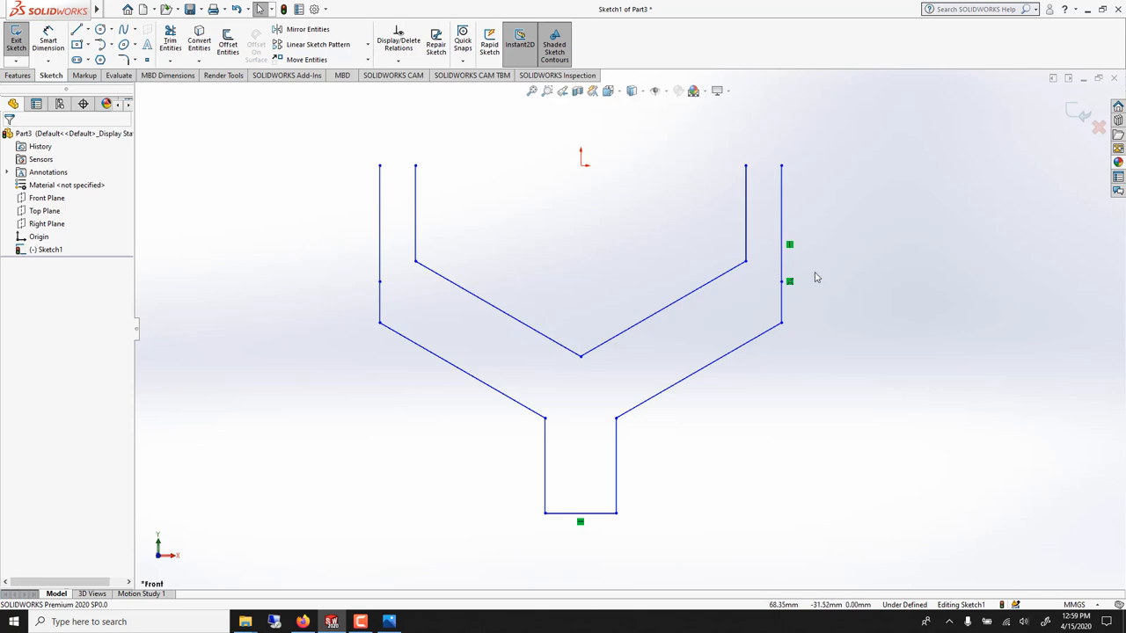
left_click(780, 247)
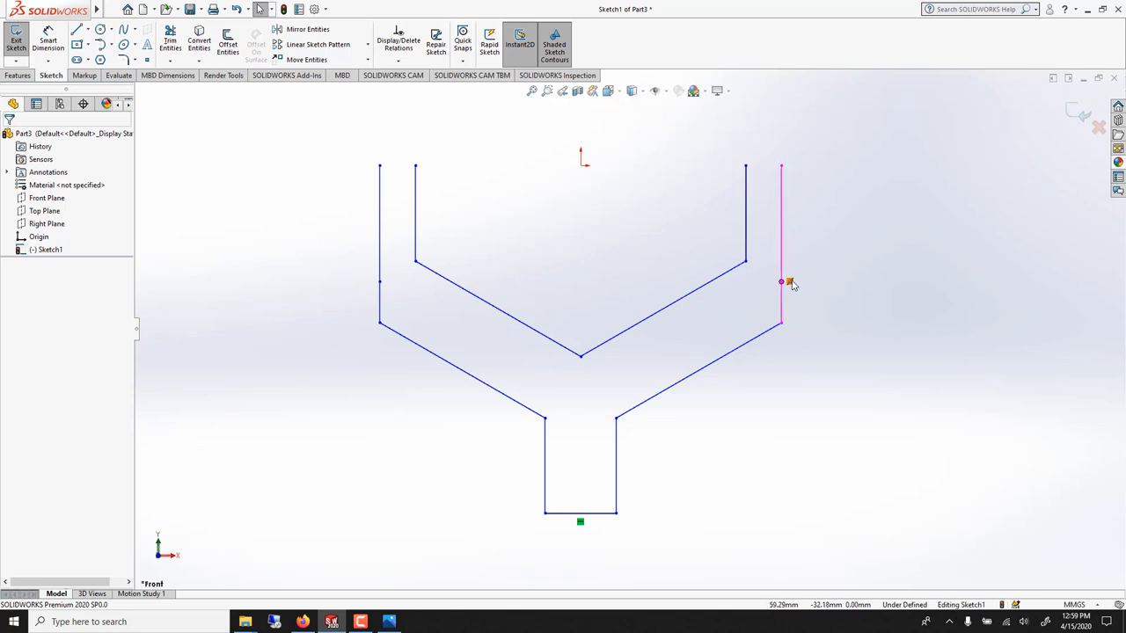
left_click(580, 514)
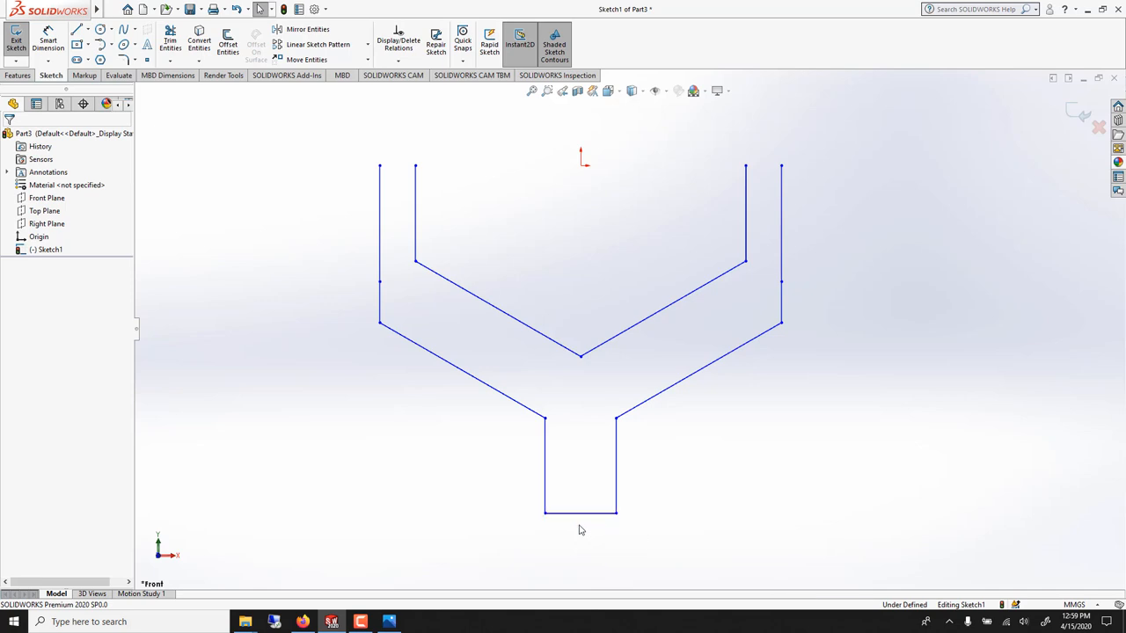
left_click(77, 28)
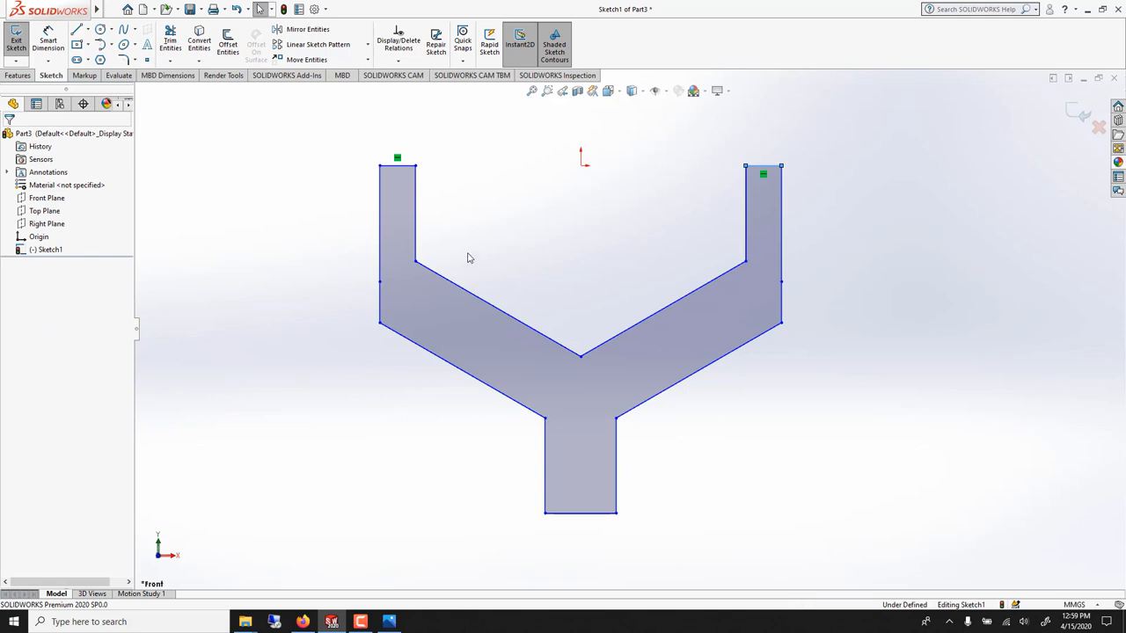
mouse_move(570, 373)
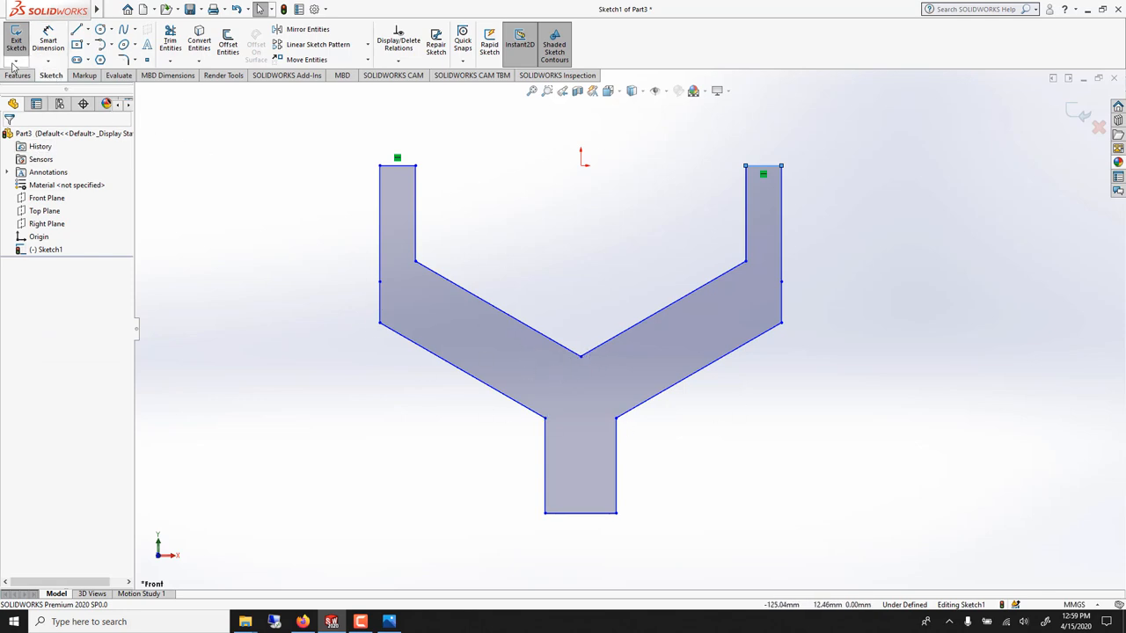
Extrude the closed Y profile as a 10 mm blind Boss-Extrude1 solid
left_click(17, 74)
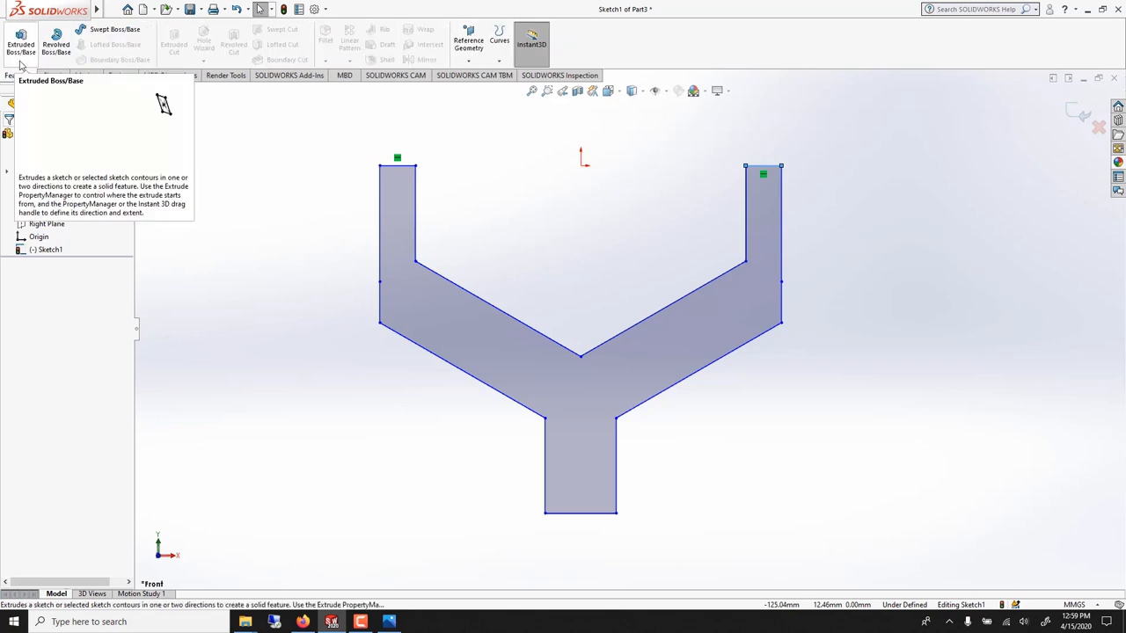
left_click(21, 44)
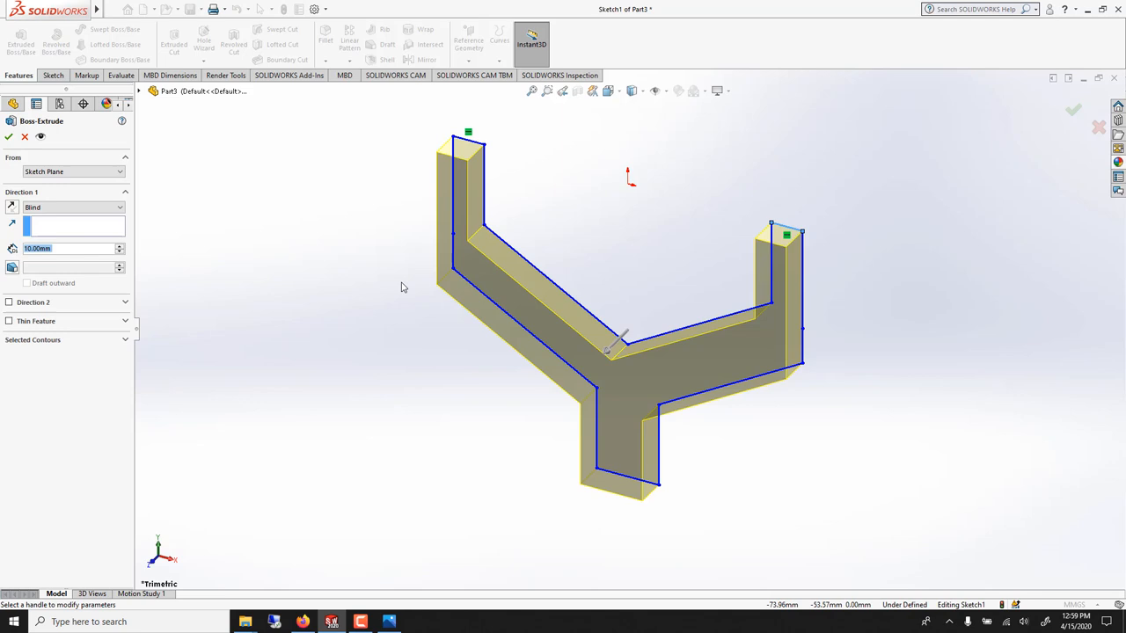
left_click_drag(528, 308, 317, 199)
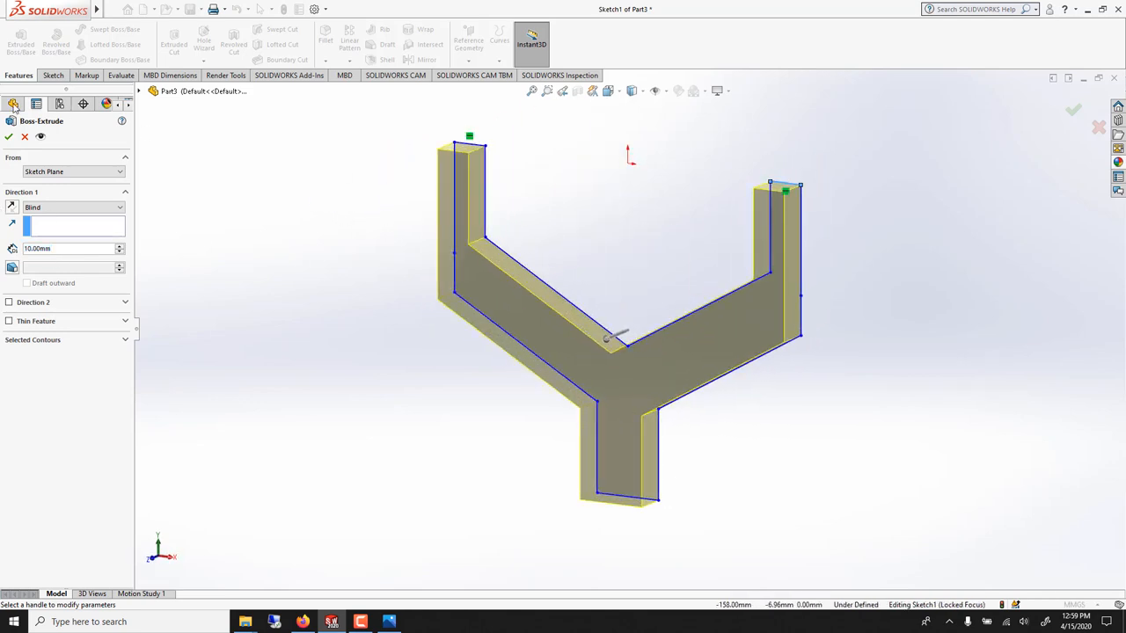
left_click(9, 138)
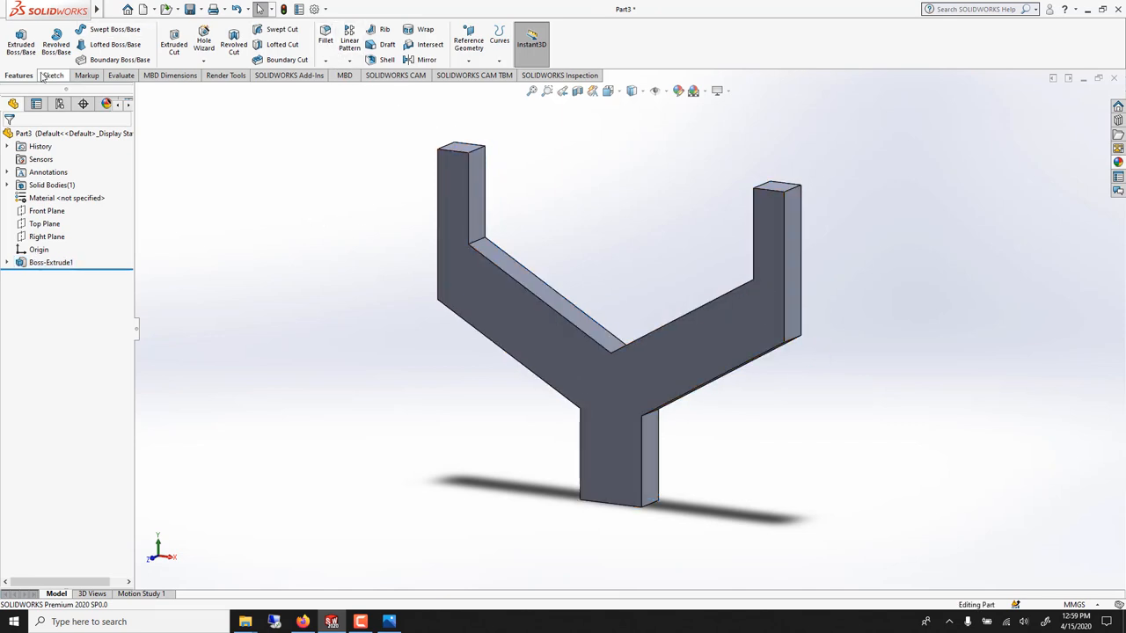
Mirror the Y solid across its arm end face into a doubled shape
left_click(426, 44)
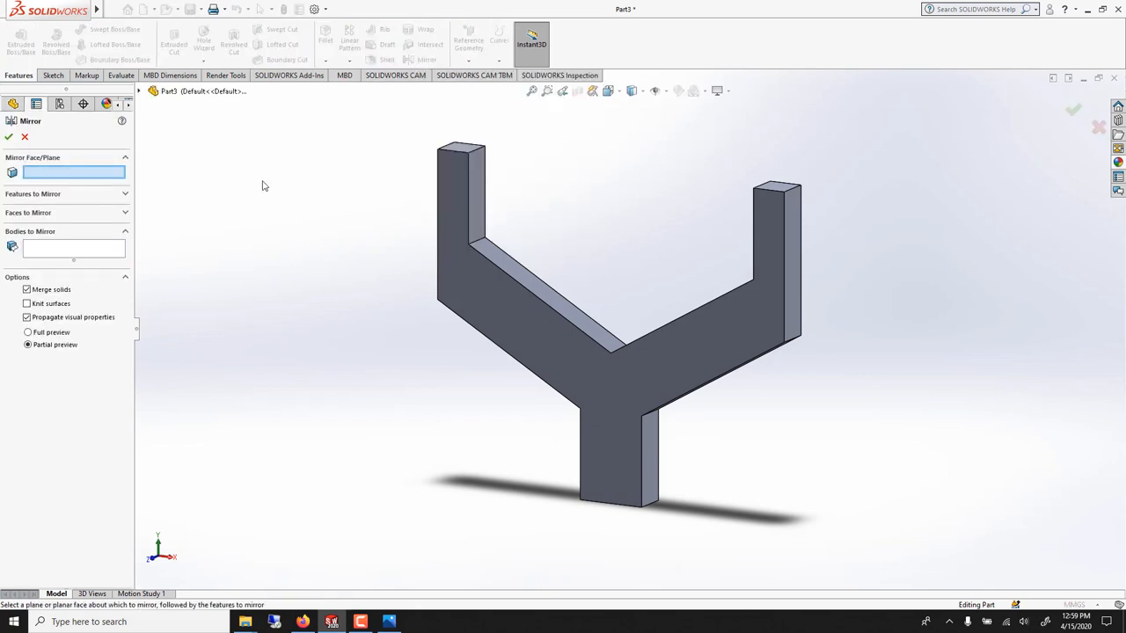
left_click(790, 264)
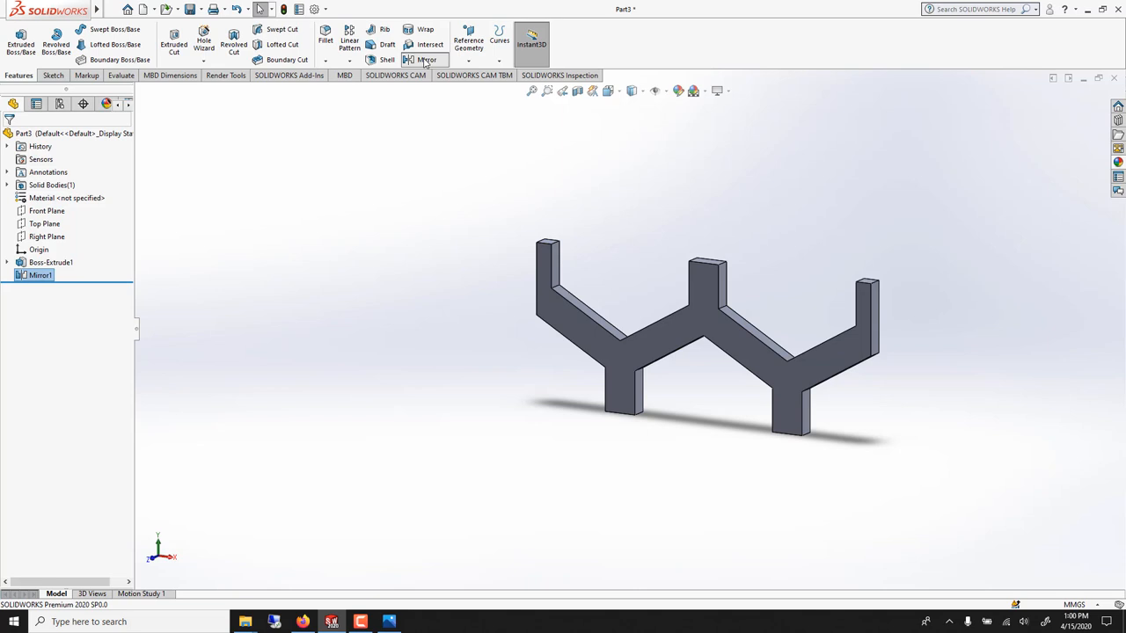
left_click(426, 59)
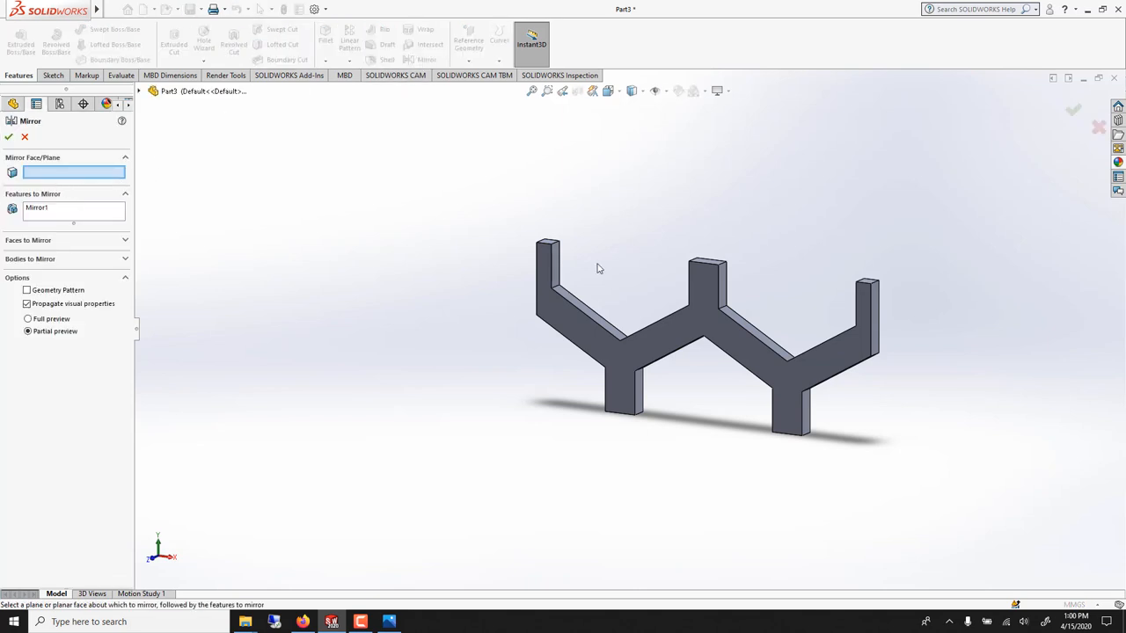
Mirror the doubled body across the strip's end face into a row of four linked Y shapes
left_click(873, 316)
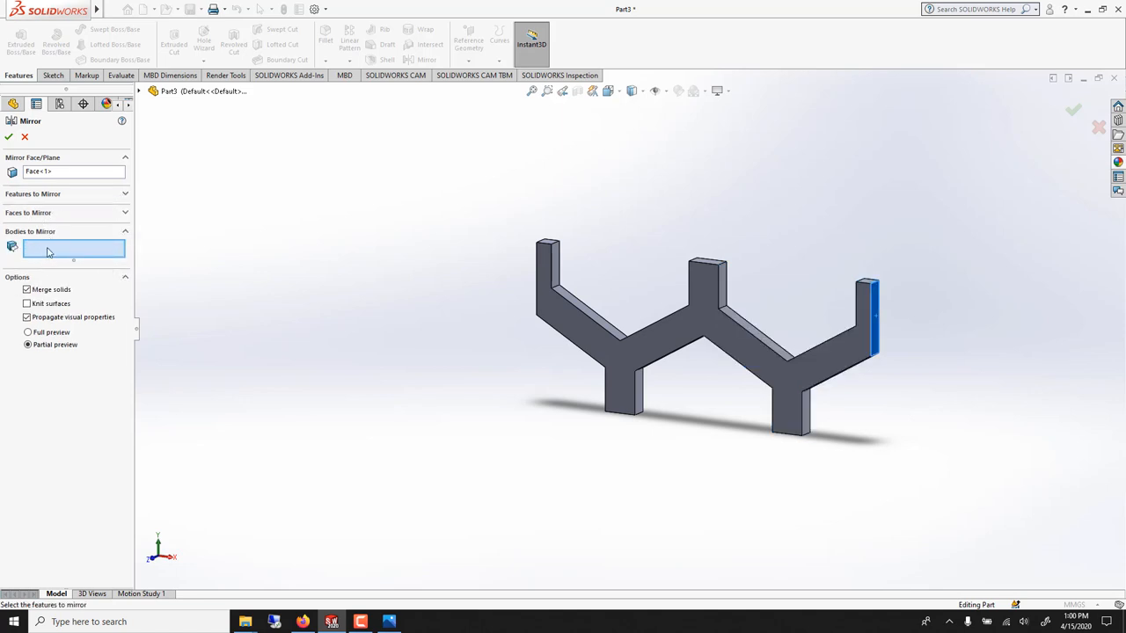
left_click(703, 334)
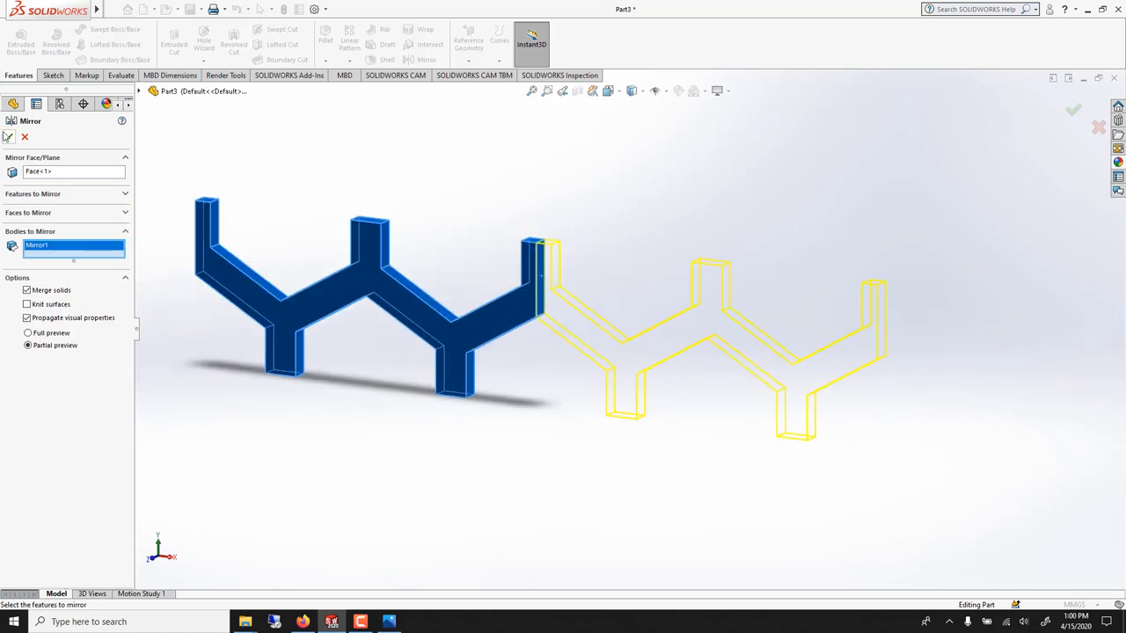
left_click(1073, 109)
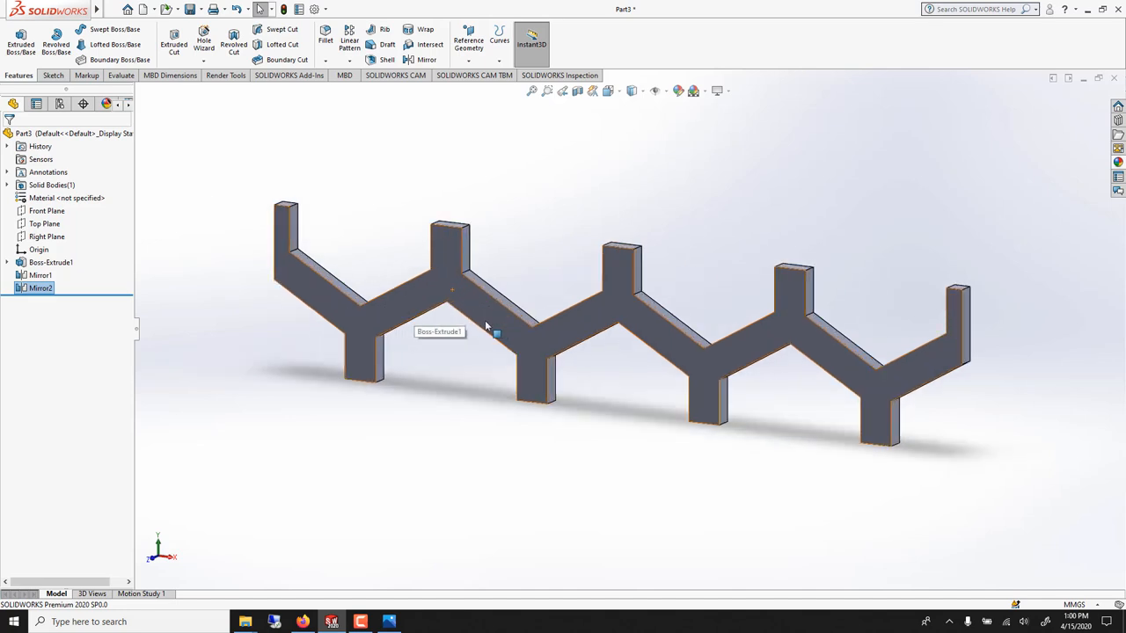
left_click_drag(484, 330, 454, 413)
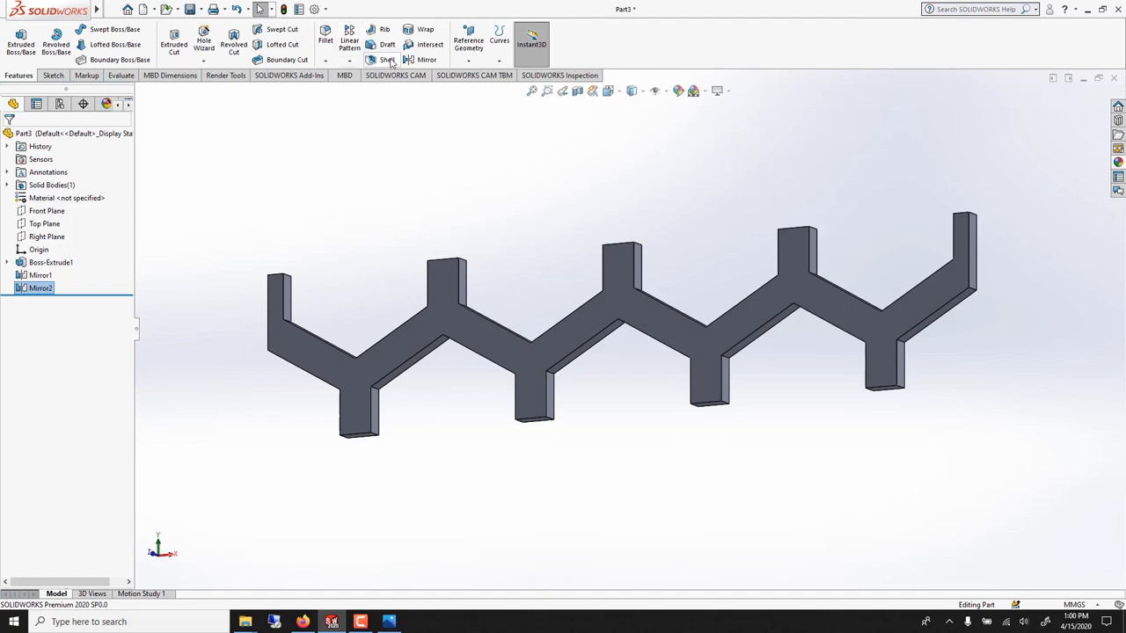
Create Mirror3 doubling the zigzag strip into a honeycomb row of cells
left_click(426, 46)
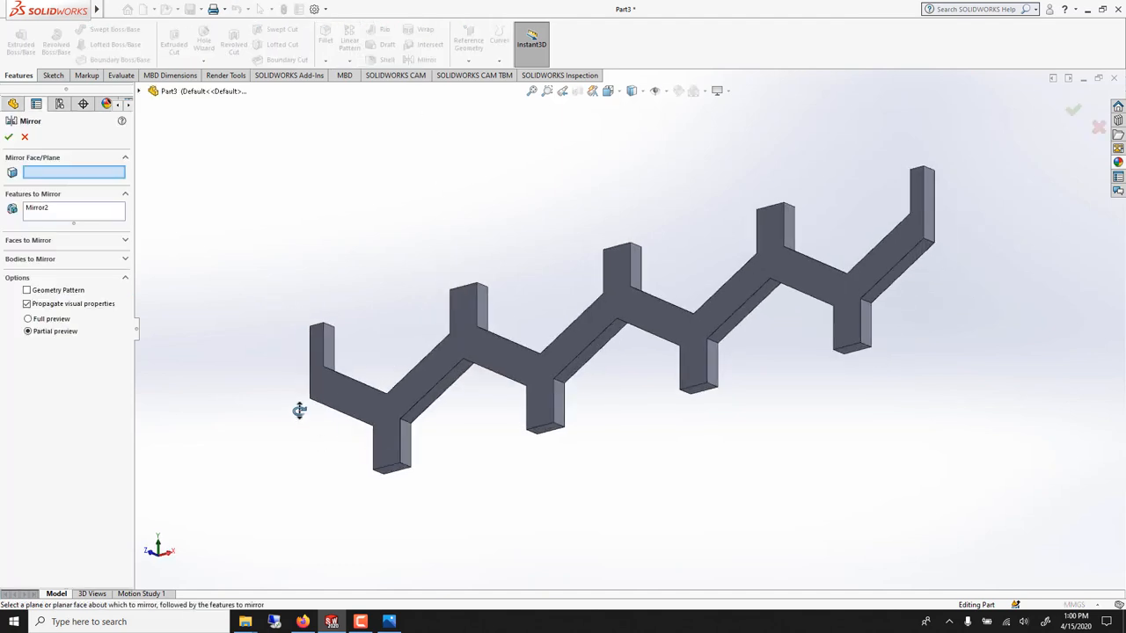
mouse_move(390, 475)
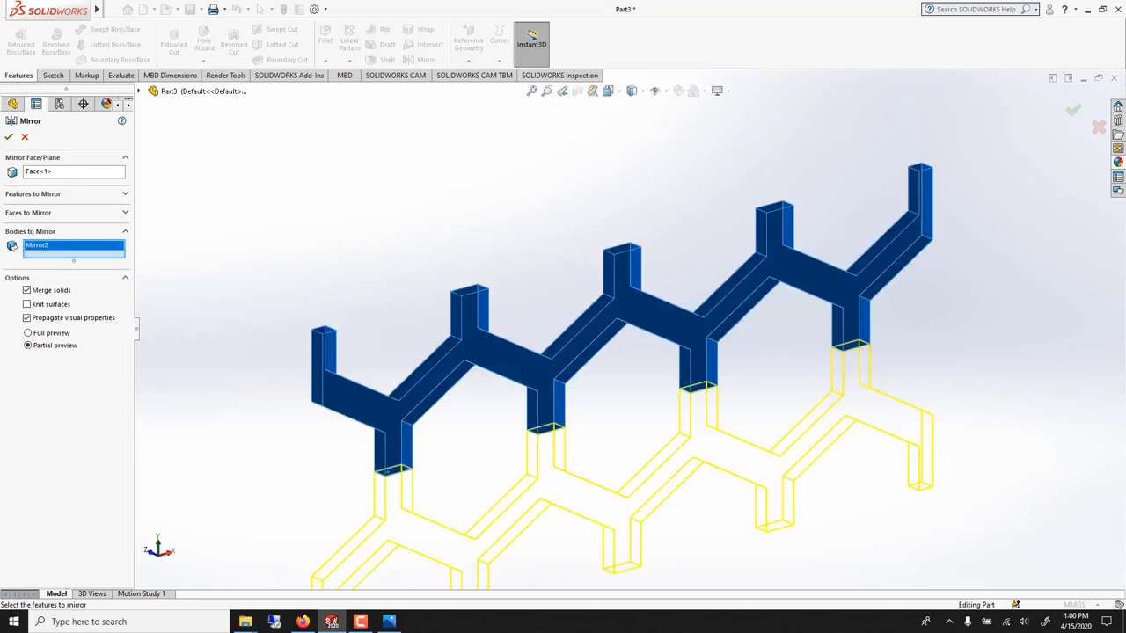
left_click(9, 137)
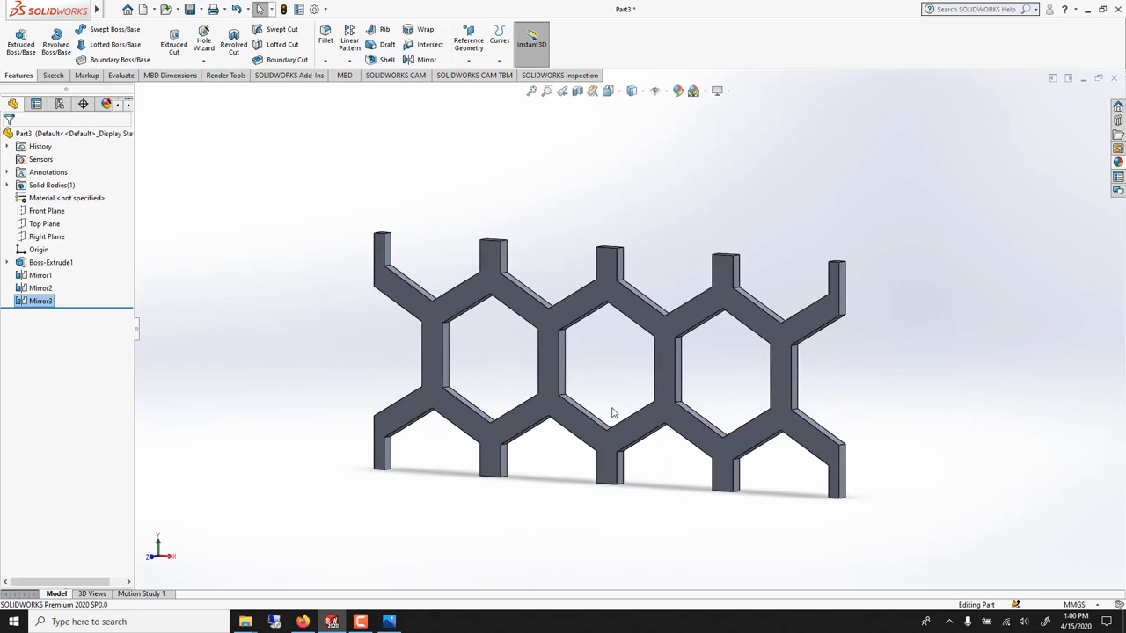
double_click(39, 301)
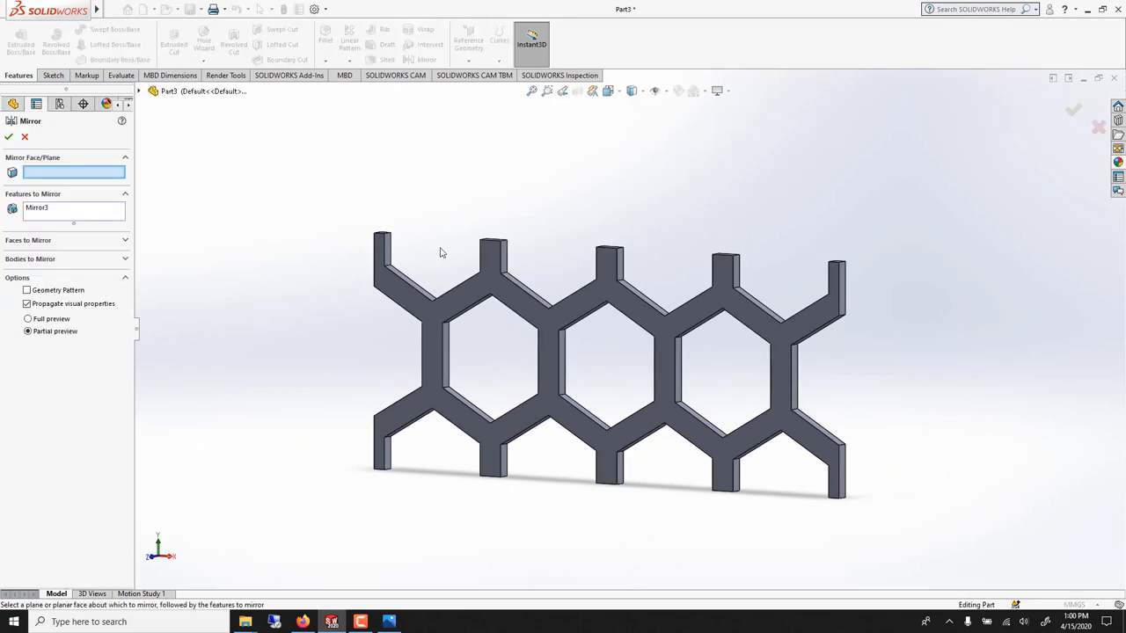
Set up Mirror4 across the end face with the previous mirror as the feature to copy
left_click(496, 230)
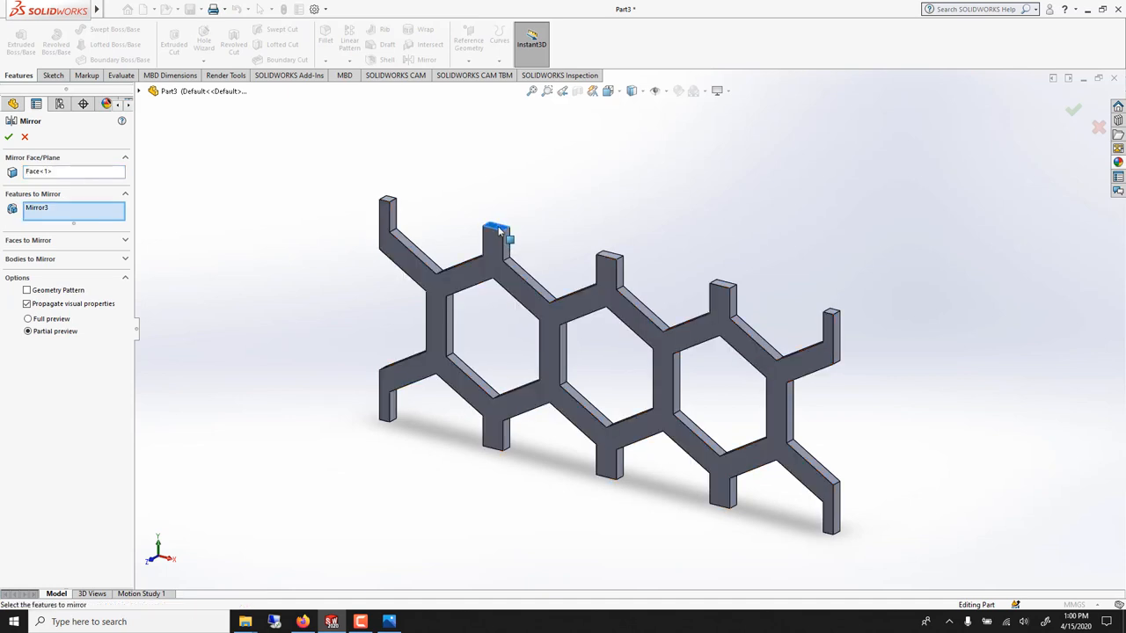
right_click(37, 208)
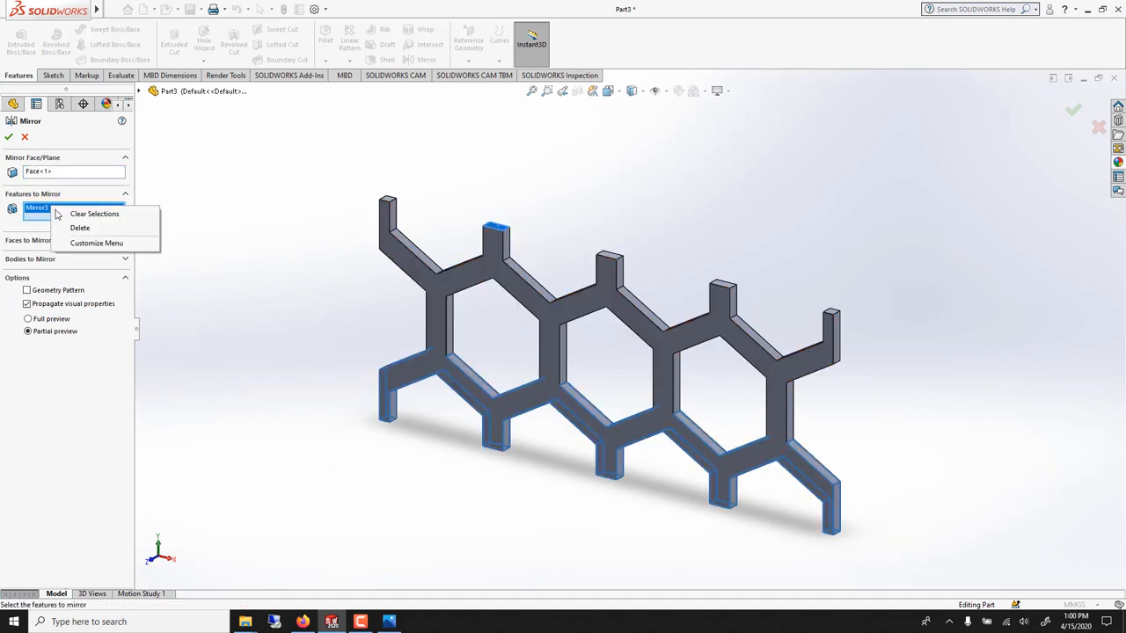
left_click(95, 214)
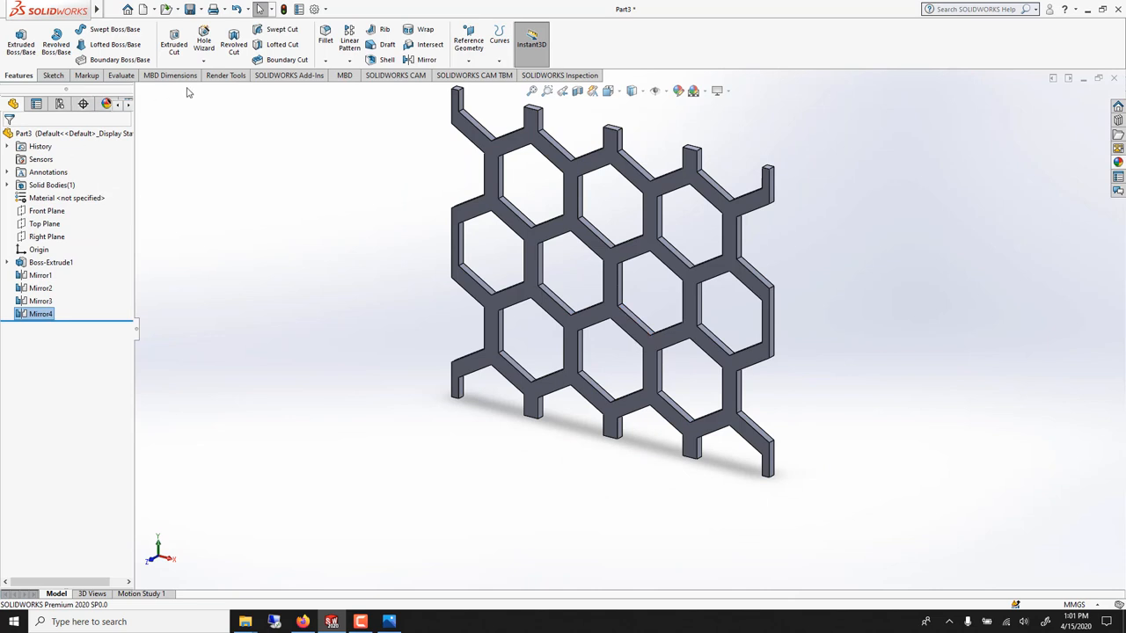
Create Mirror5 about the bottom end face, doubling the sheet into a tall lattice panel
double_click(40, 313)
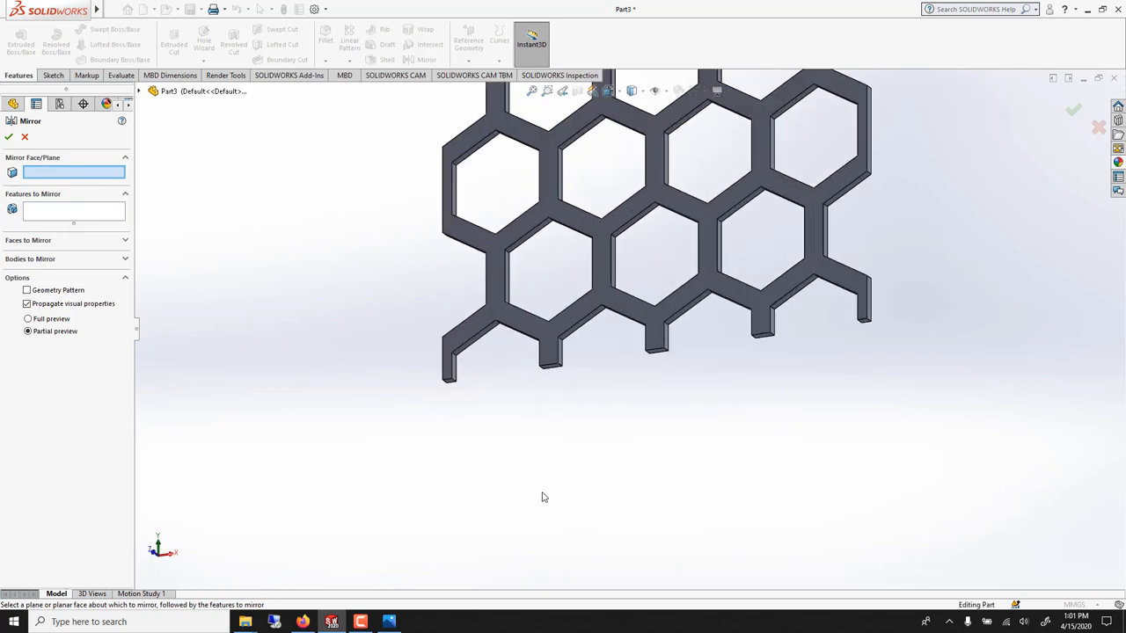
left_click(543, 360)
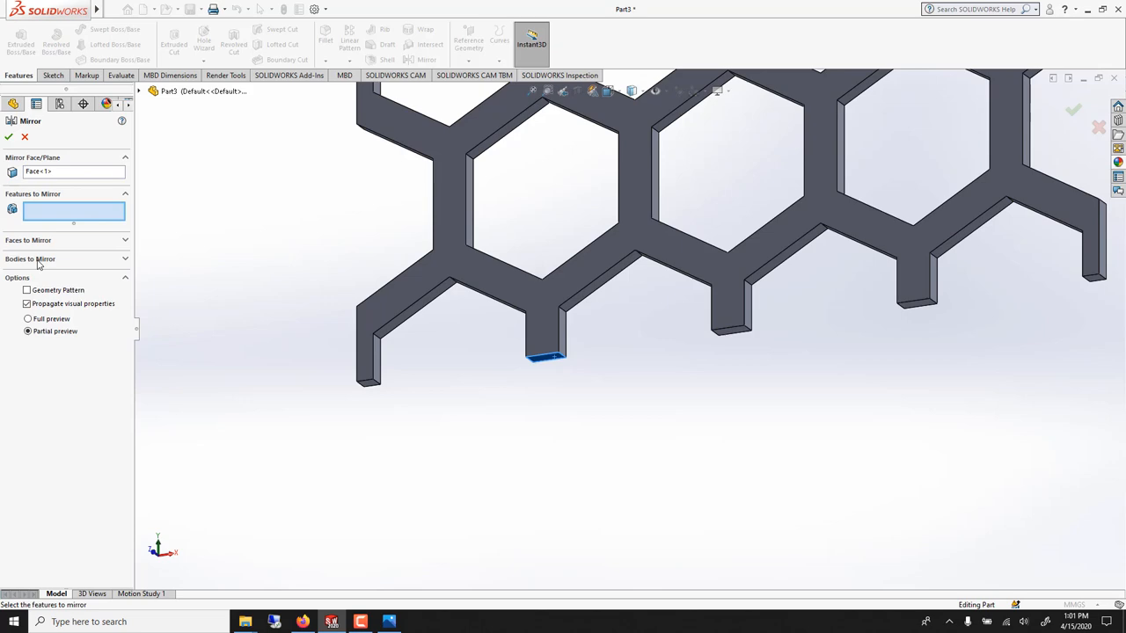
left_click(545, 355)
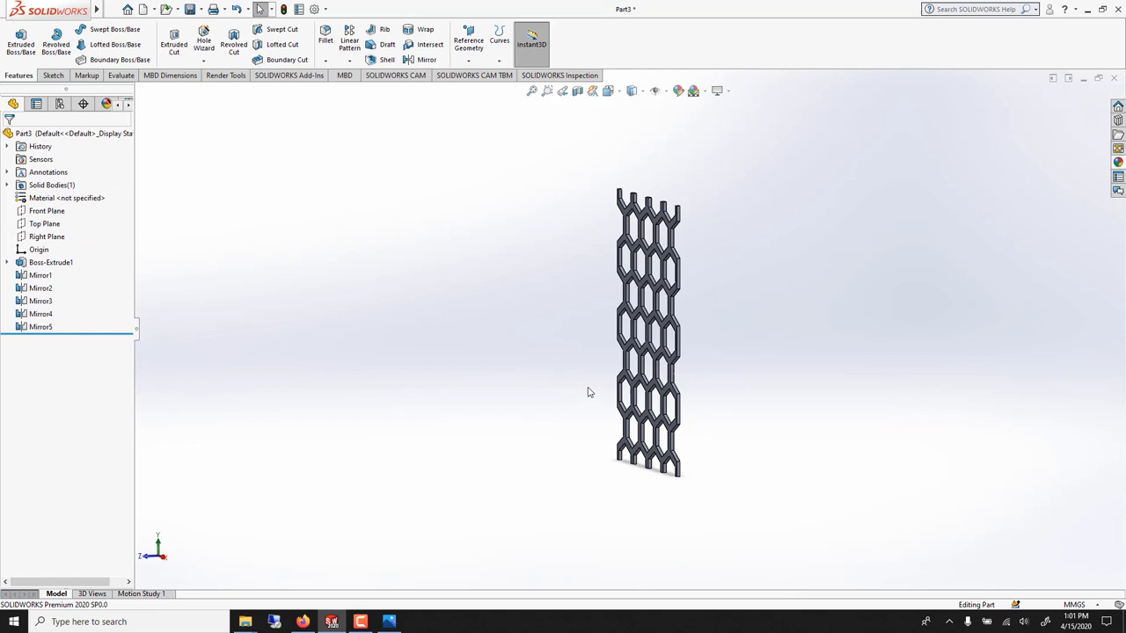
mouse_move(115, 342)
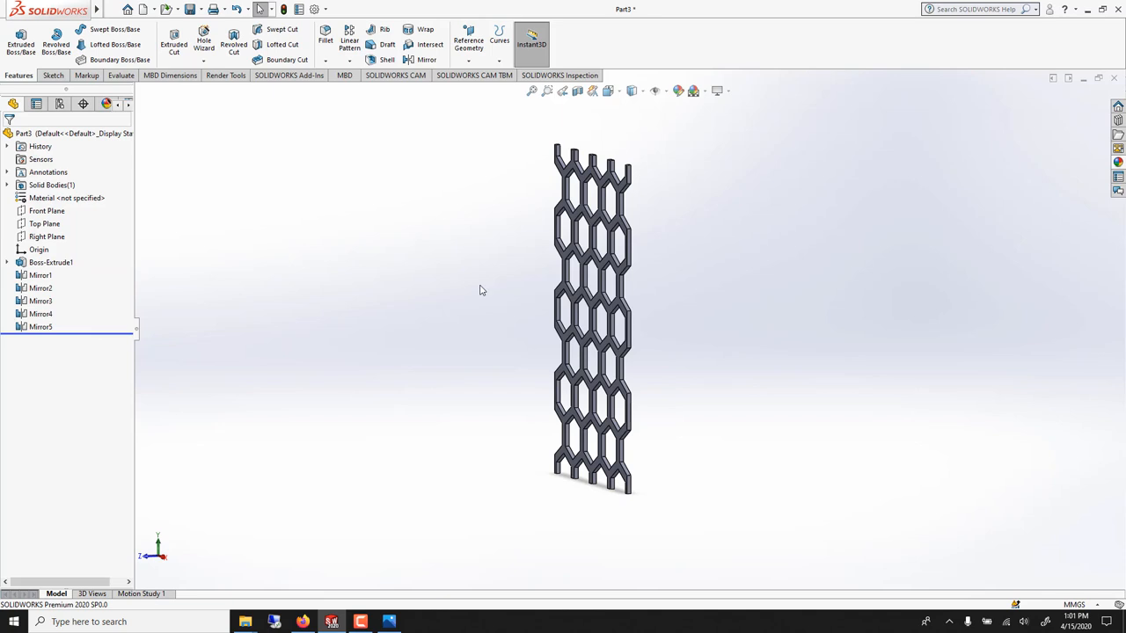
left_click(96, 9)
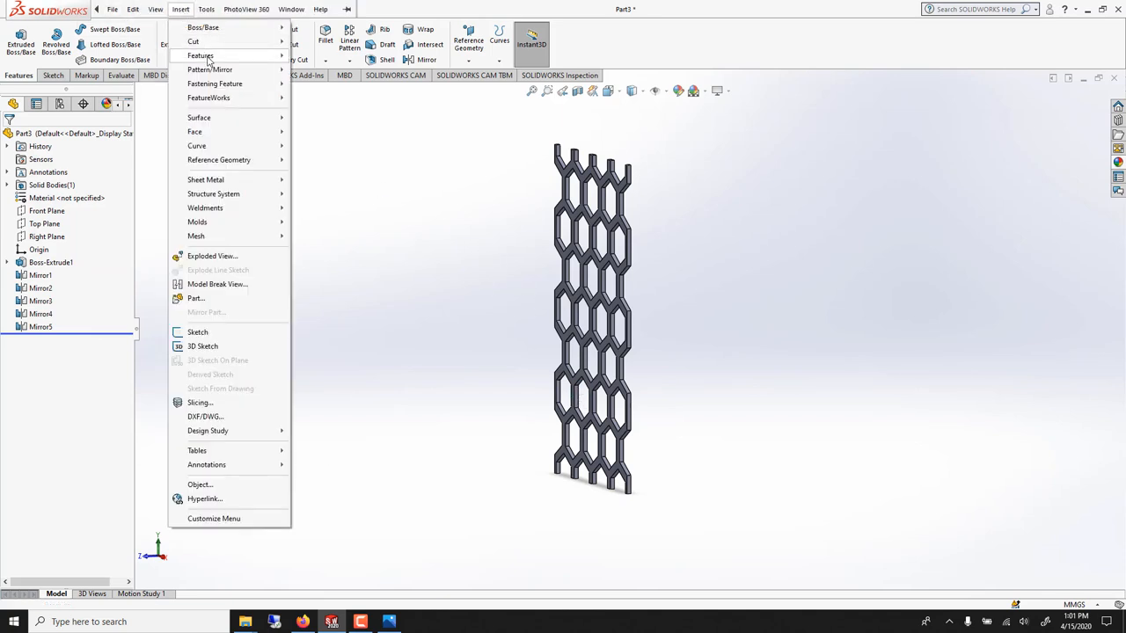
Flex the lattice strip body with a 180° bend and adjusted accuracy into a half-ring arc
left_click(201, 54)
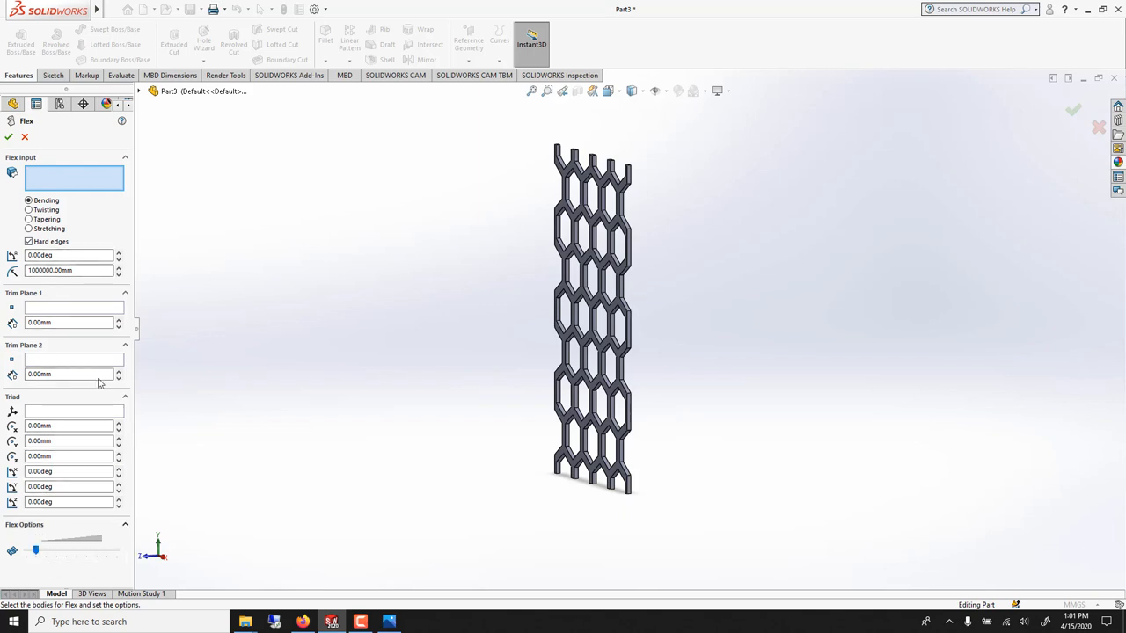
mouse_move(496, 424)
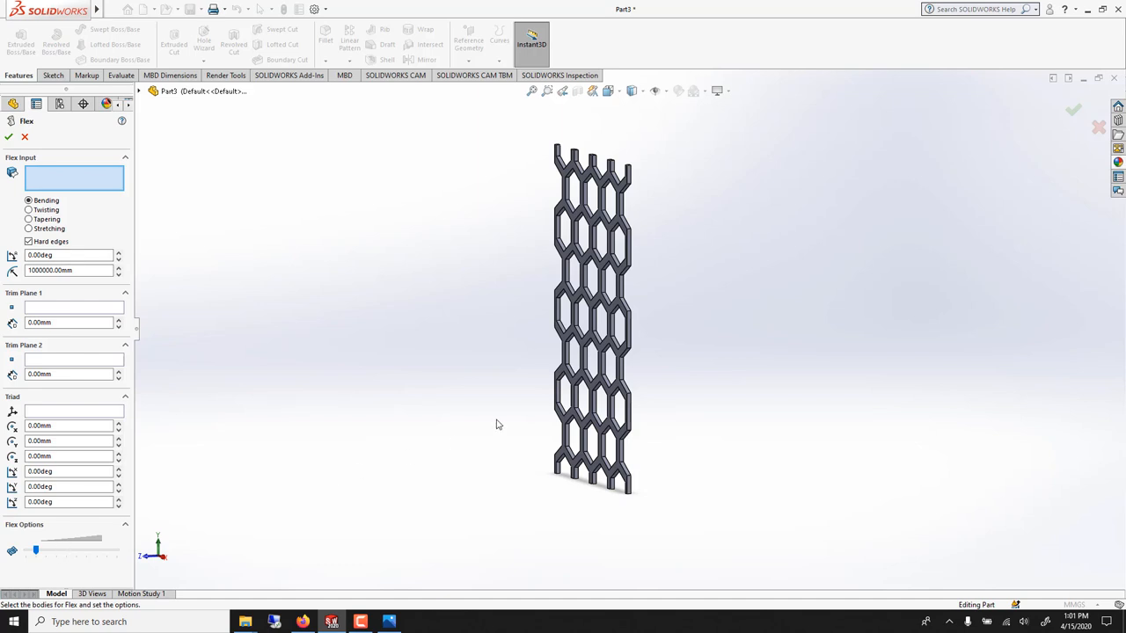
left_click(591, 317)
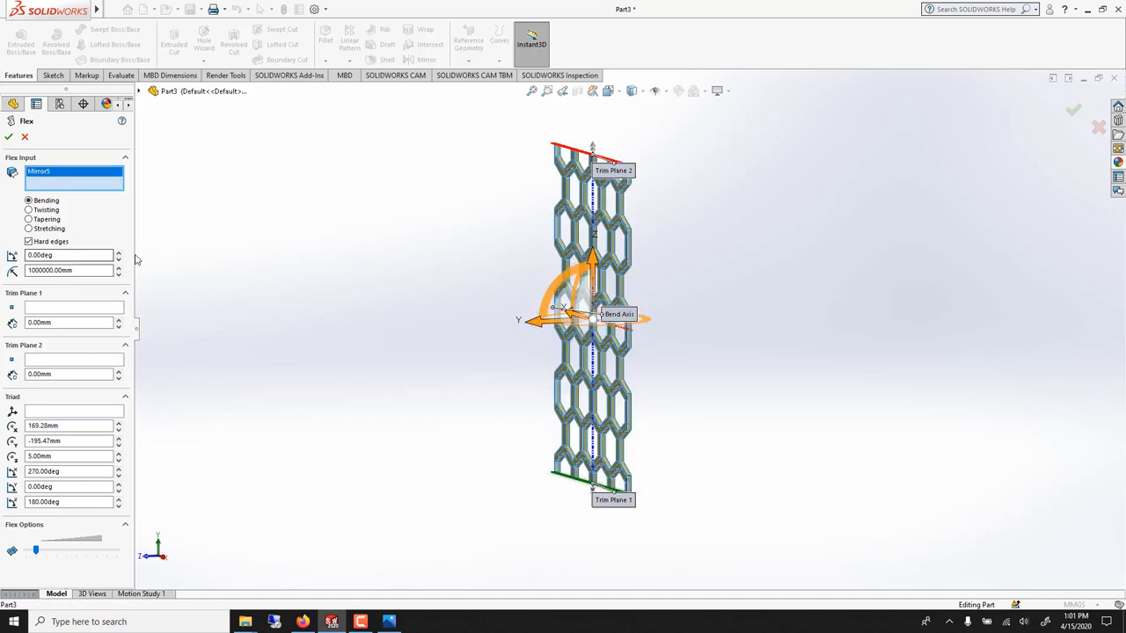
left_click(120, 253)
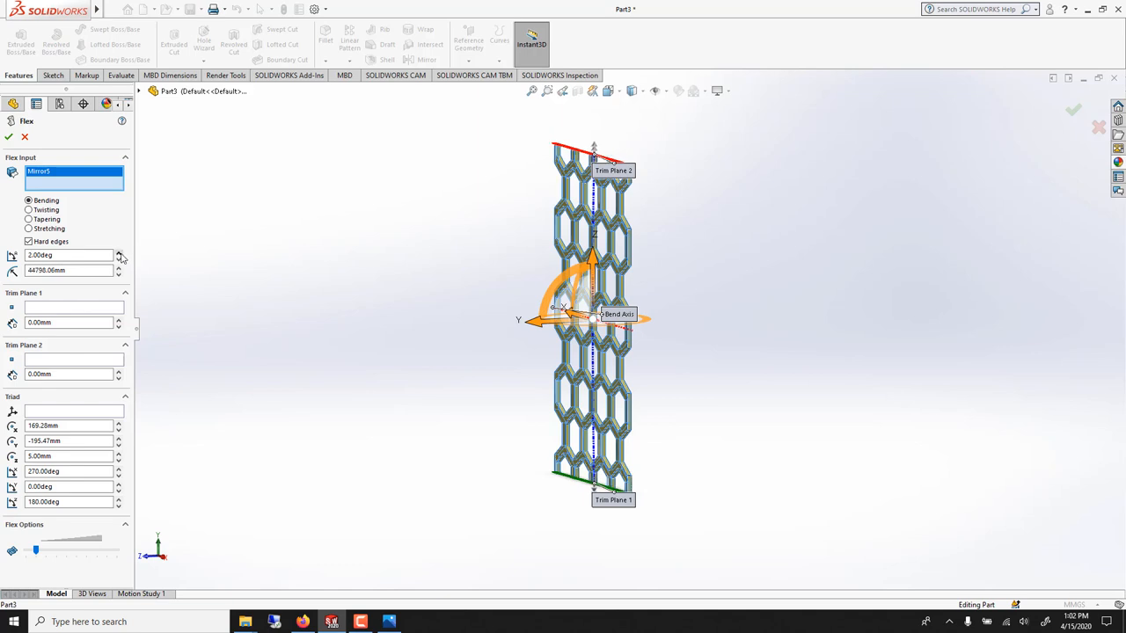
left_click(120, 252)
type("180")
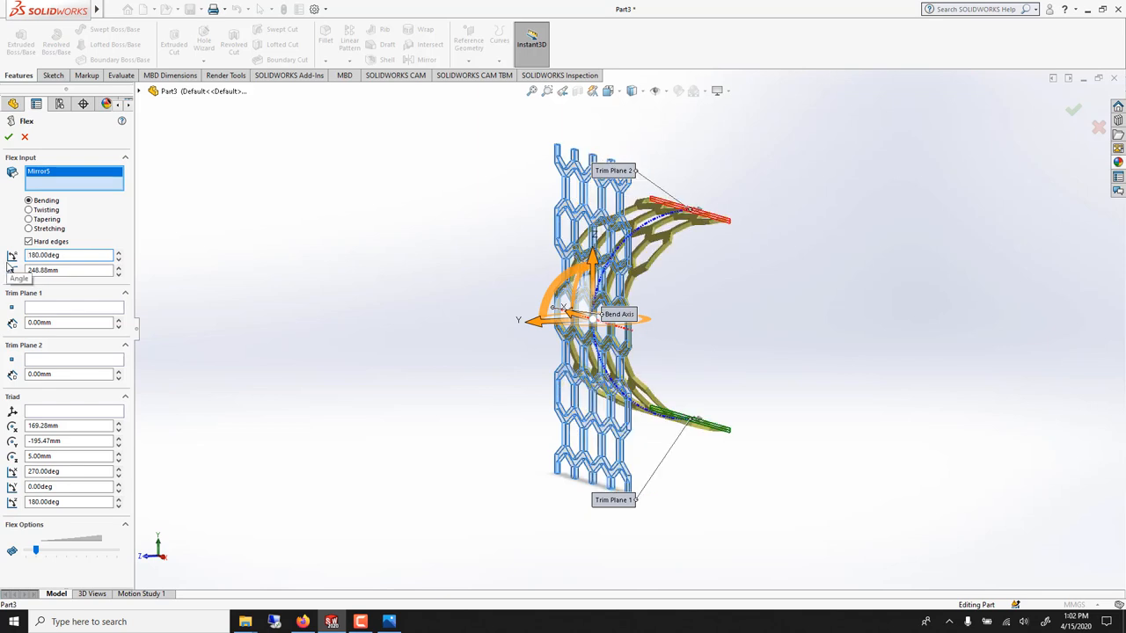
mouse_move(735, 317)
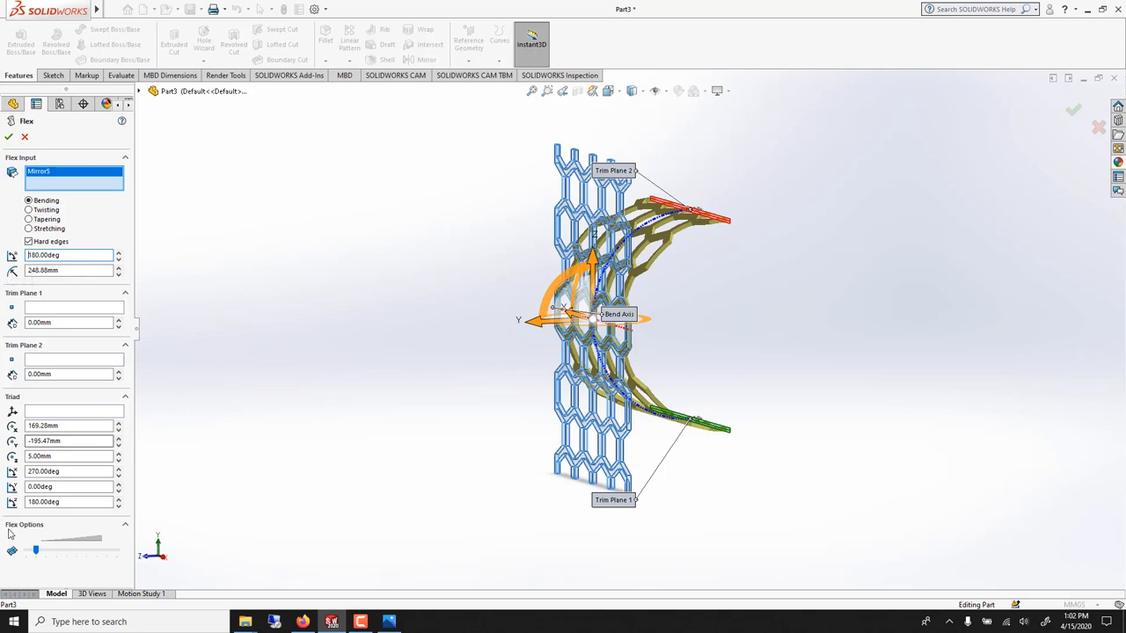
left_click_drag(35, 549, 116, 549)
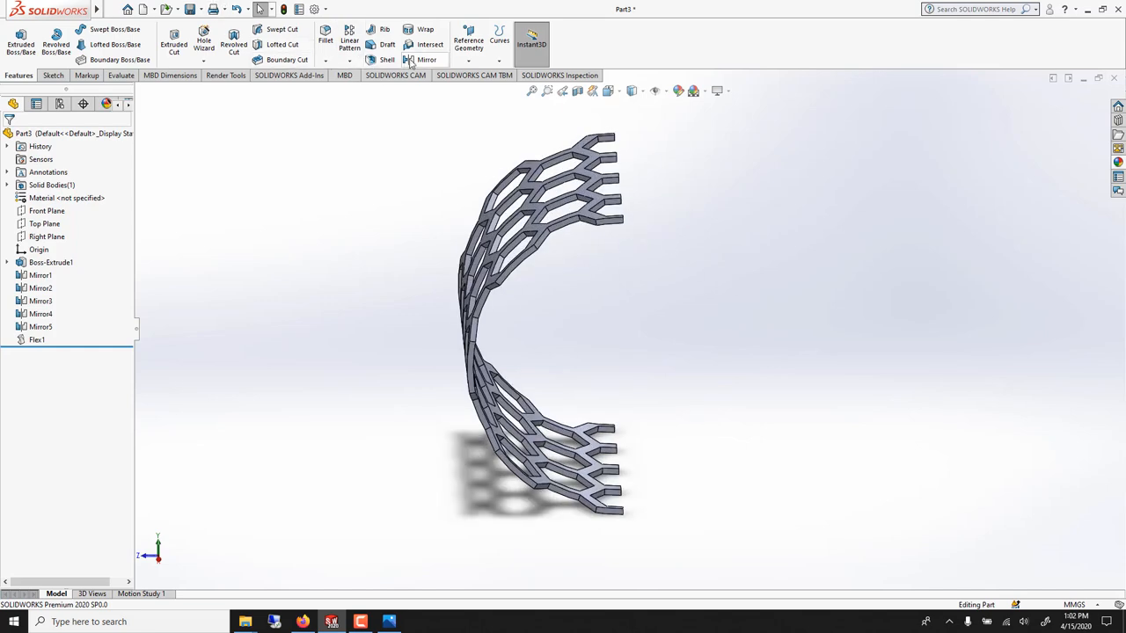
Mirror the Flex1 half-ring about its end face, closing the lattice into a full tube
left_click(426, 60)
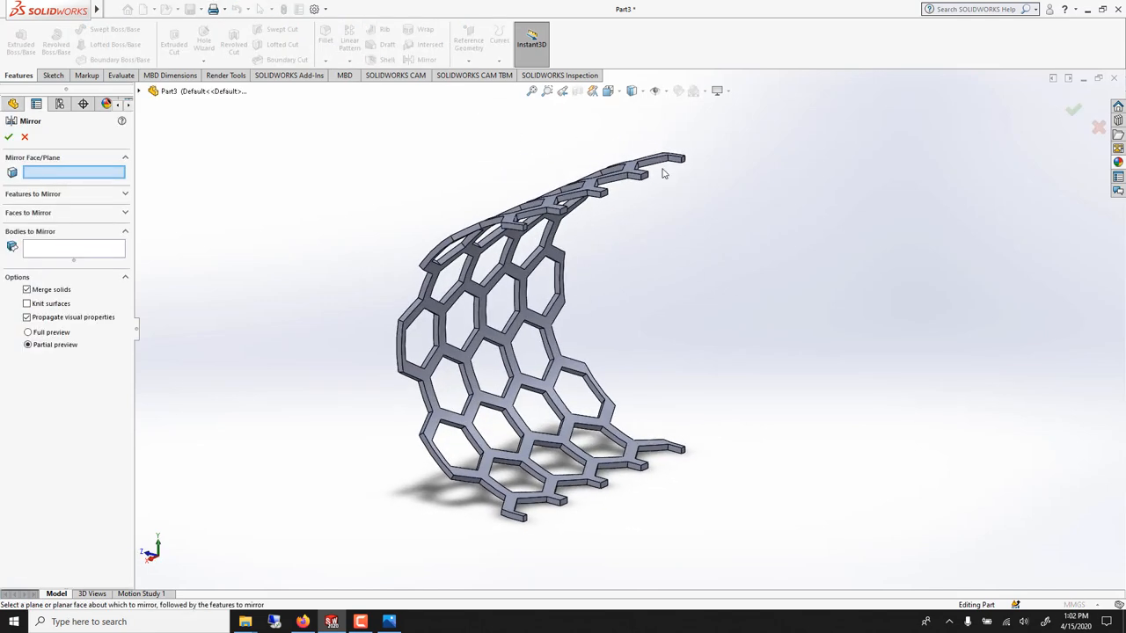
left_click(612, 246)
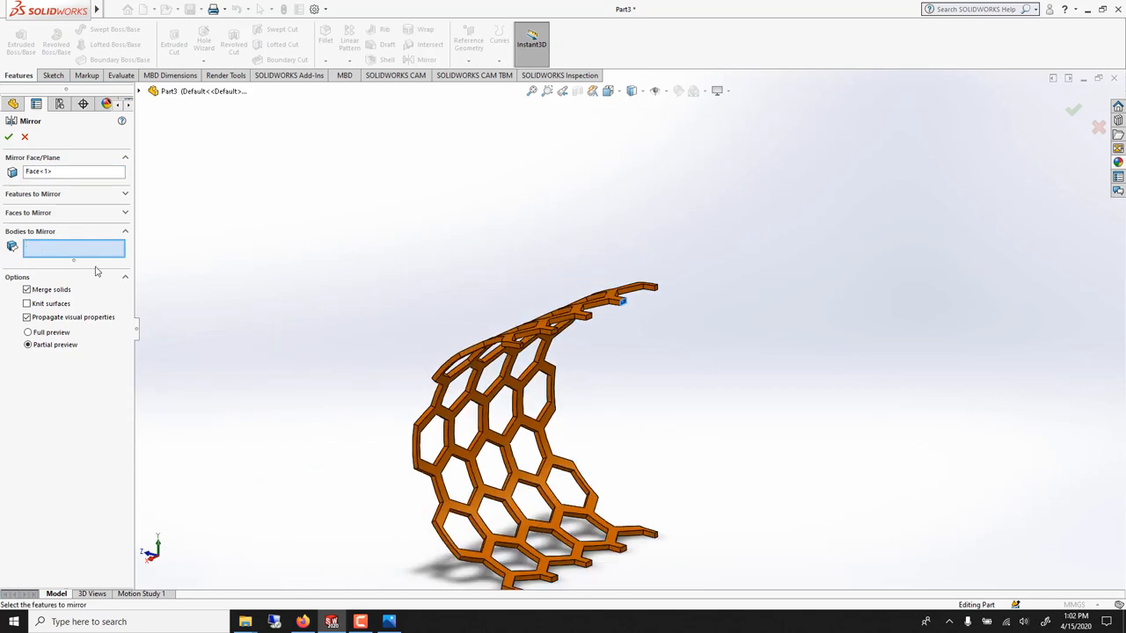
left_click(519, 387)
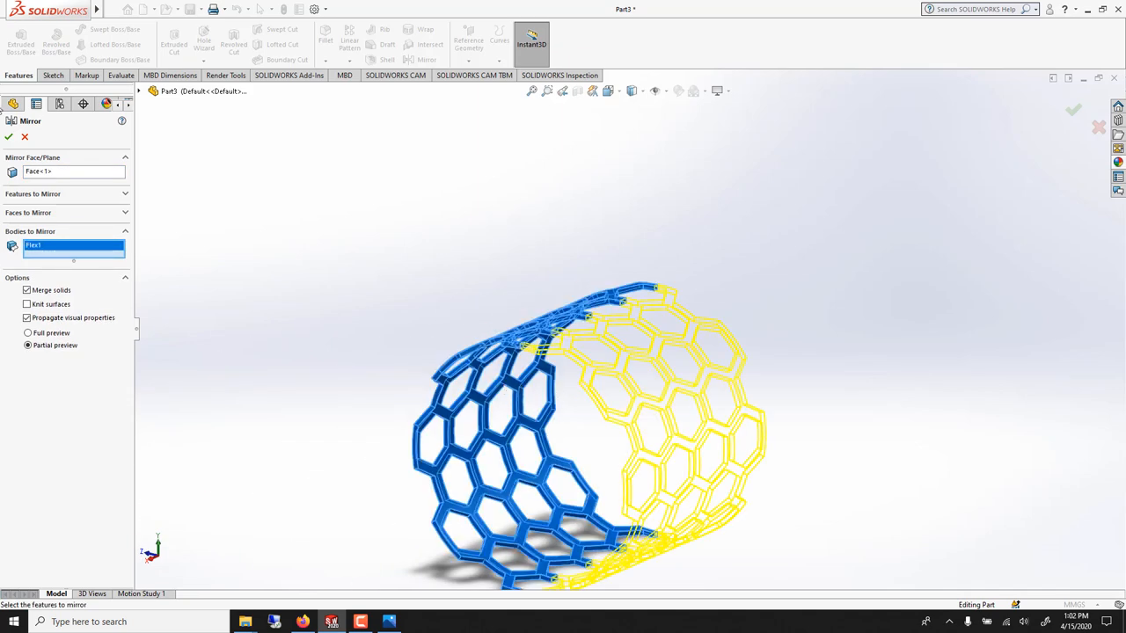
left_click(9, 137)
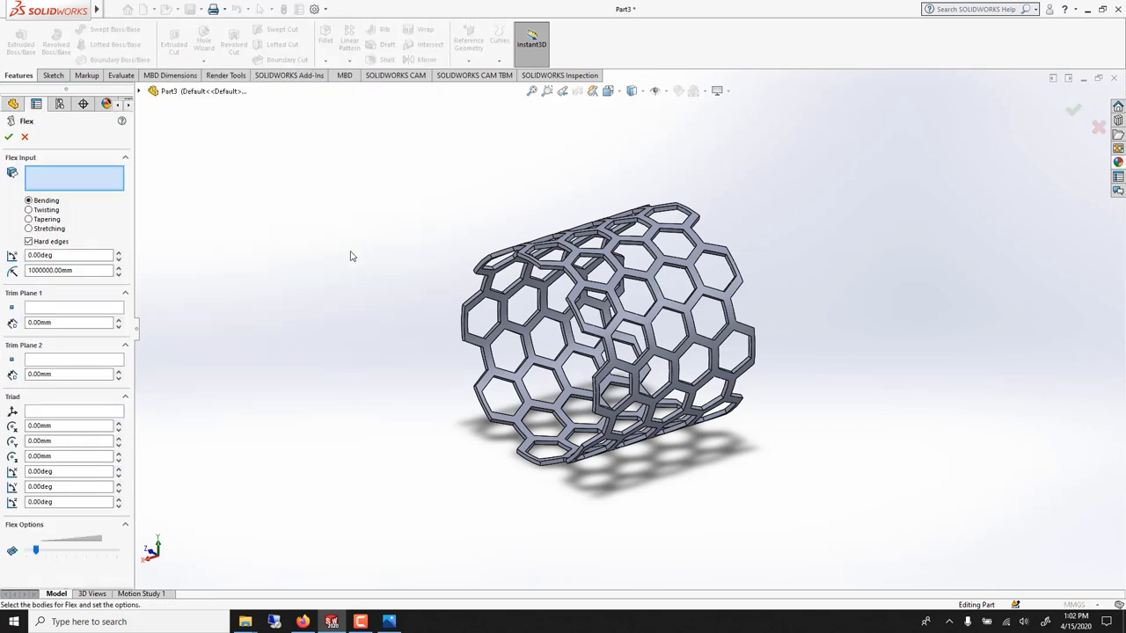
mouse_move(45, 211)
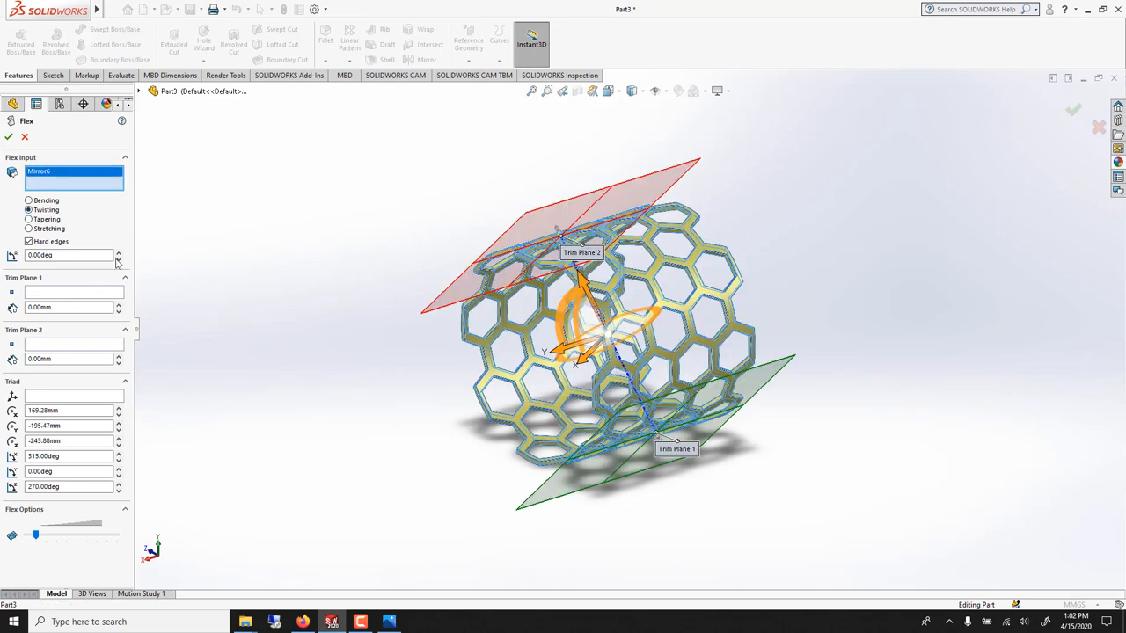
Switch the tube's flex from twisting to bending at −25° and confirm it
left_click(117, 251)
type("0")
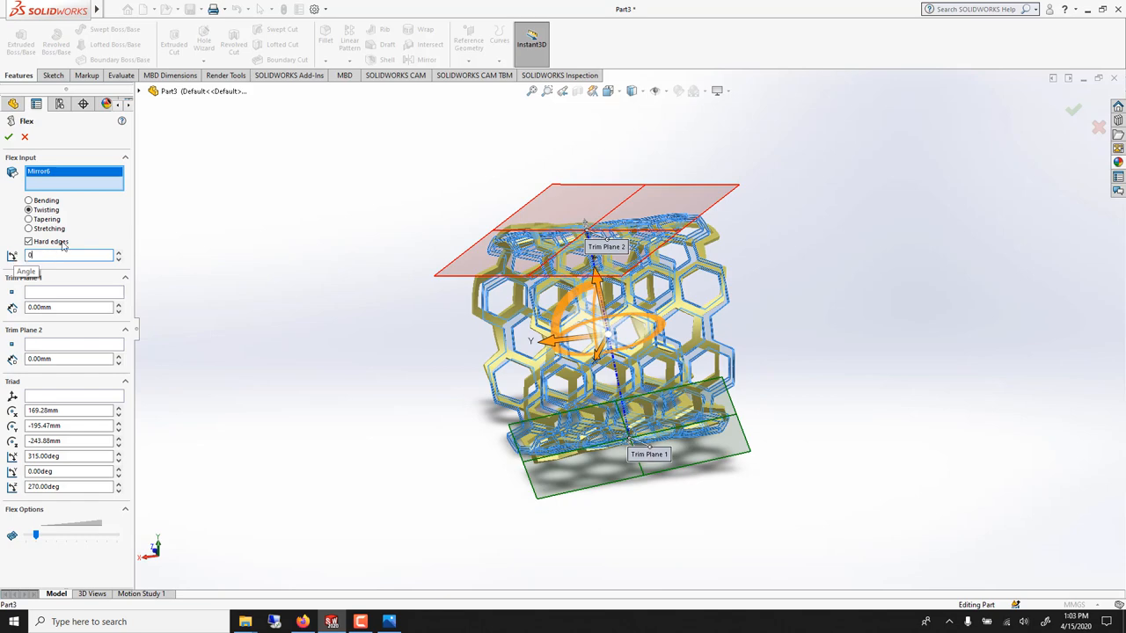
left_click(28, 201)
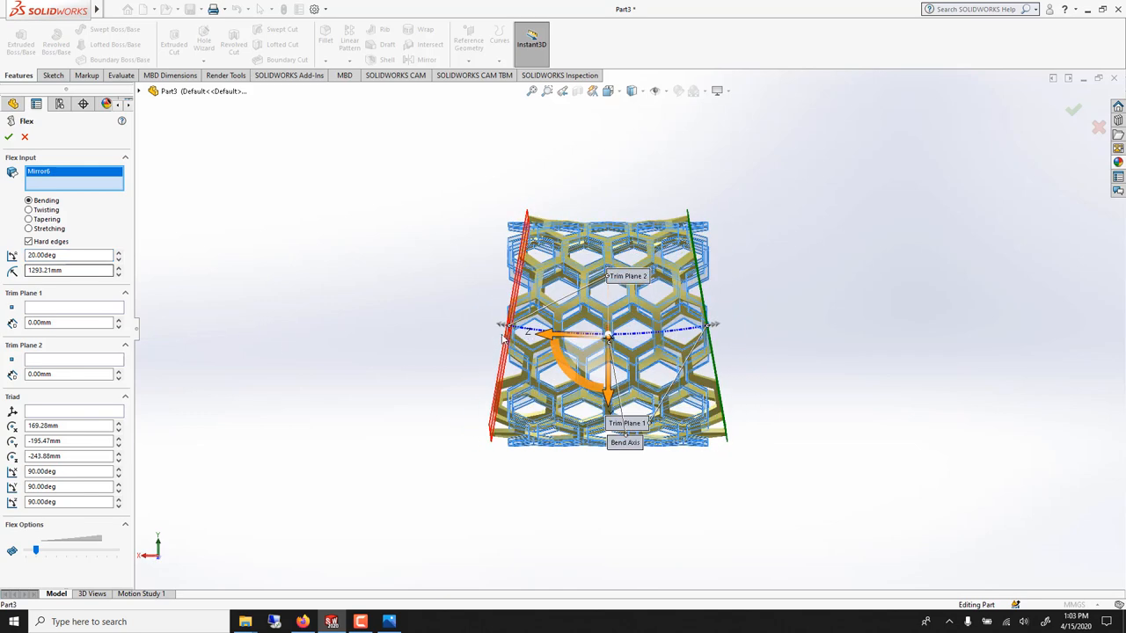
mouse_move(514, 338)
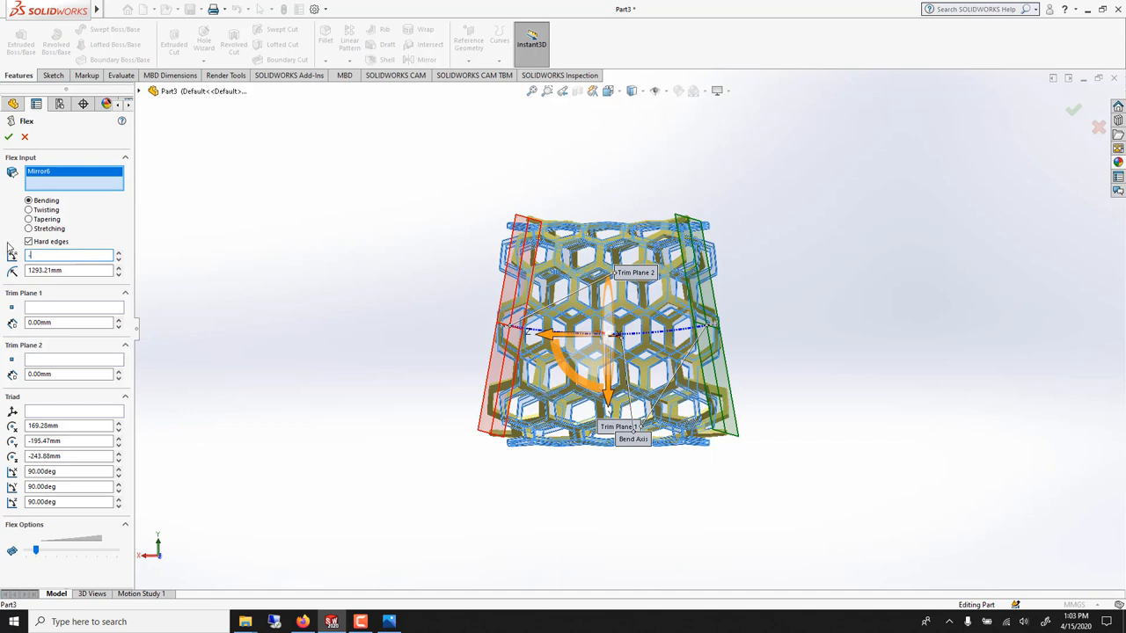
type("-25.00deg")
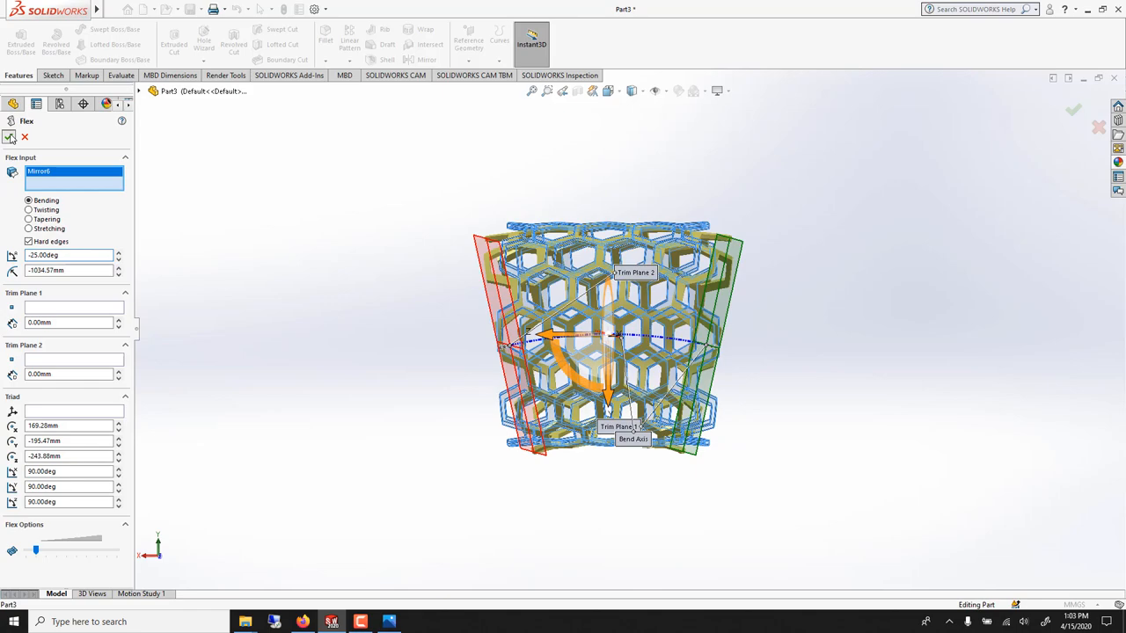
left_click(1073, 109)
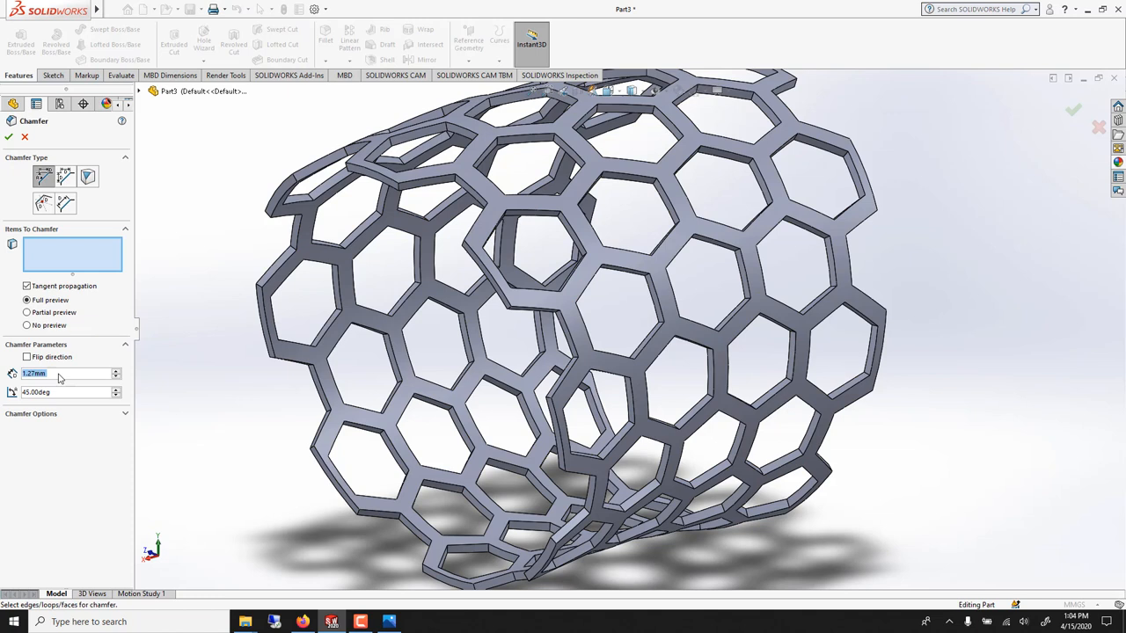
mouse_move(71, 373)
type("1")
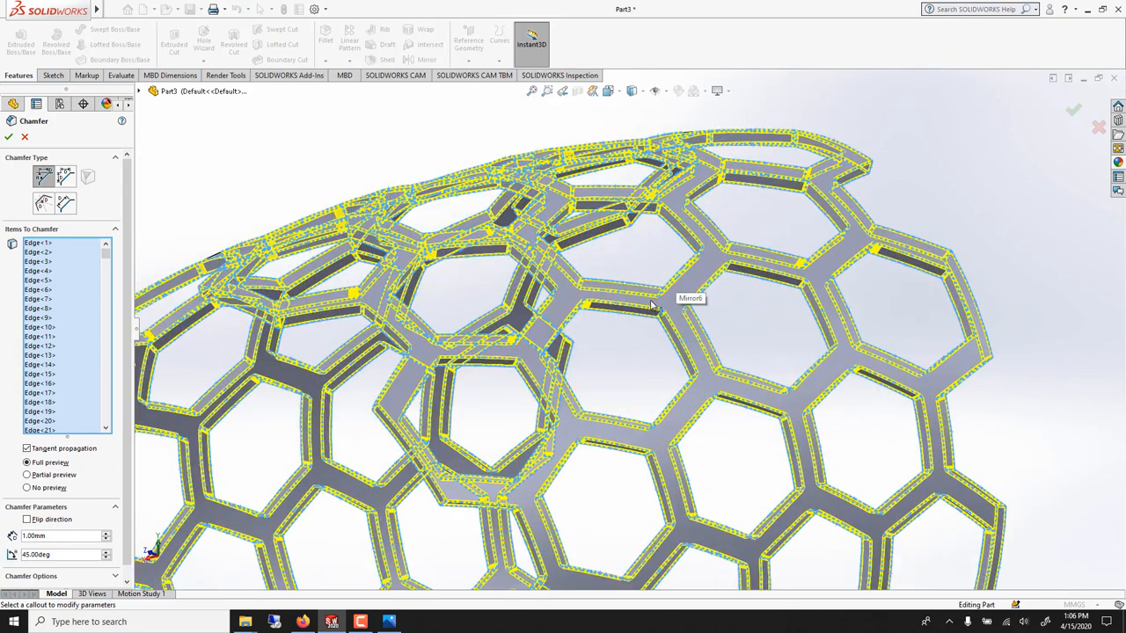
Check the 1 mm, 45° lattice-edge chamfer against the gold ring photo and close the photo
scroll("up", 3)
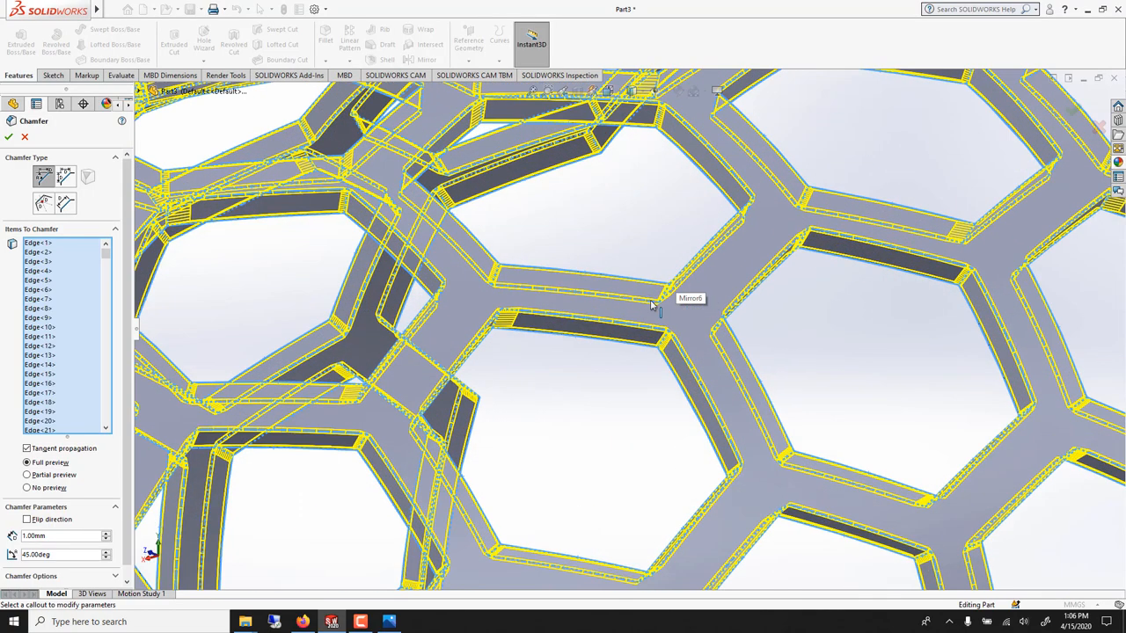
mouse_move(704, 236)
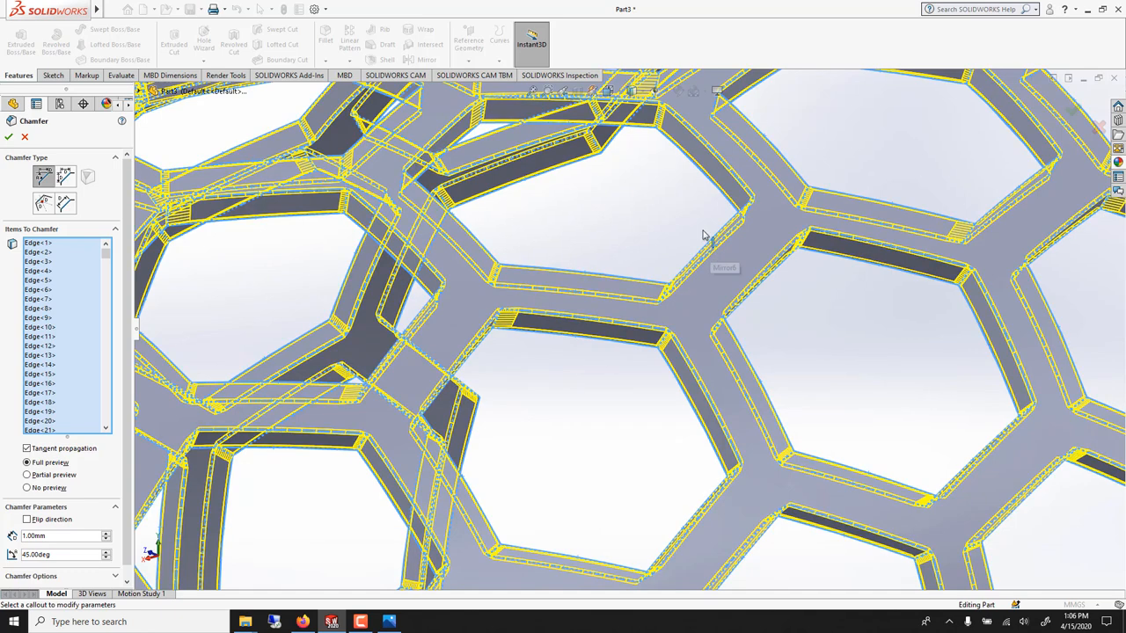
mouse_move(657, 137)
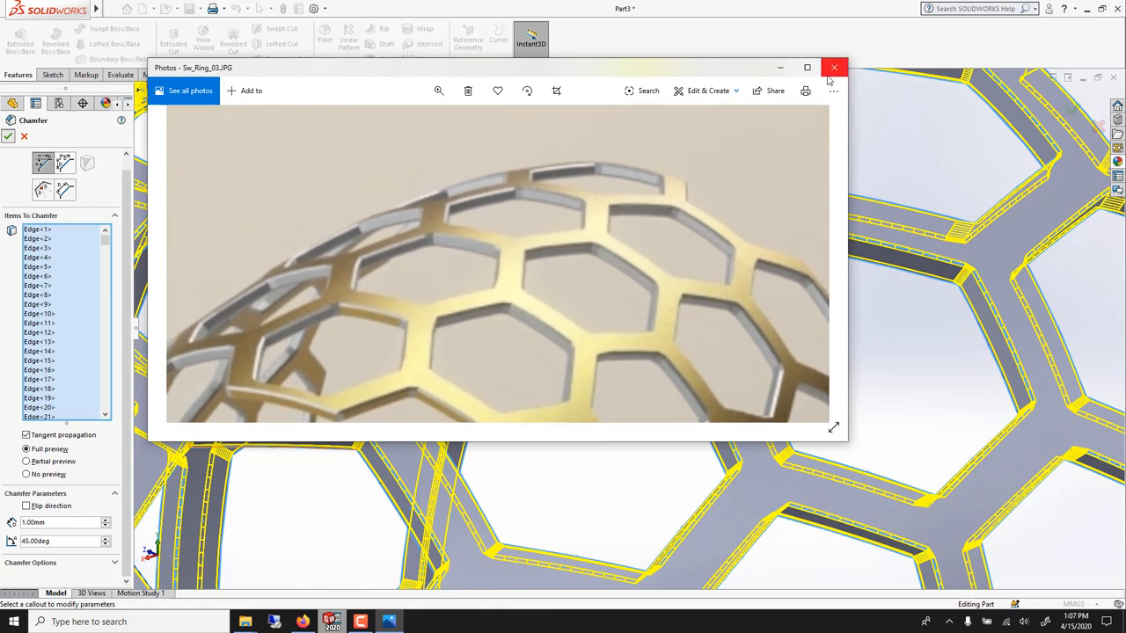
left_click(834, 67)
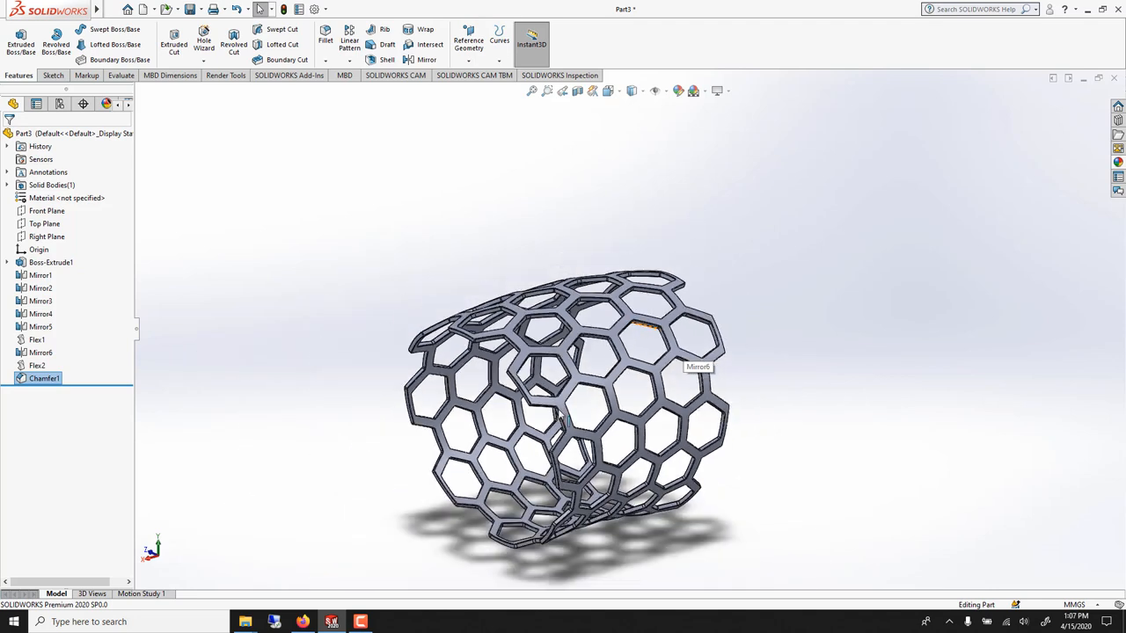
Start a uniform Scale about the centroid on the ring and begin entering the scale factor
left_click_drag(563, 405, 581, 370)
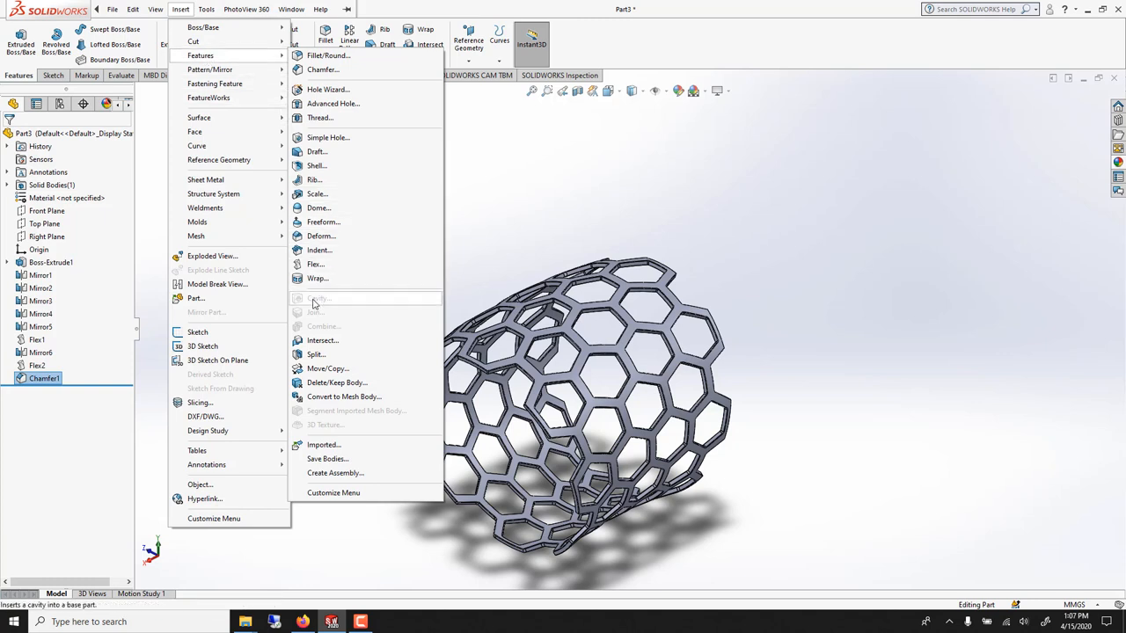
mouse_move(316, 278)
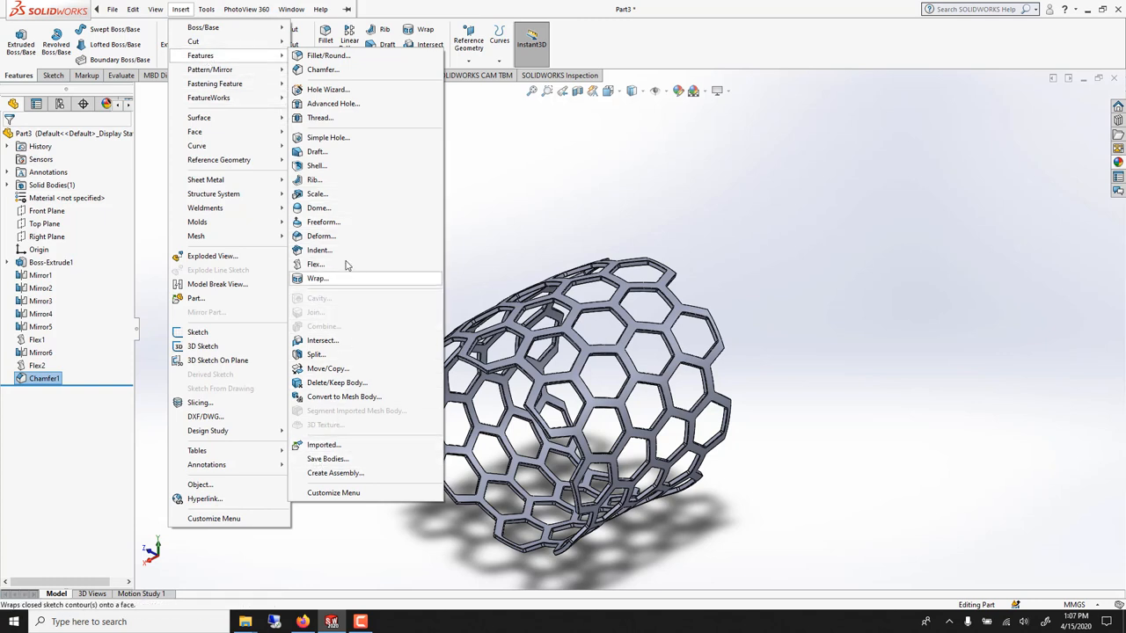
left_click(316, 193)
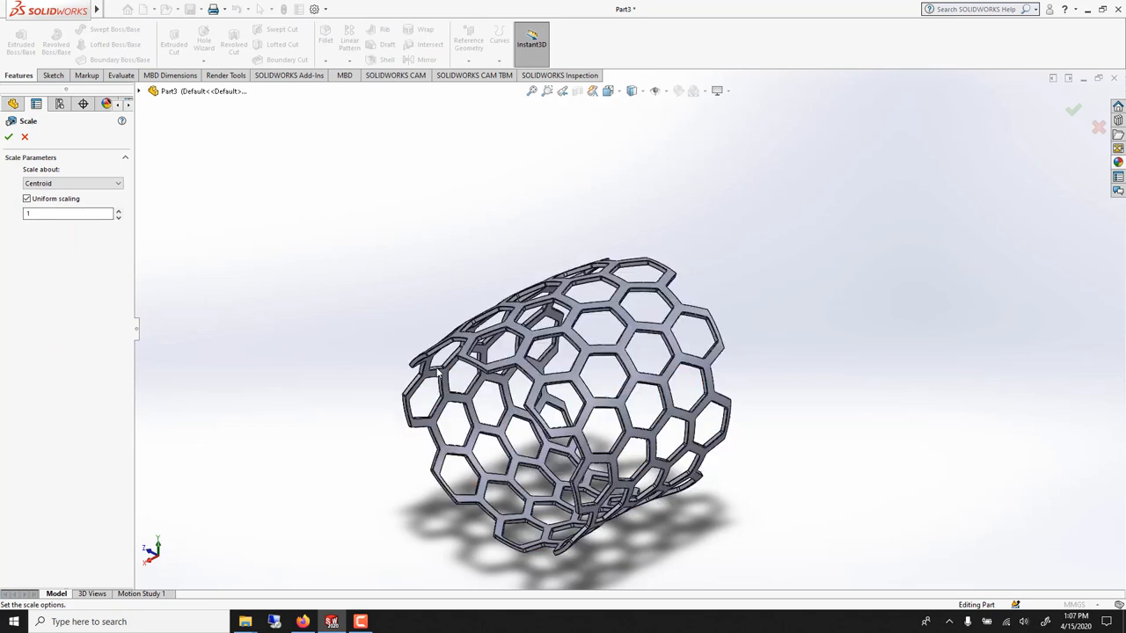
left_click(69, 215)
type(".")
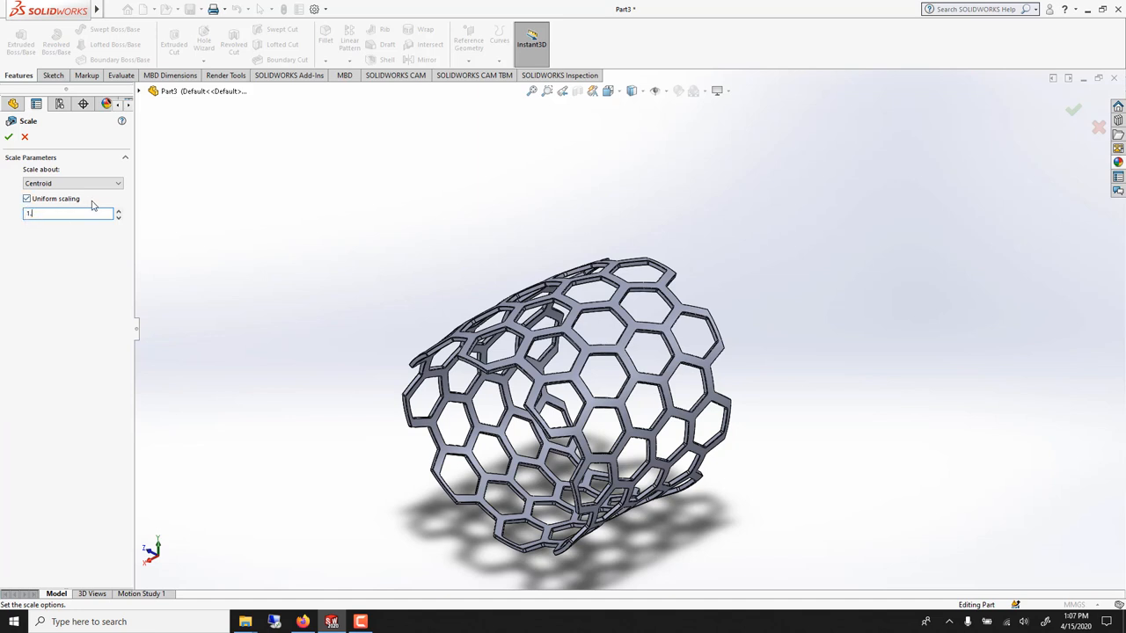
type("0")
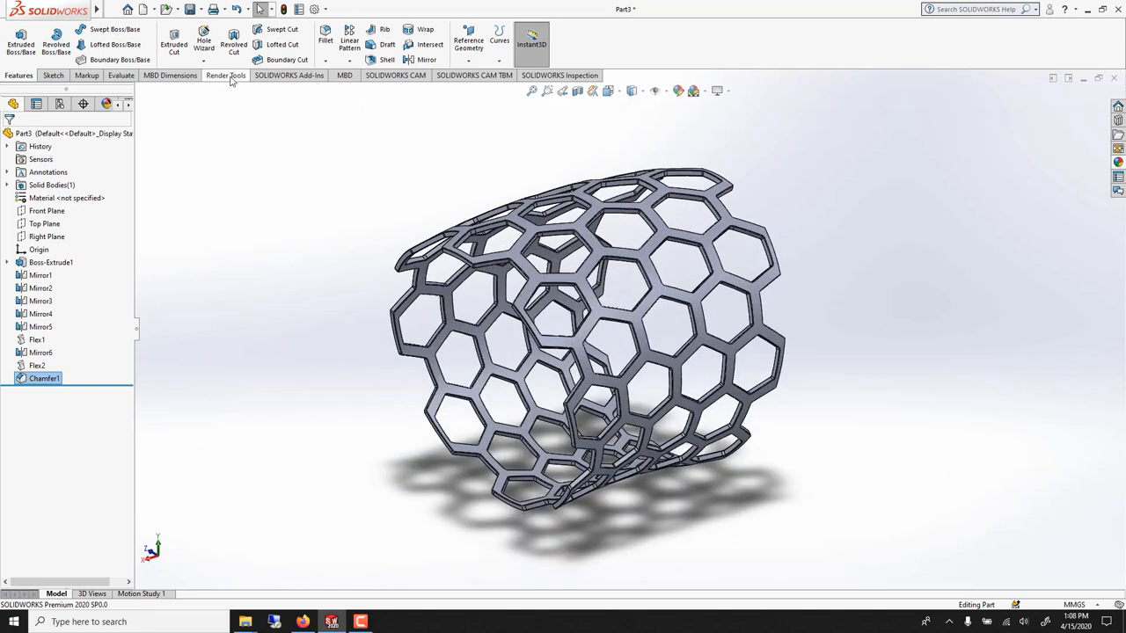
Turn on perspective view from the Render Tools view settings
left_click(225, 74)
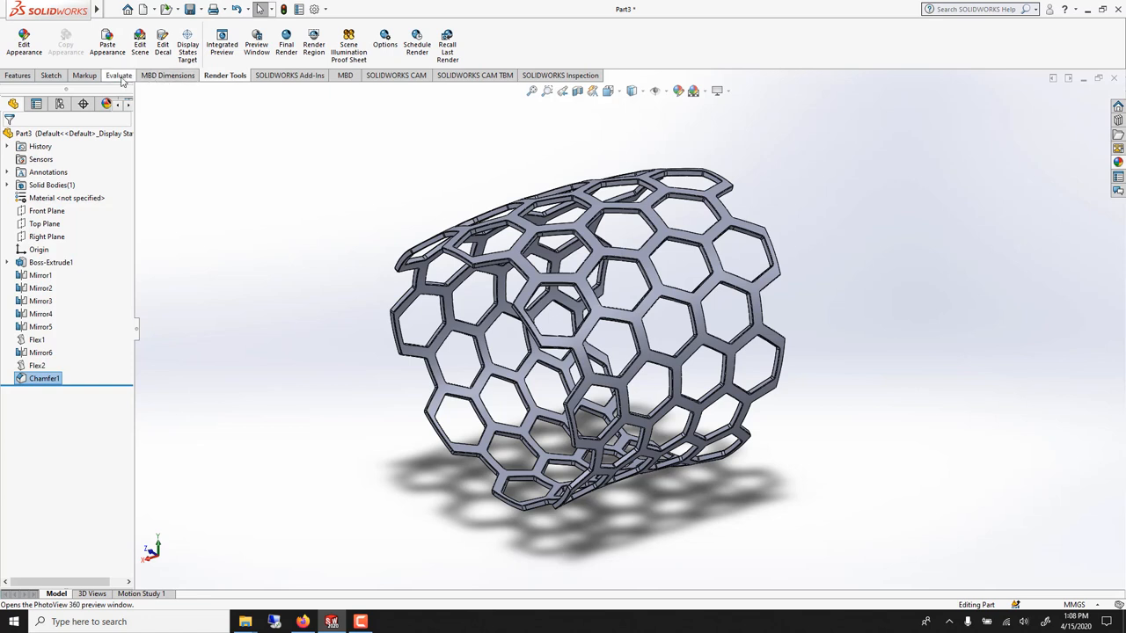
left_click(289, 74)
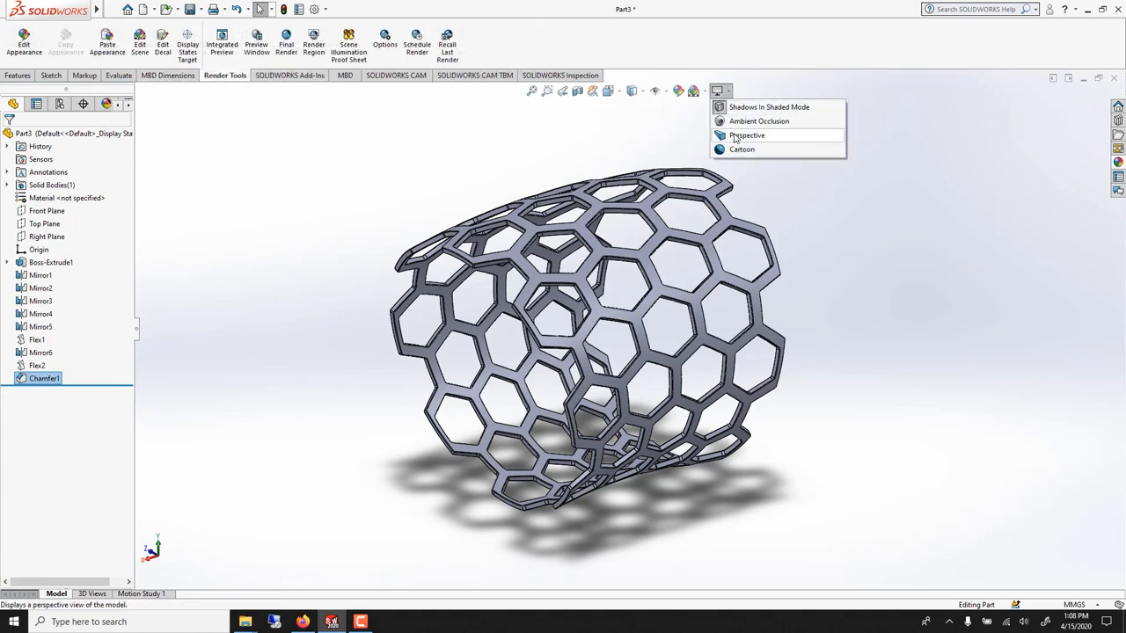
left_click(746, 134)
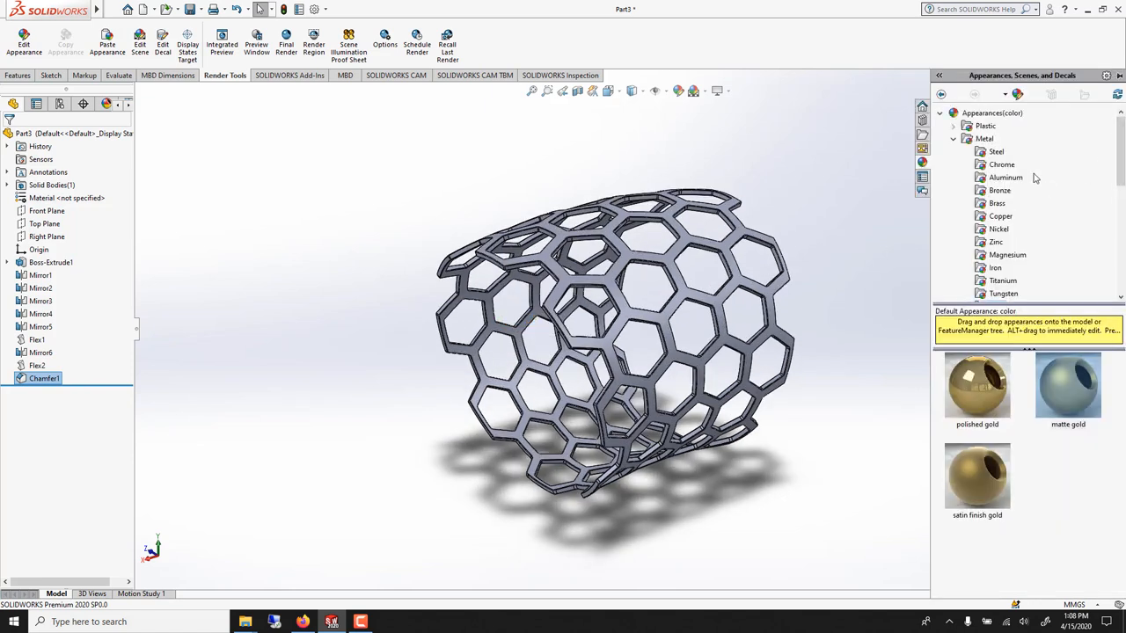
Apply a basic floor scene from the Scenes library and orbit the ring to a new angle
left_click(1050, 95)
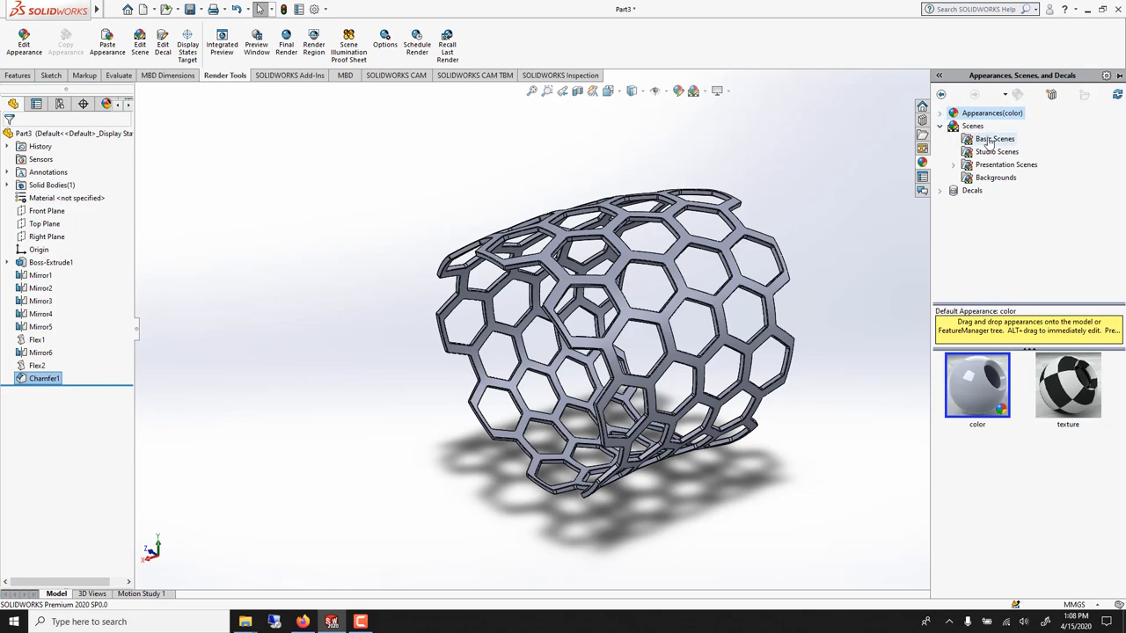
left_click(993, 137)
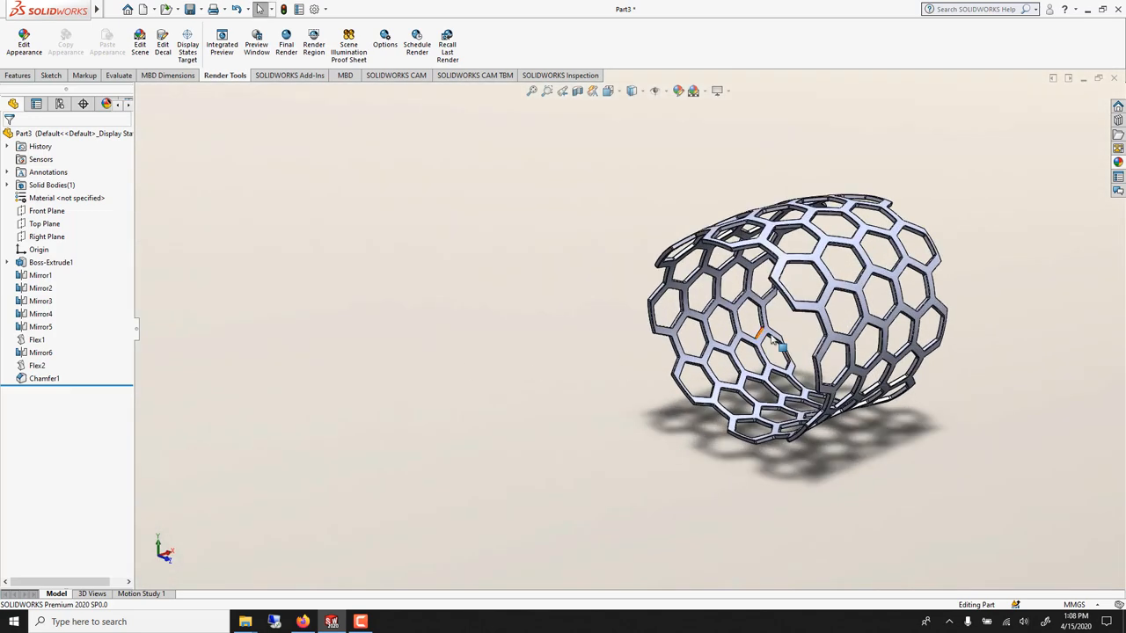
left_click_drag(792, 334, 774, 323)
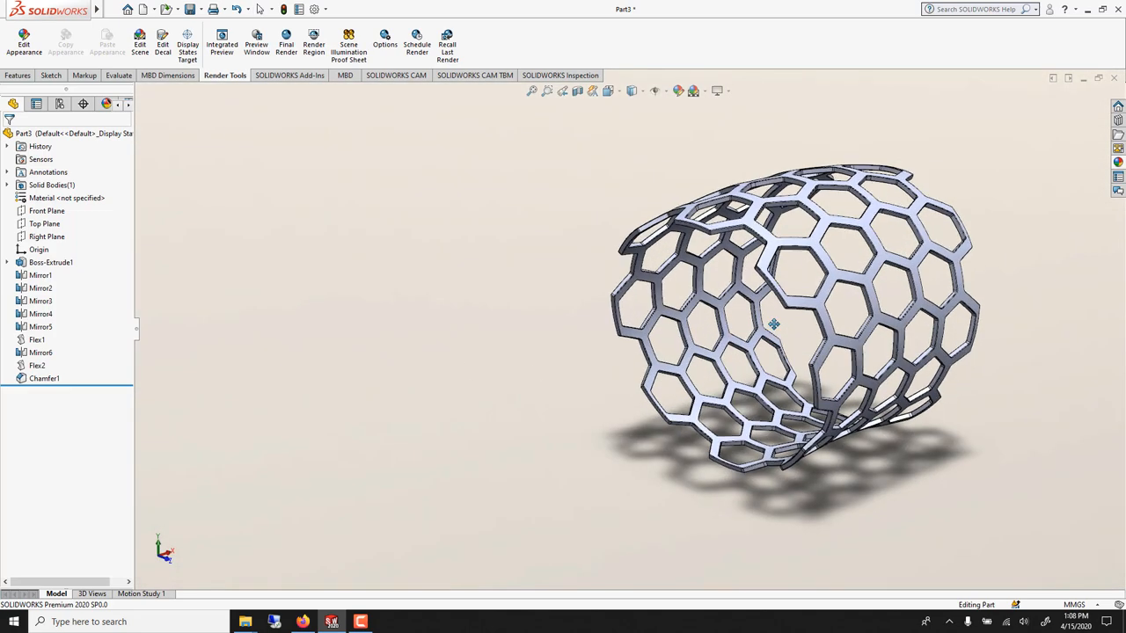
left_click_drag(774, 326, 758, 335)
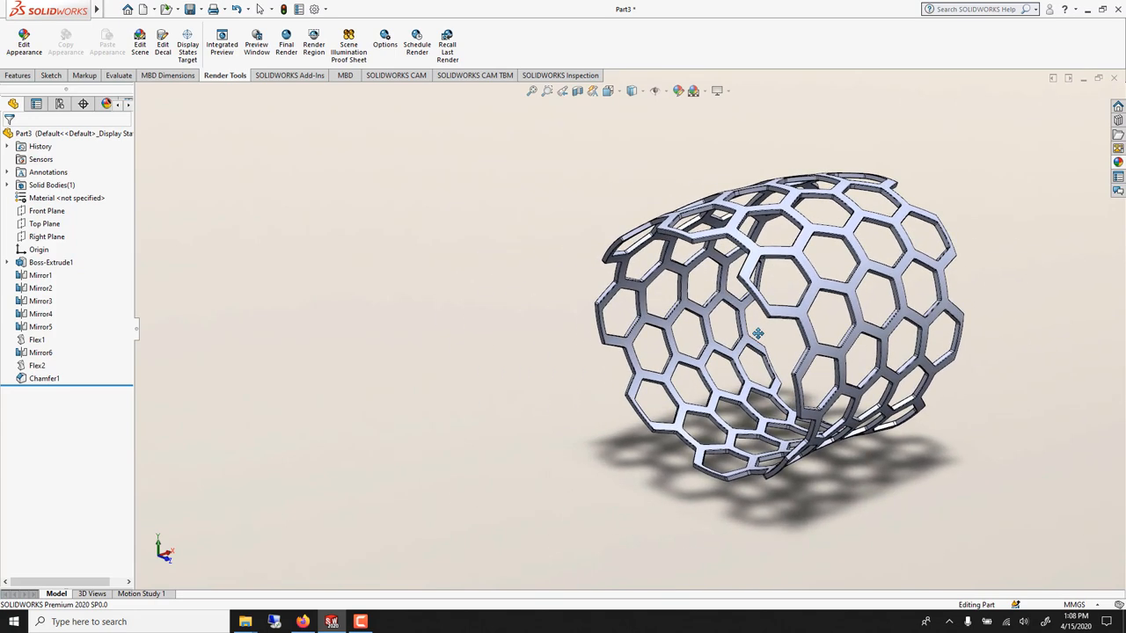
left_click_drag(756, 334, 753, 348)
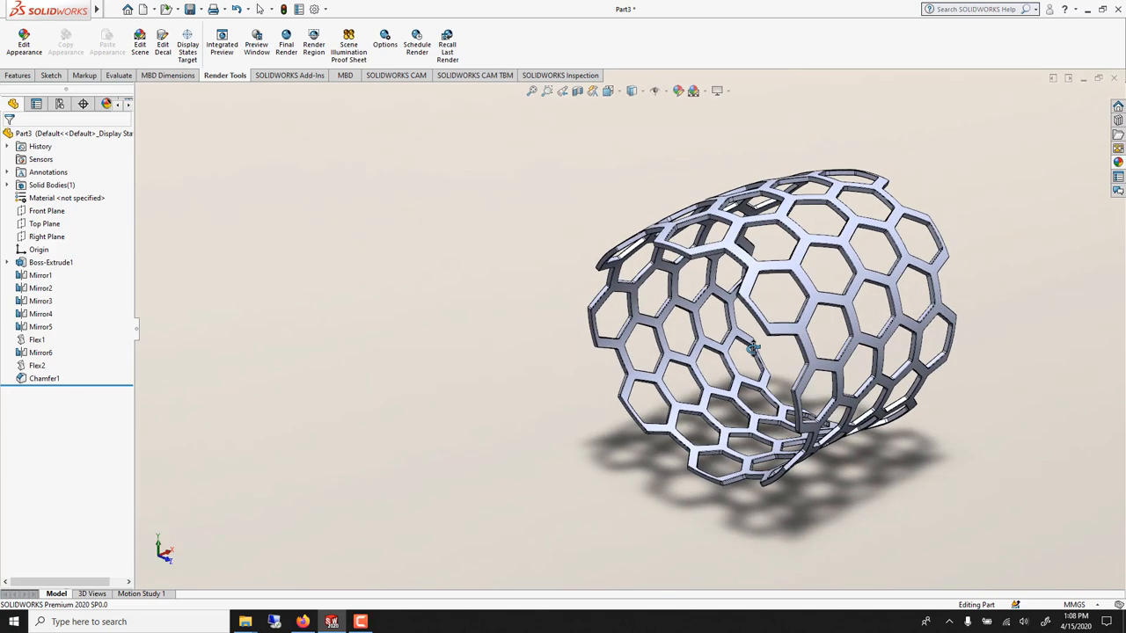
mouse_move(1119, 162)
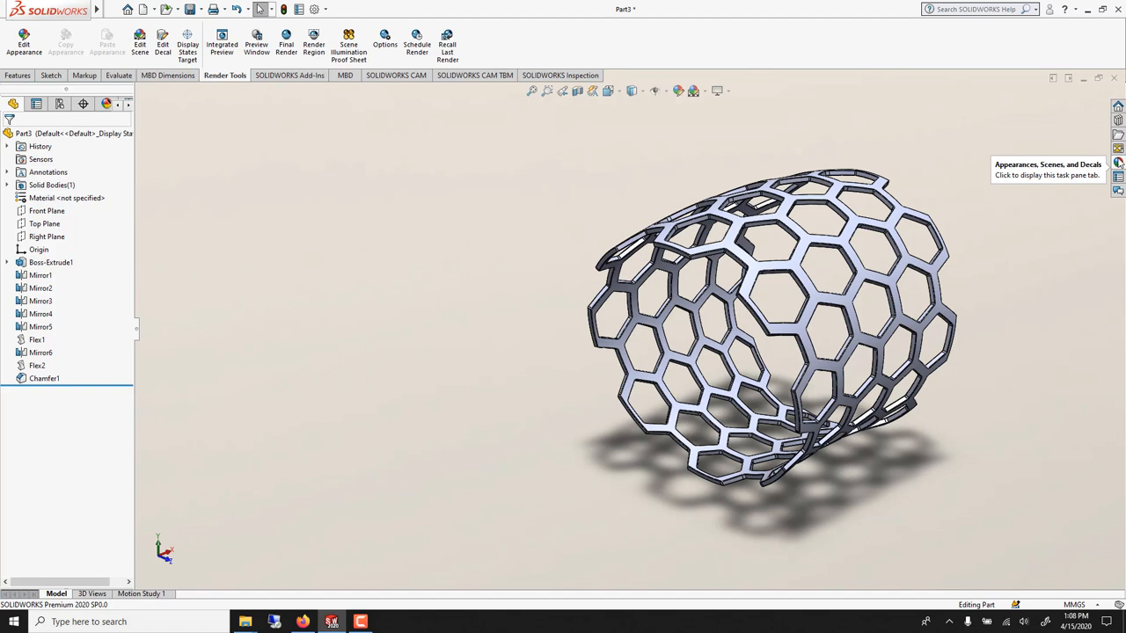
Browse the metal appearances to the gold swatches and give the ring a gold finish
left_click(1119, 164)
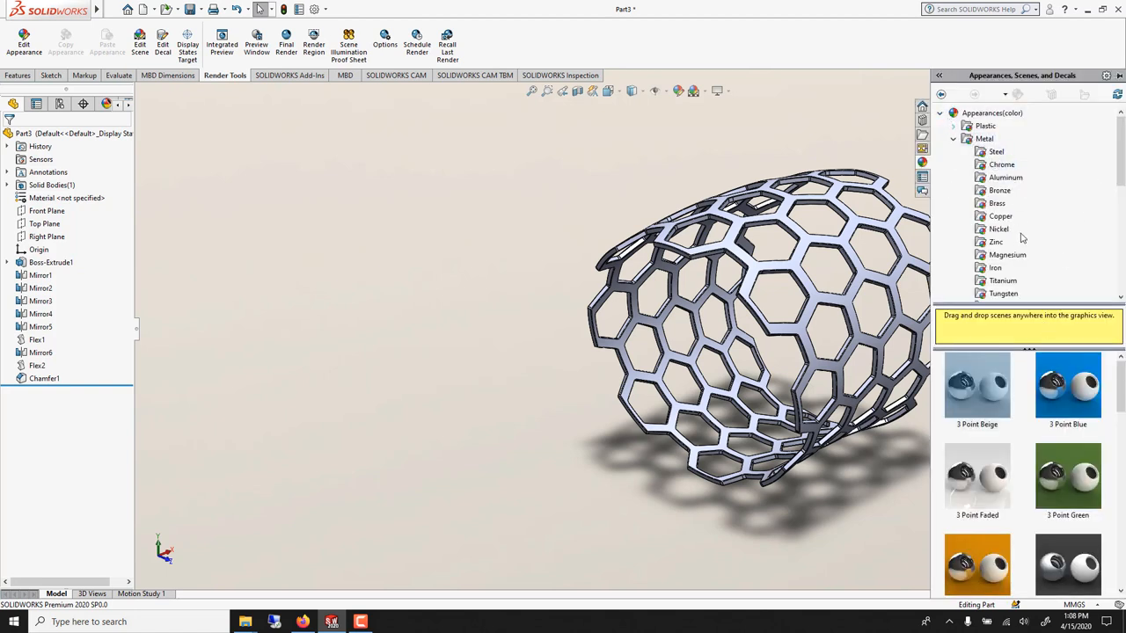
scroll("down", 3)
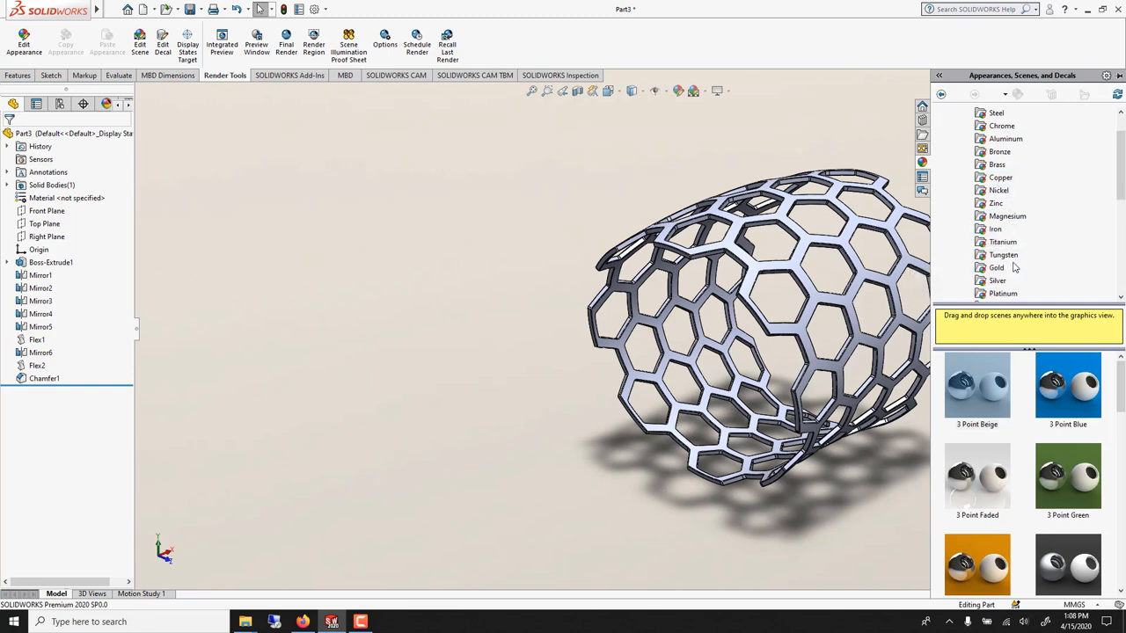
mouse_move(995, 165)
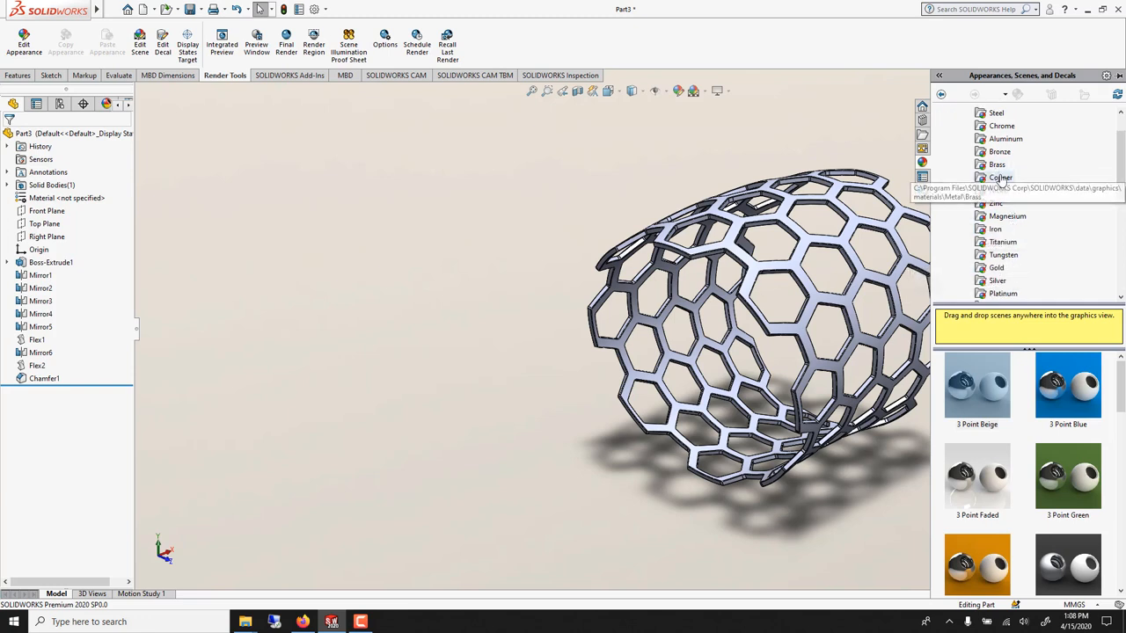
left_click(1000, 176)
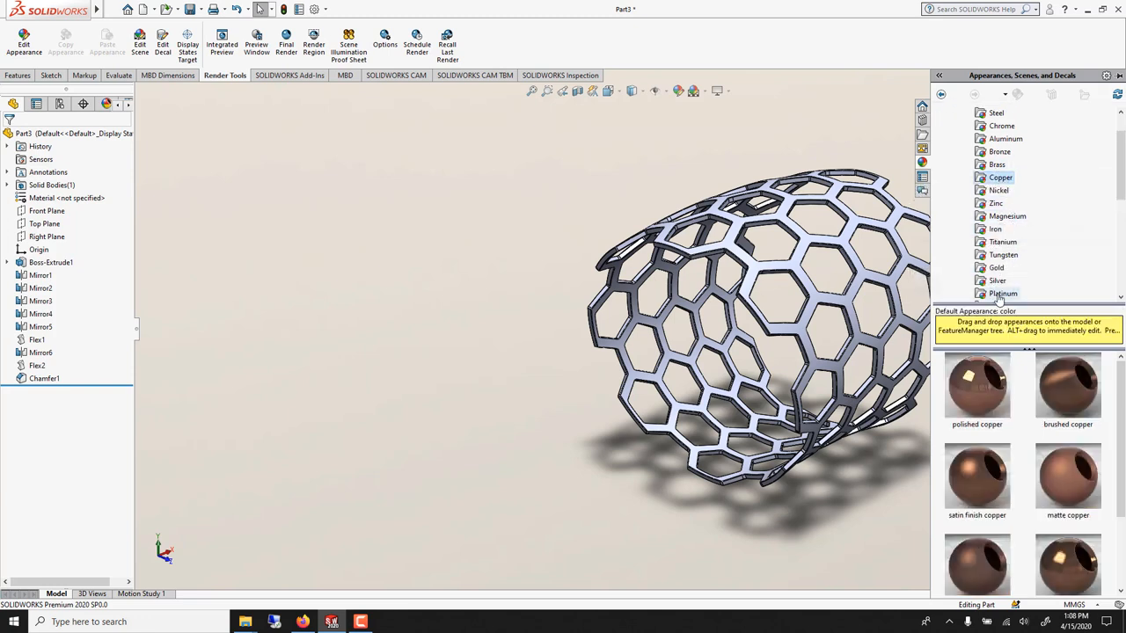
scroll("down", 3)
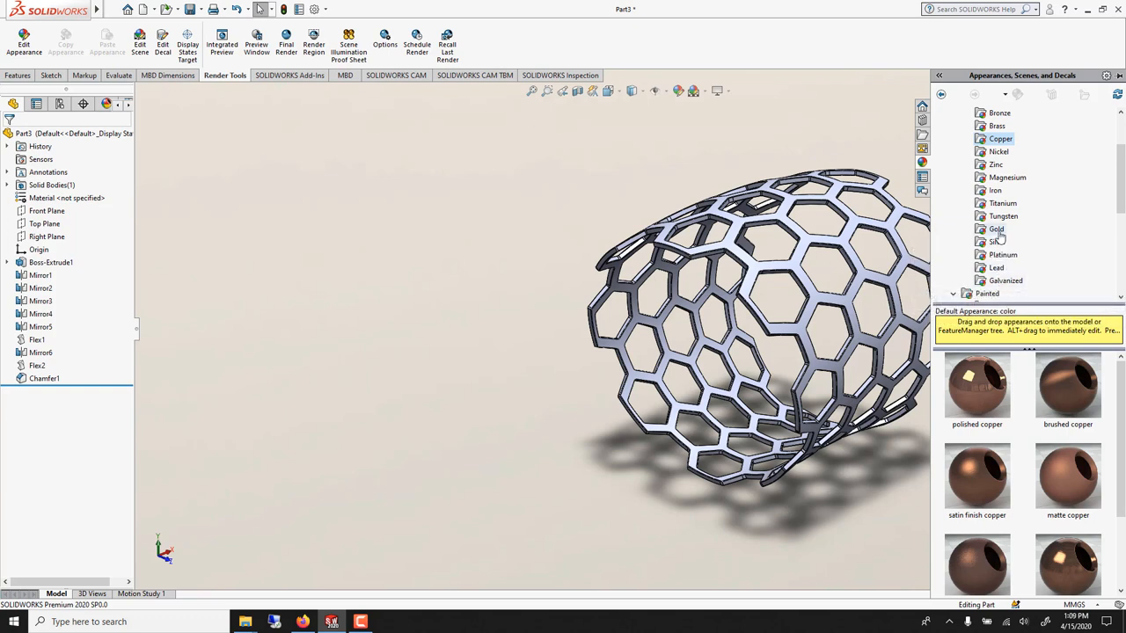
left_click(996, 229)
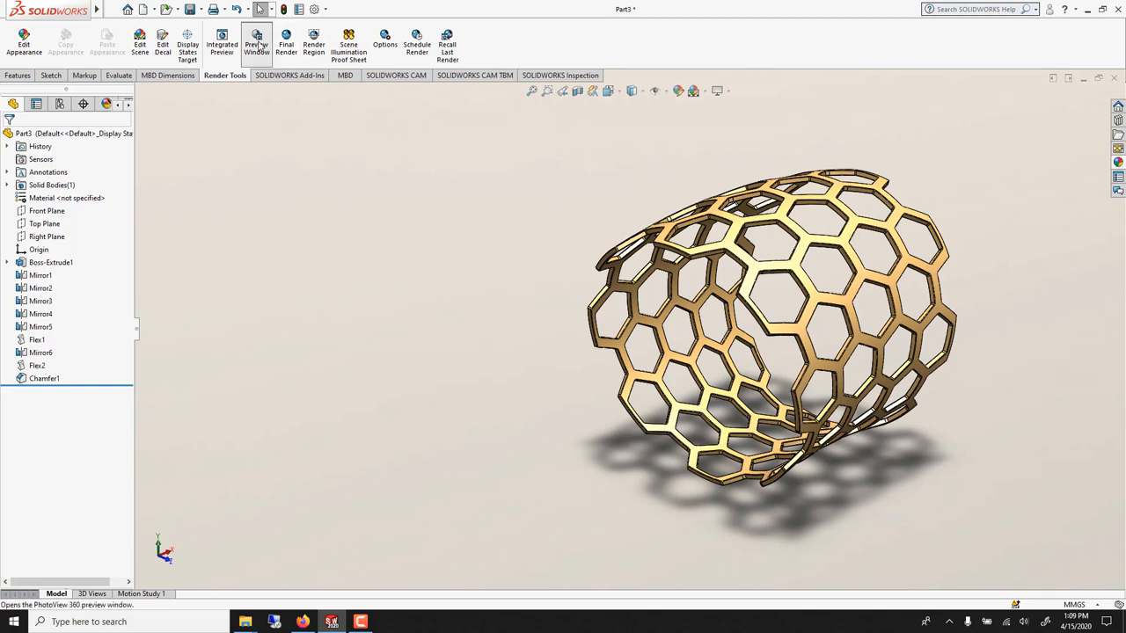
Launch the PhotoView 360 preview render of the gold ring on its floor scene
left_click(257, 44)
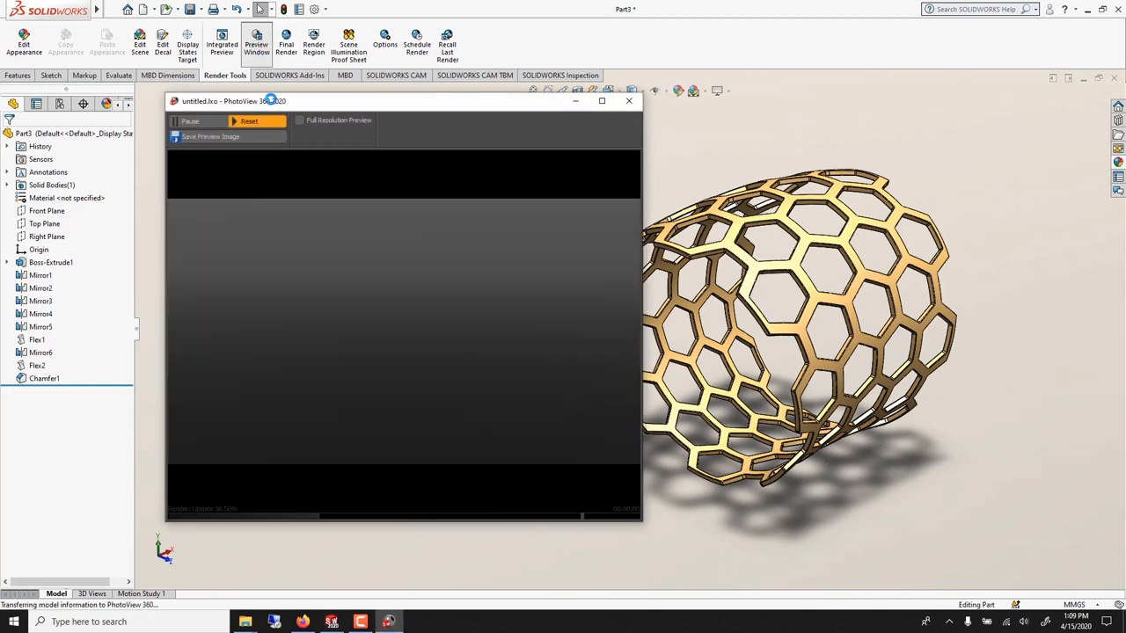
left_click(250, 119)
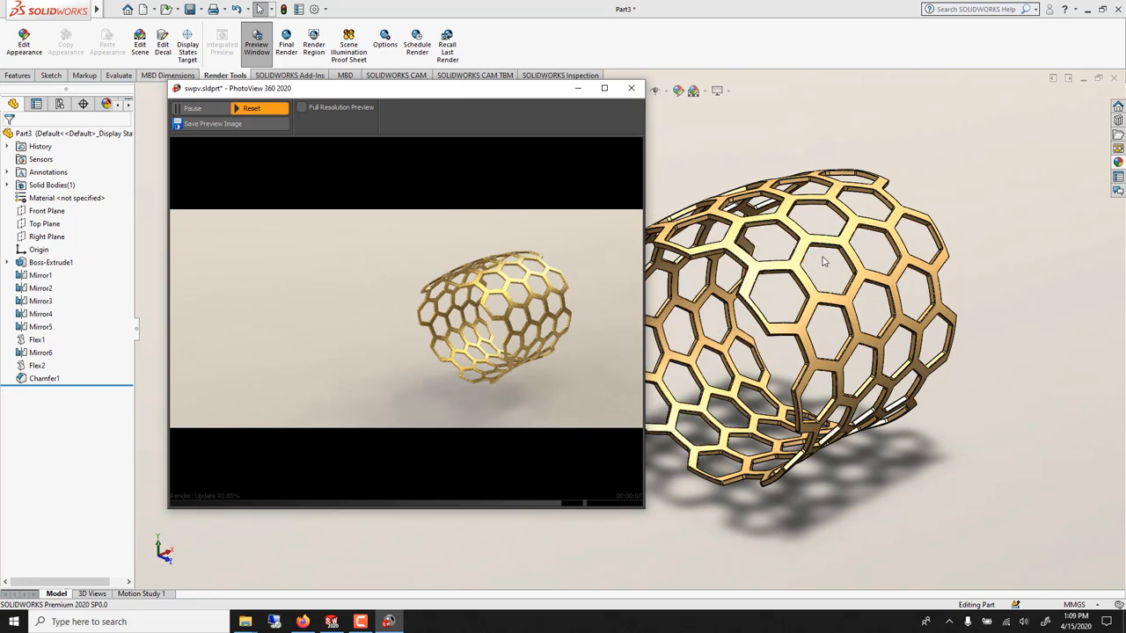
mouse_move(769, 119)
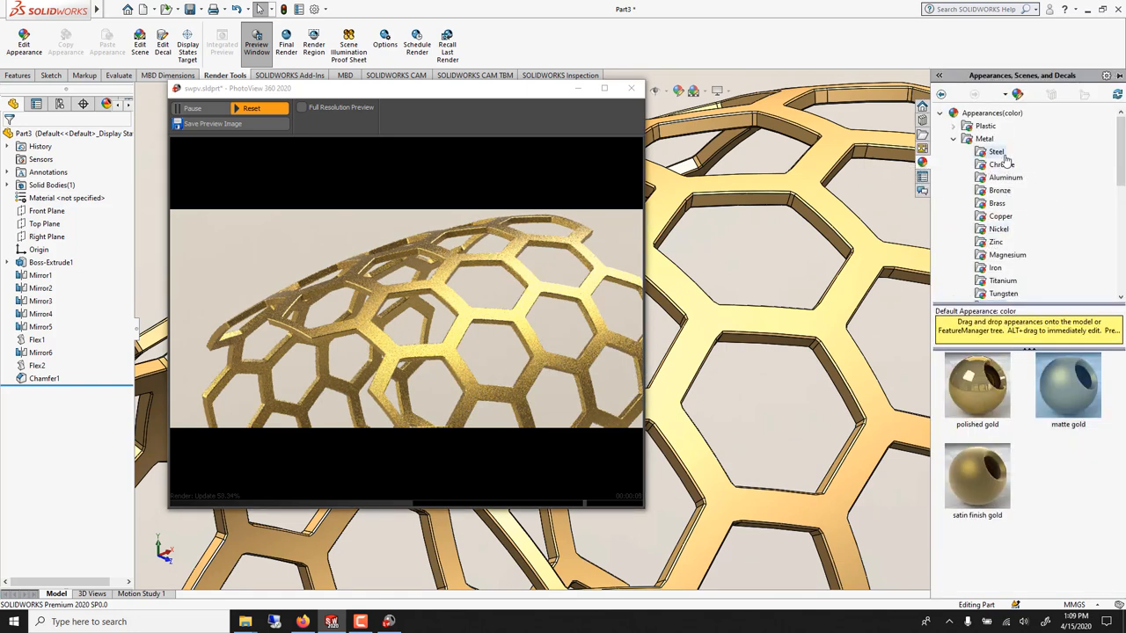
Pick matte silver from the silver swatches and replace the part's matte gold appearance with it
scroll("down", 3)
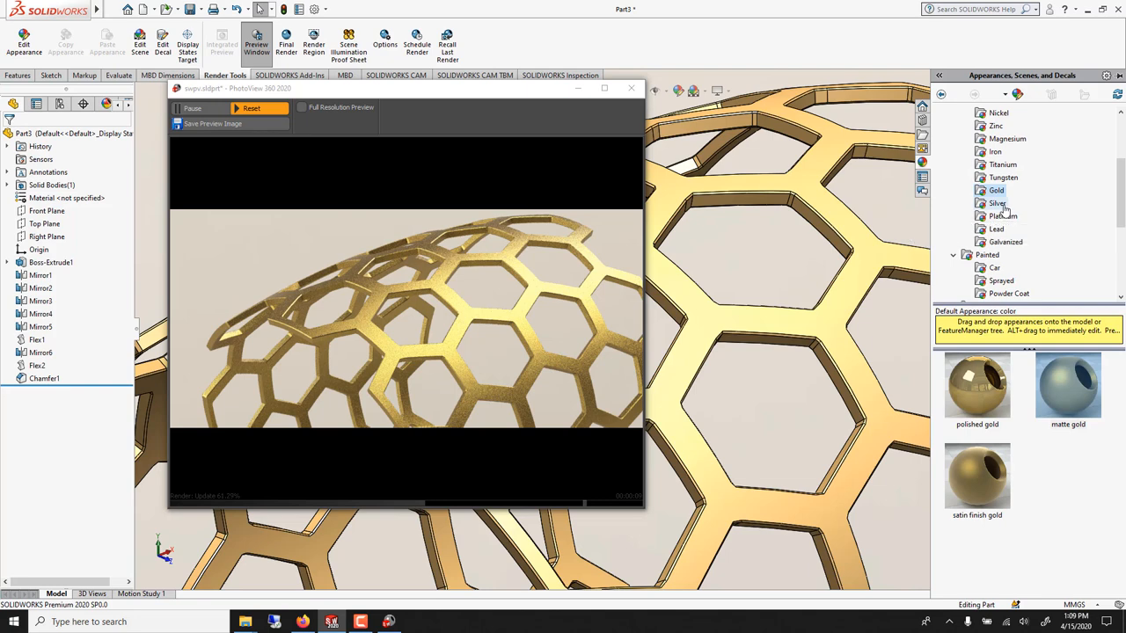
left_click(998, 204)
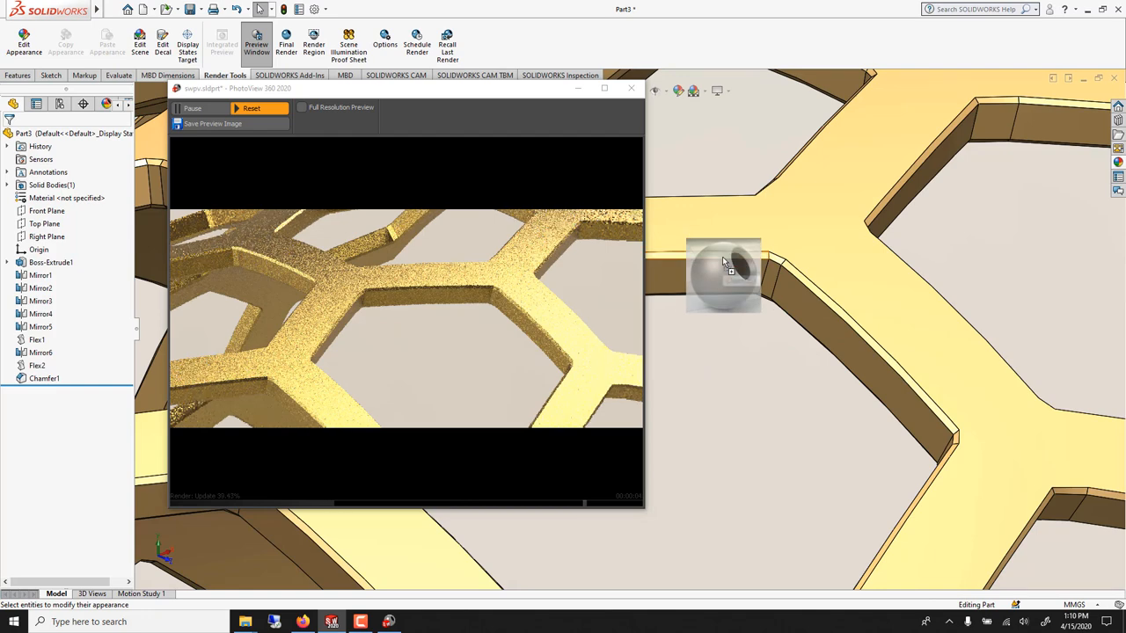
left_click(722, 275)
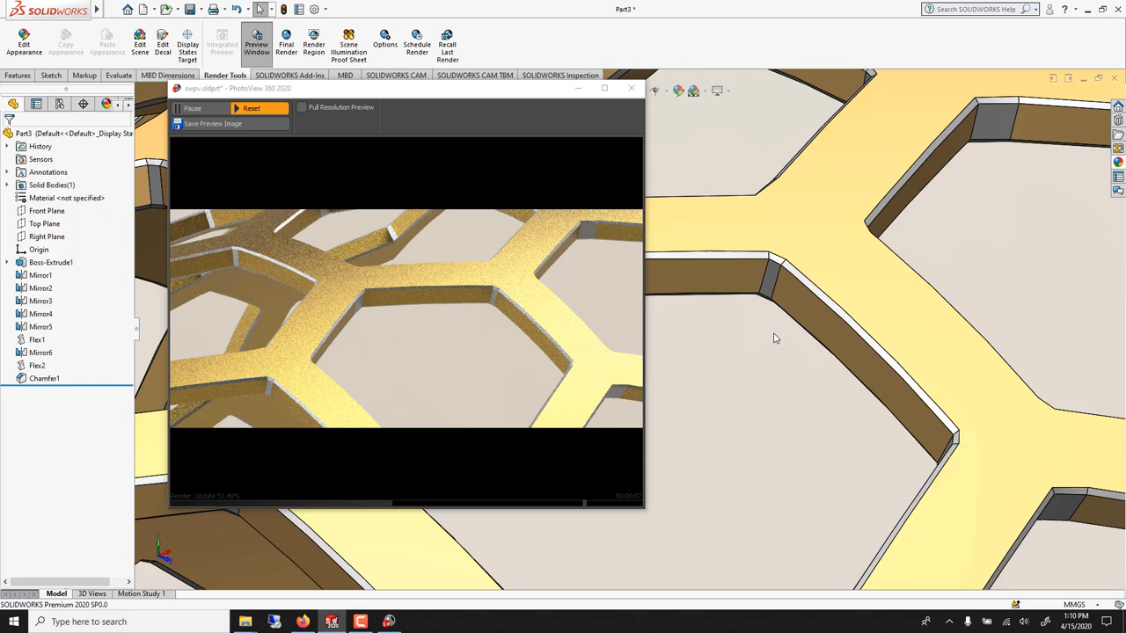
left_click(251, 107)
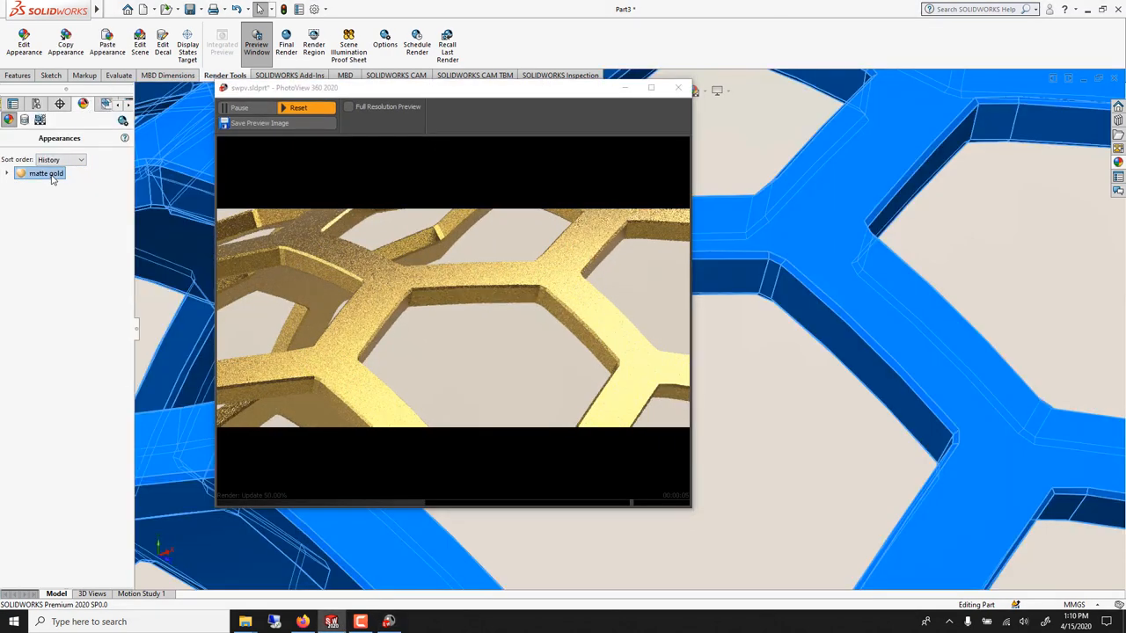
right_click(46, 174)
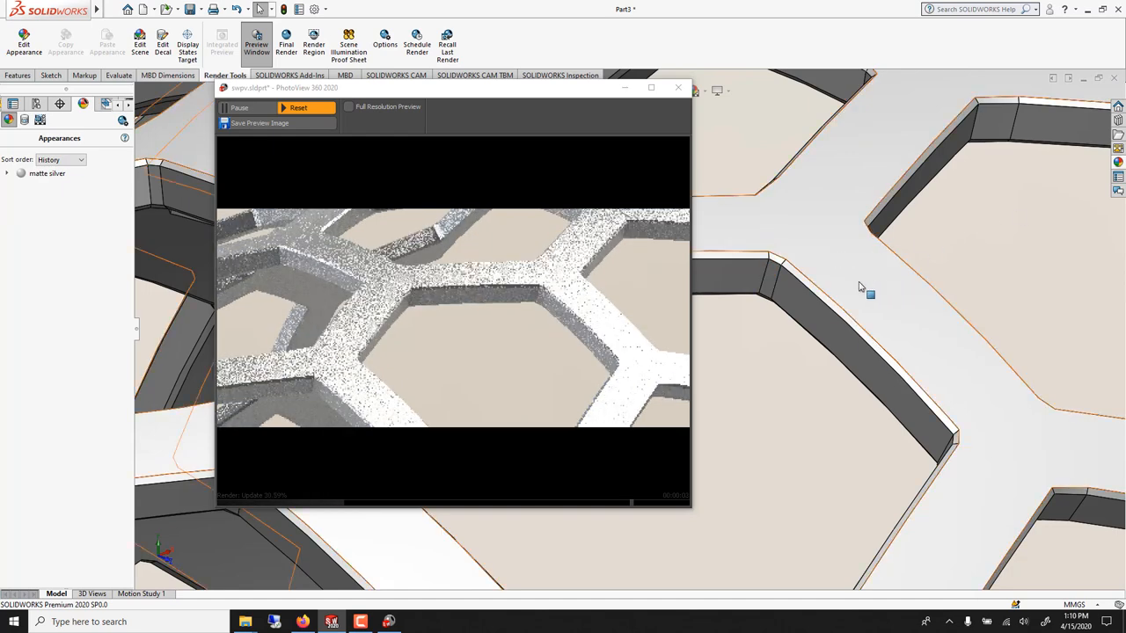
Apply matte gold from Metal > Gold onto the lattice's outer faces over the silver body
left_click(1119, 161)
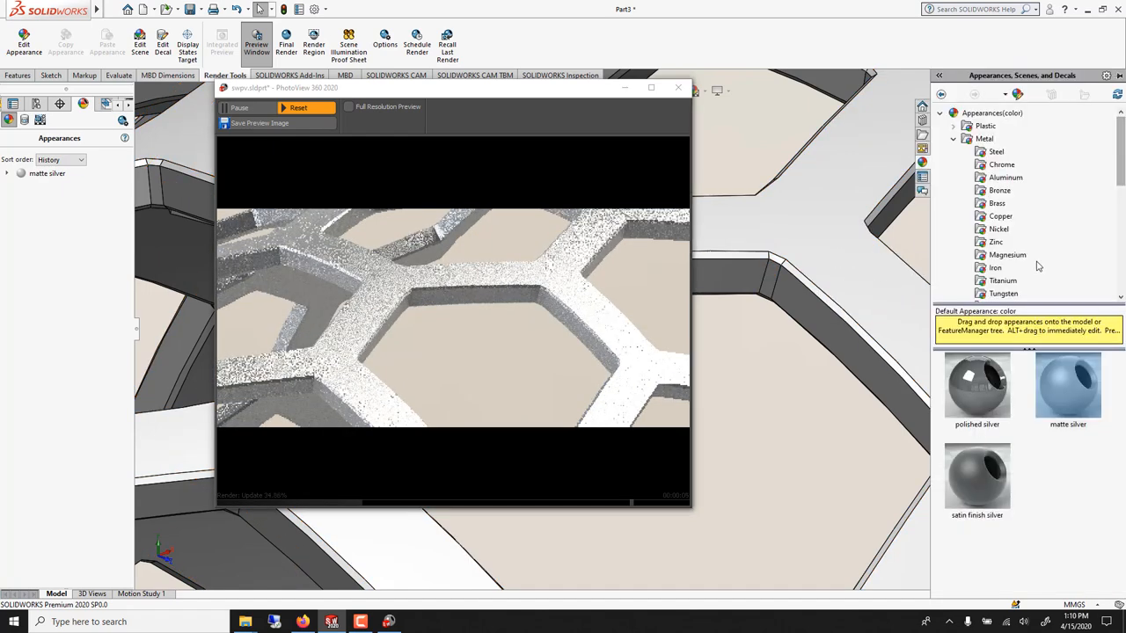
scroll("down", 3)
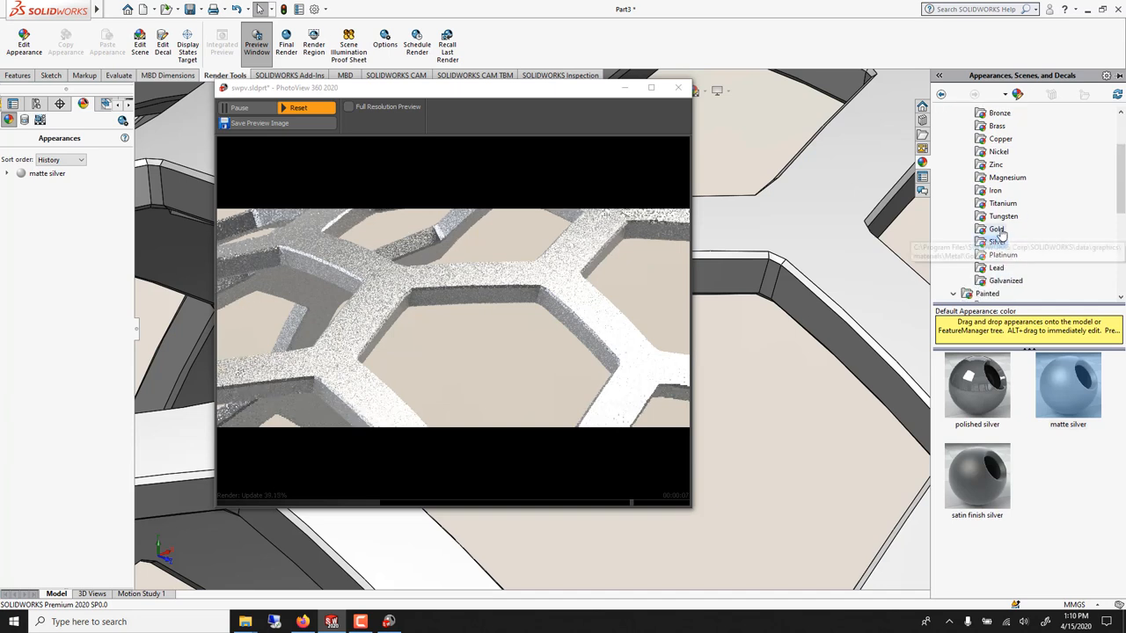
left_click(996, 214)
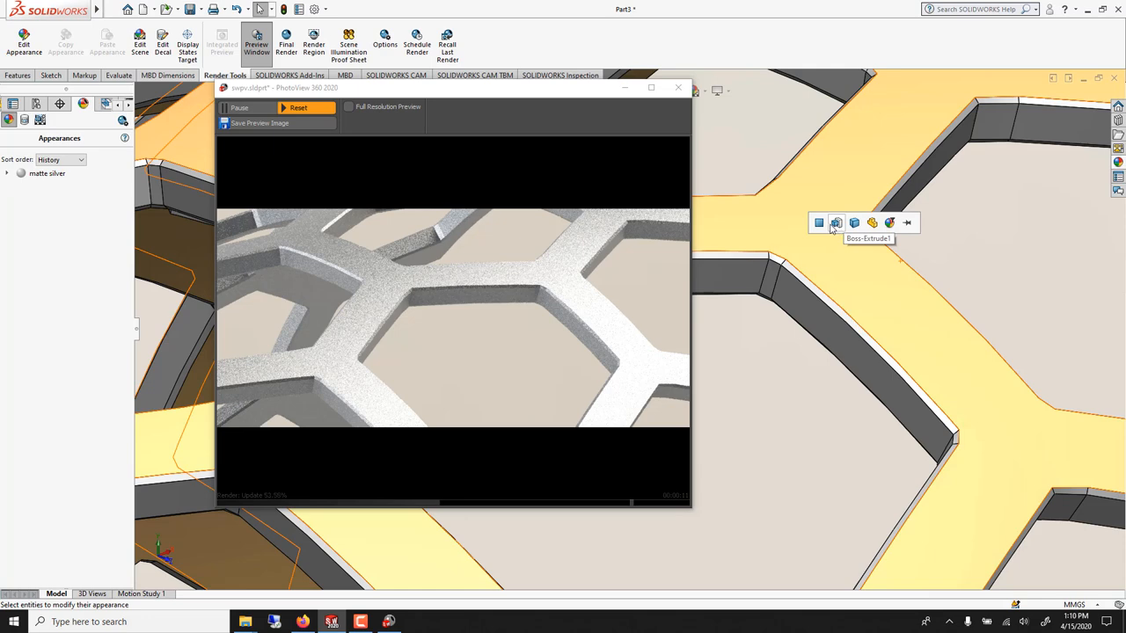
mouse_move(853, 222)
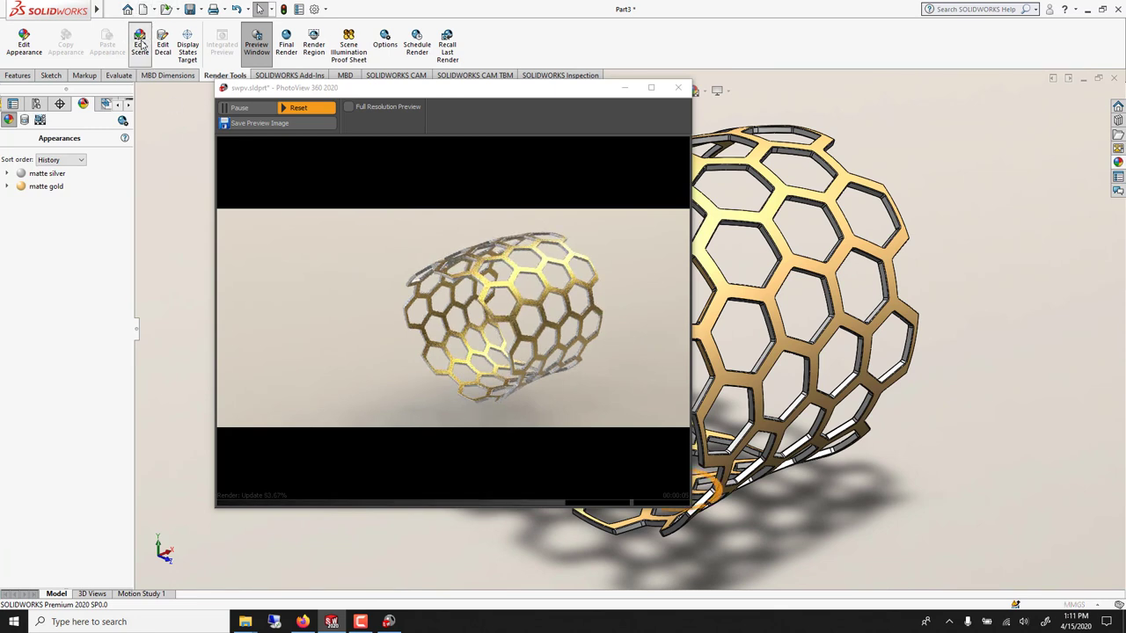
Edit the scene's floor reflections, shadows and environment rotation so the ring rests with a soft shadow
left_click(141, 44)
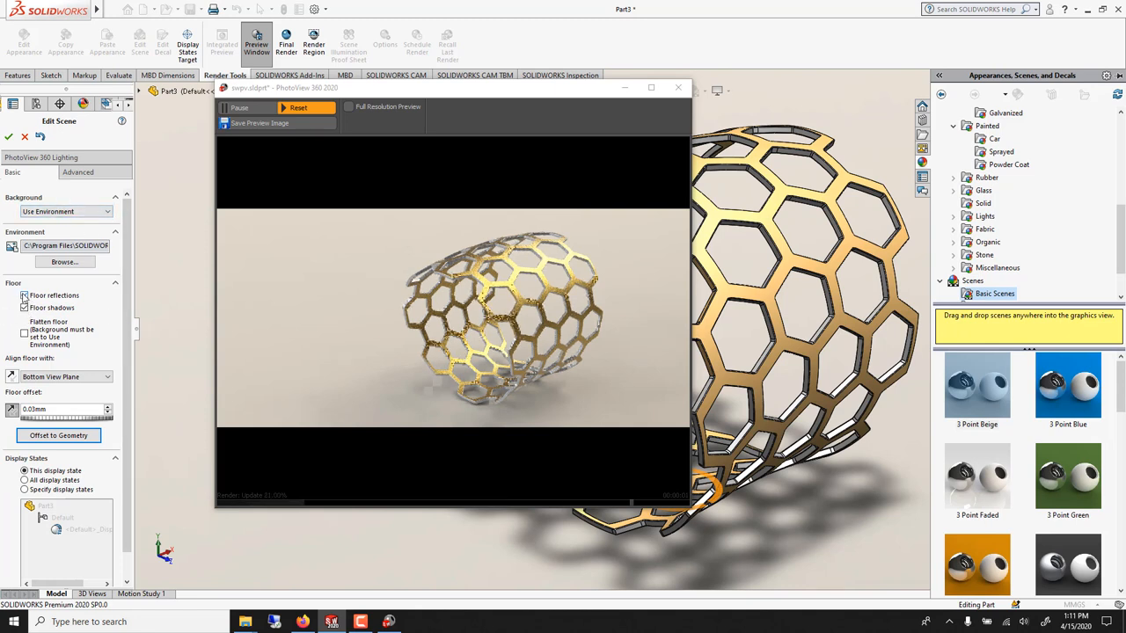
left_click(24, 296)
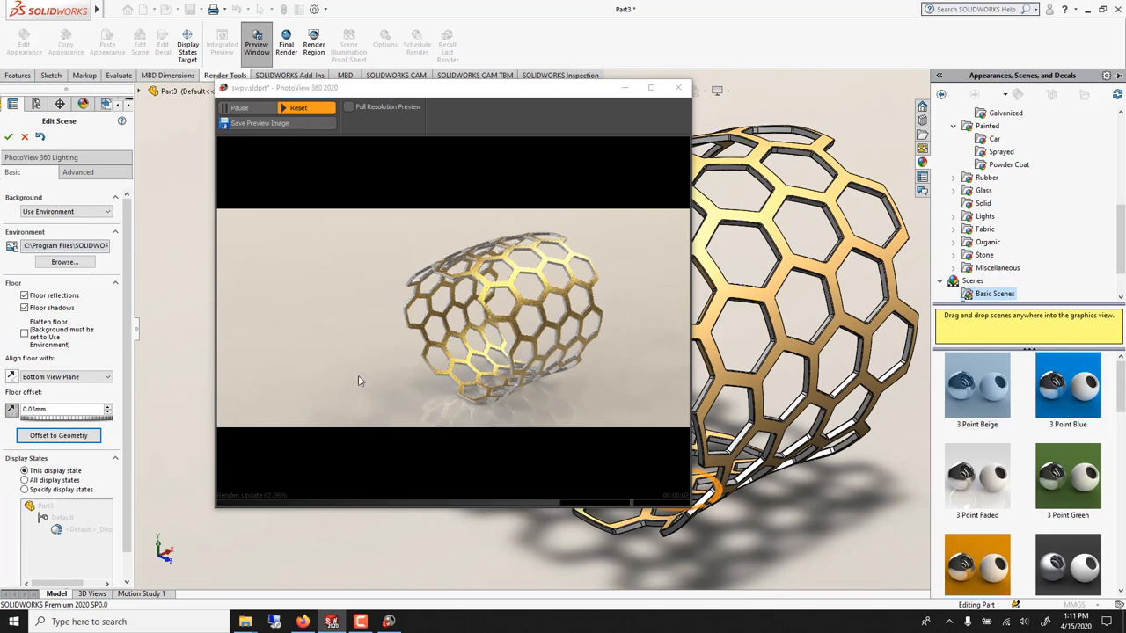
left_click(25, 296)
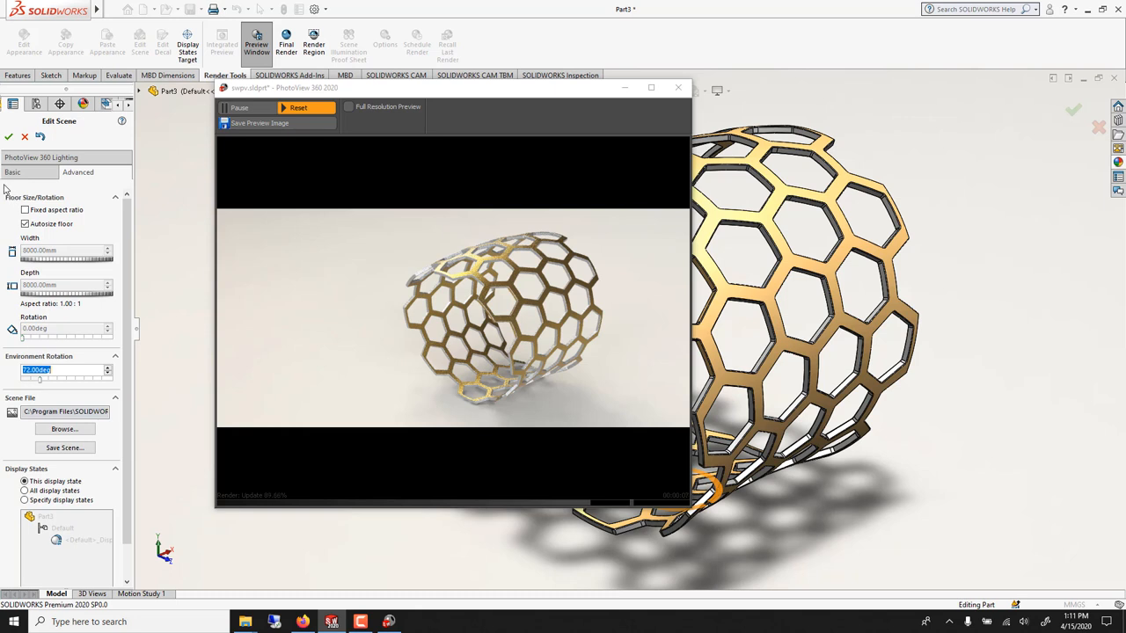
left_click(9, 137)
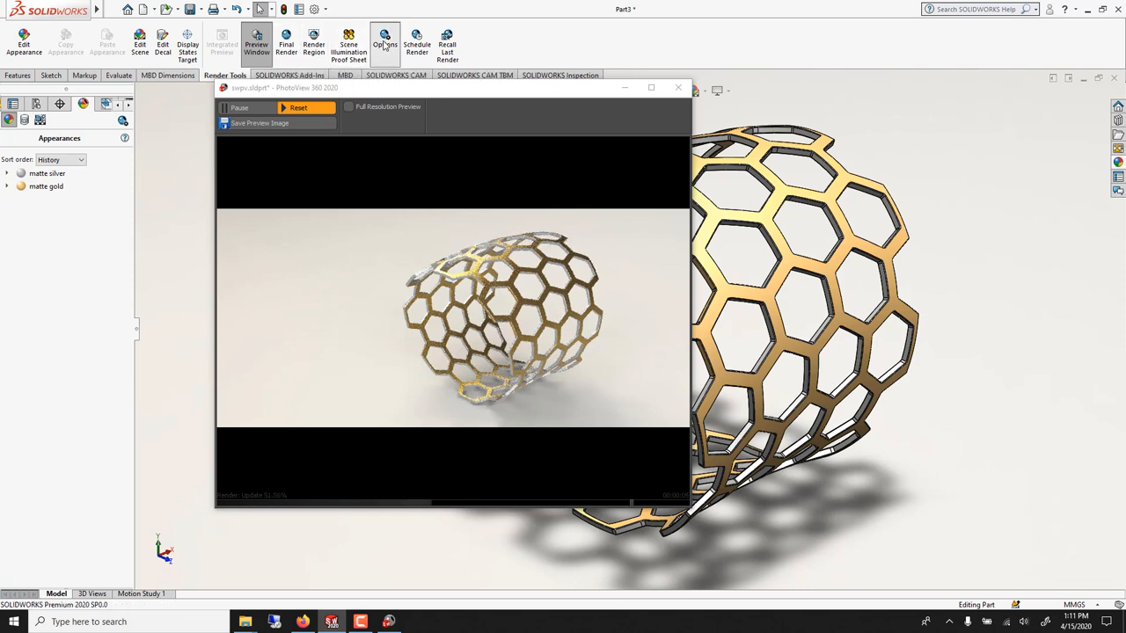
Set PhotoView 360 final render quality to Maximum with custom render settings enabled
left_click(383, 44)
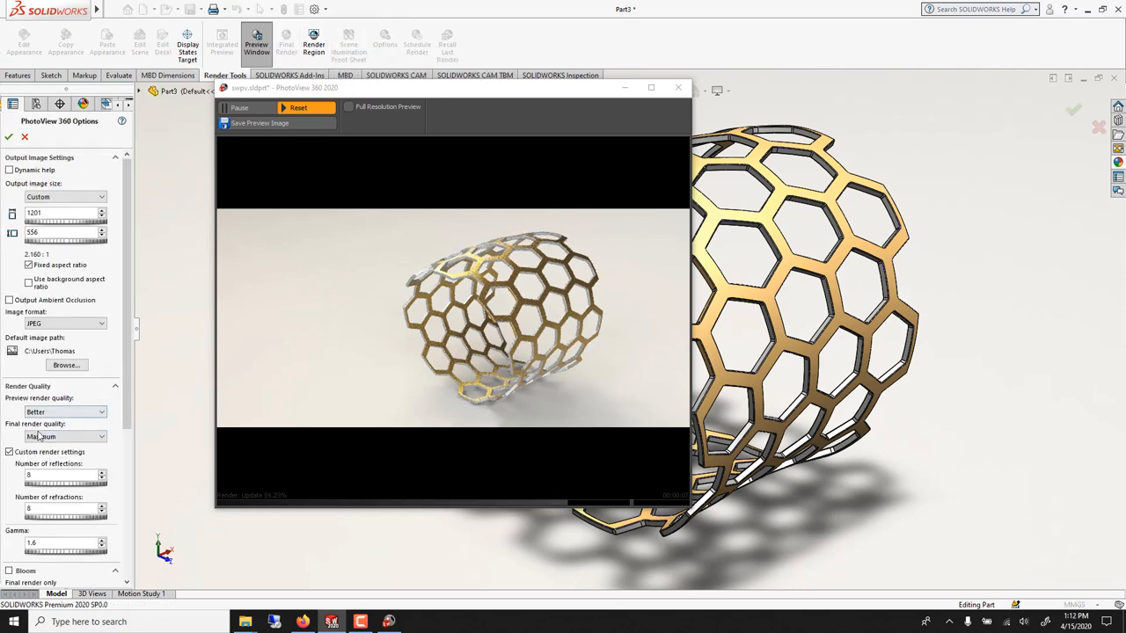
left_click(99, 437)
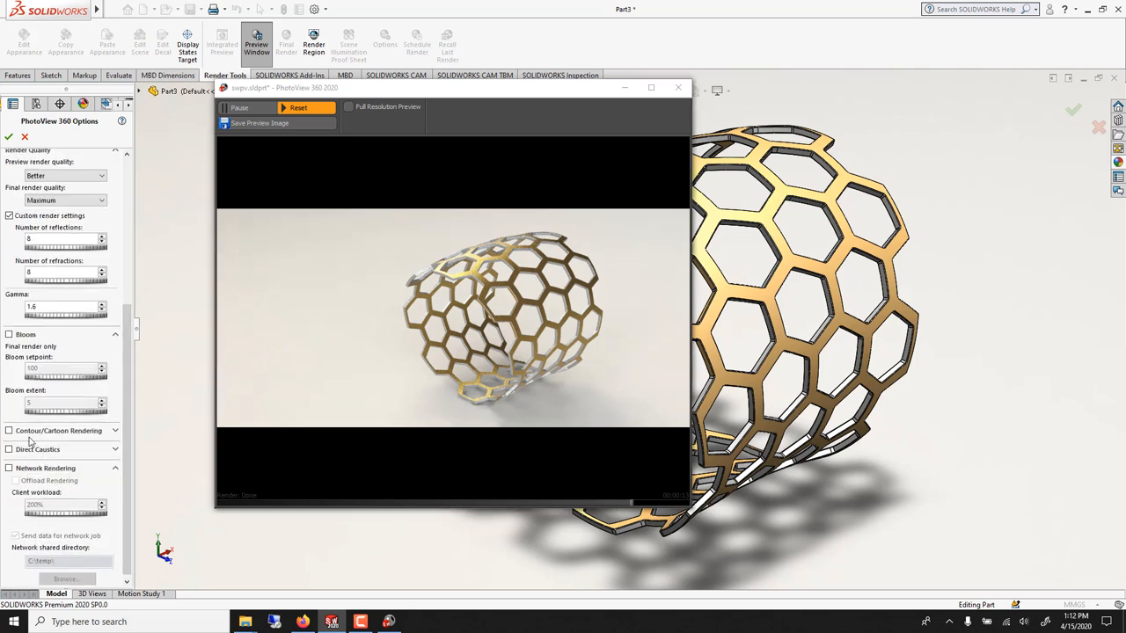
left_click(8, 429)
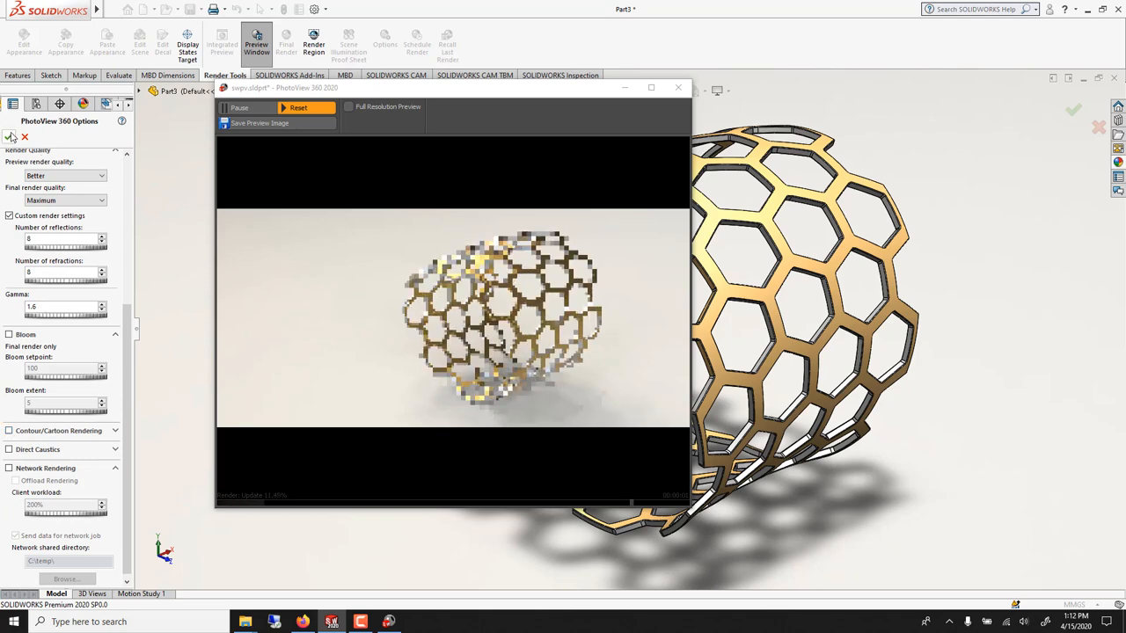
left_click(12, 137)
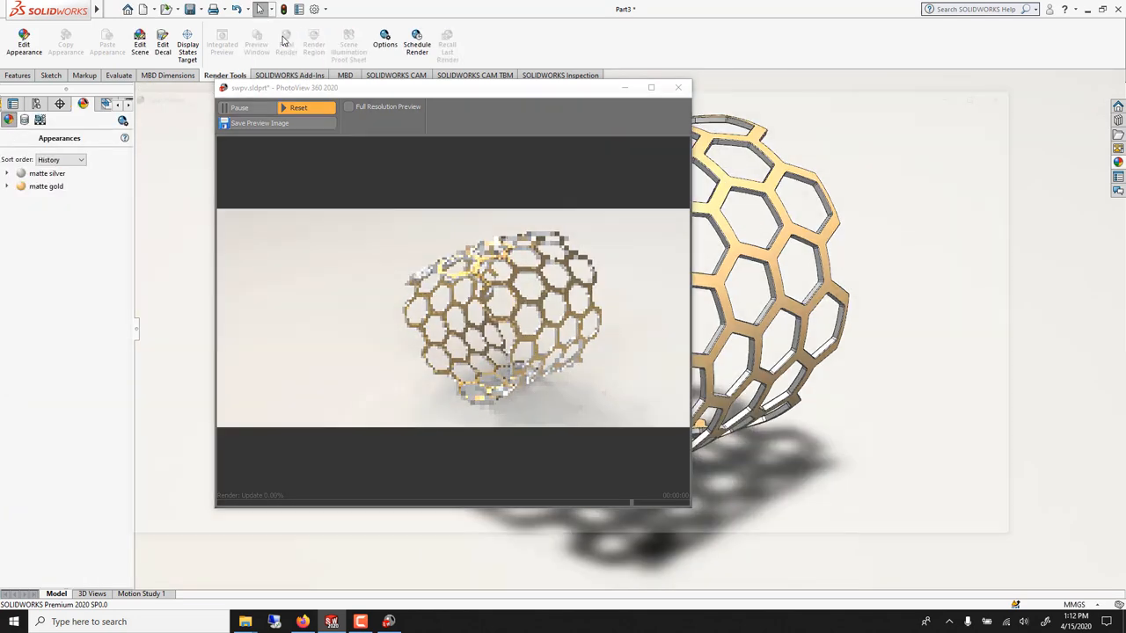
Run the final render, try Bloom with adjusted setpoint and extent, and leave Bloom off
left_click(285, 44)
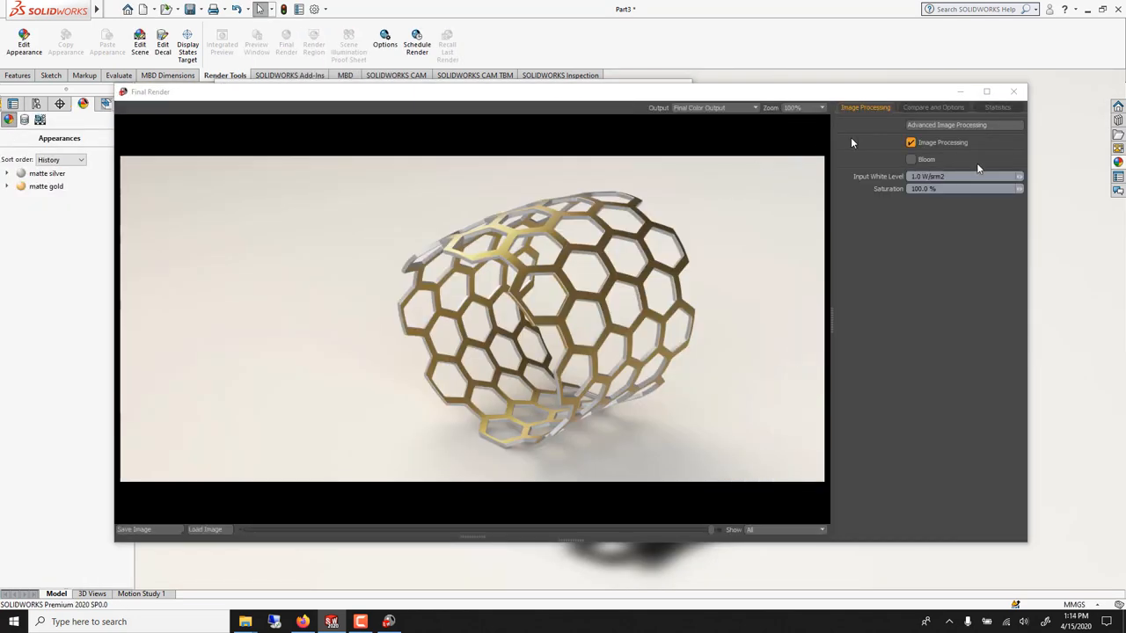
left_click(911, 158)
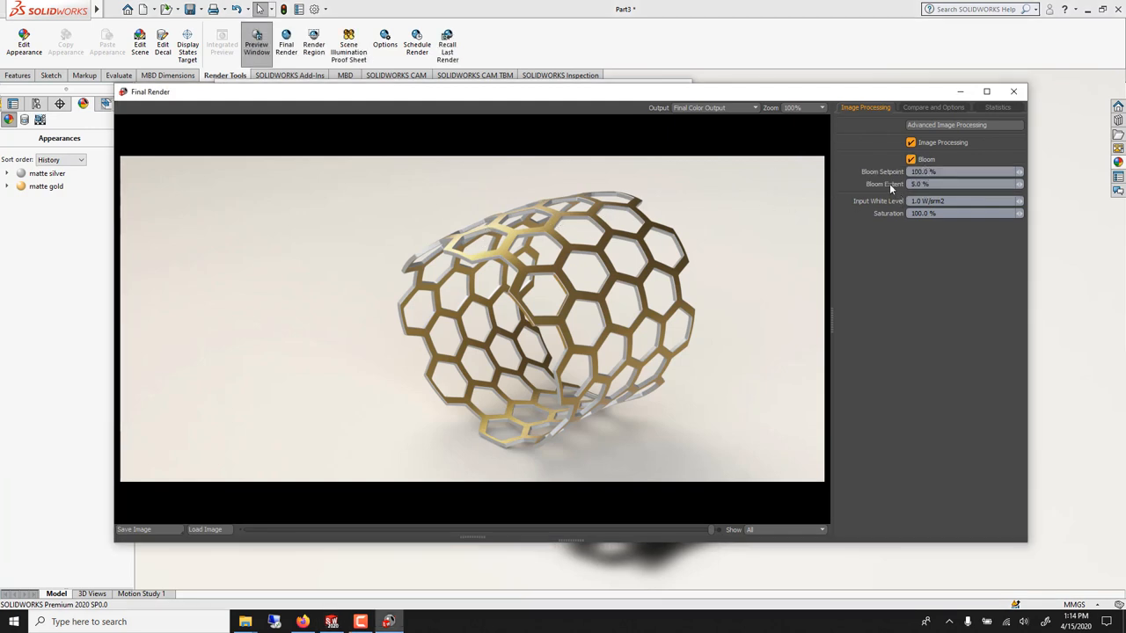
triple_click(959, 171)
type("60")
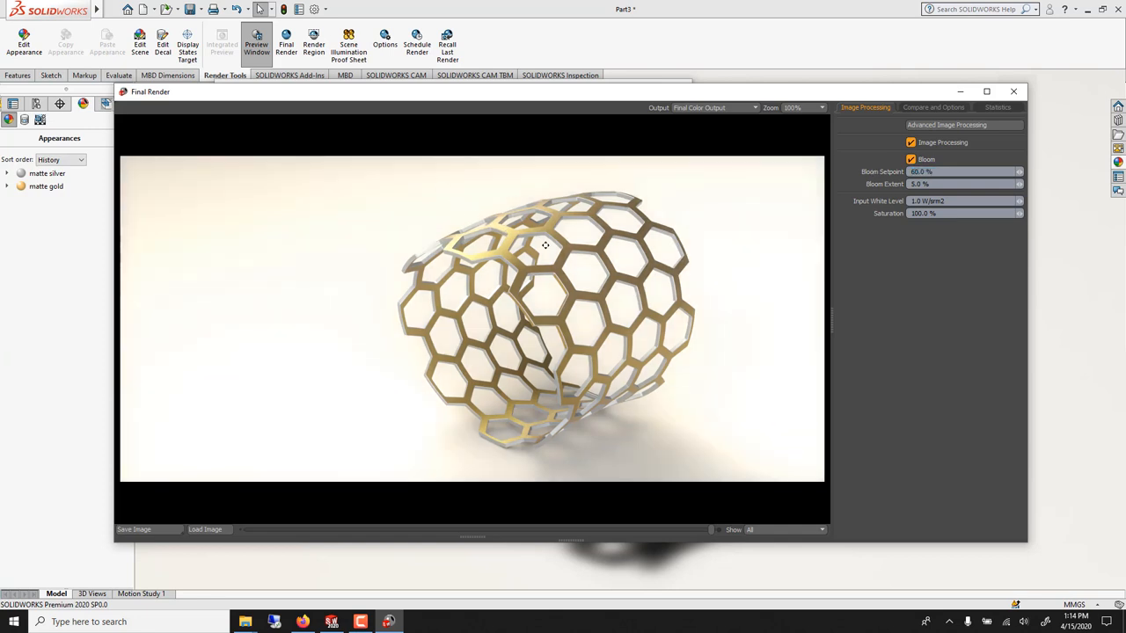
triple_click(963, 172)
type("85")
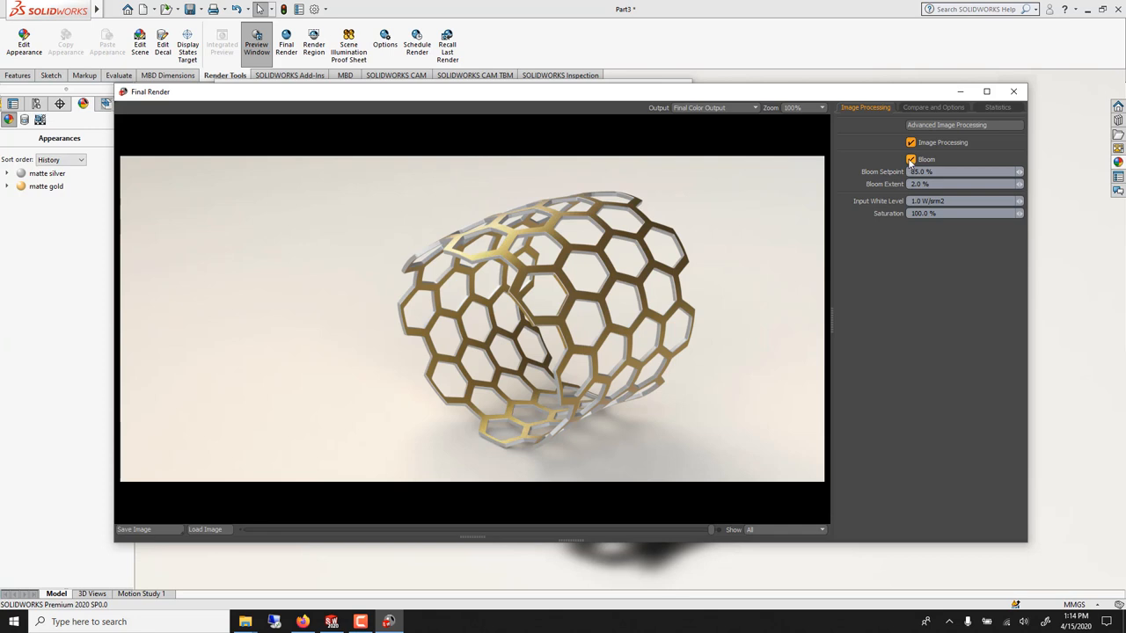
left_click(912, 158)
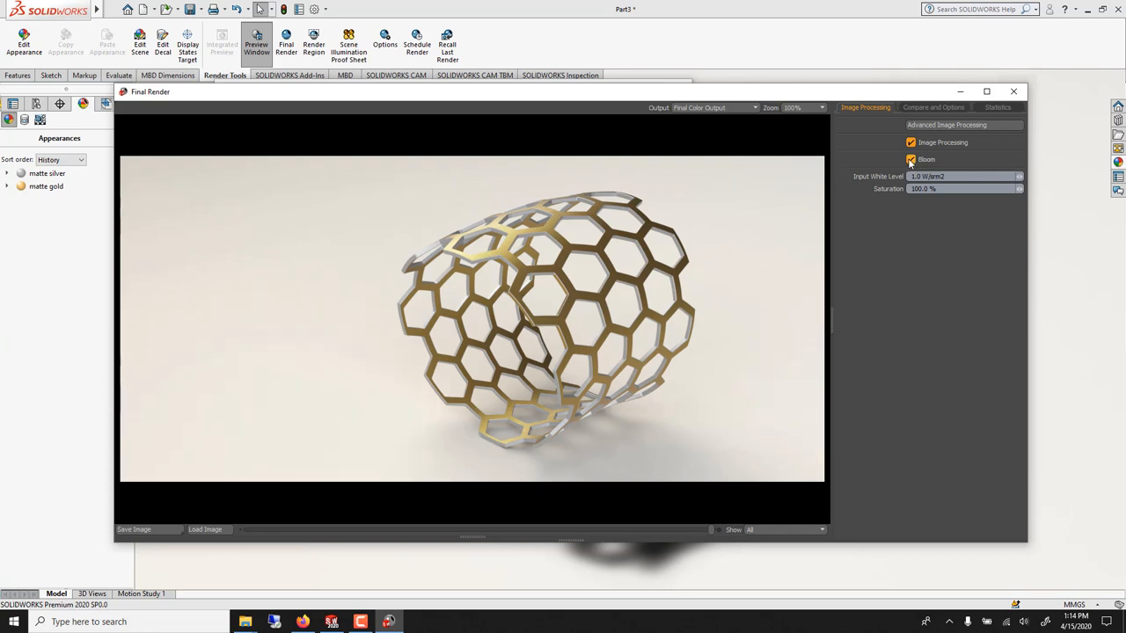
left_click(911, 159)
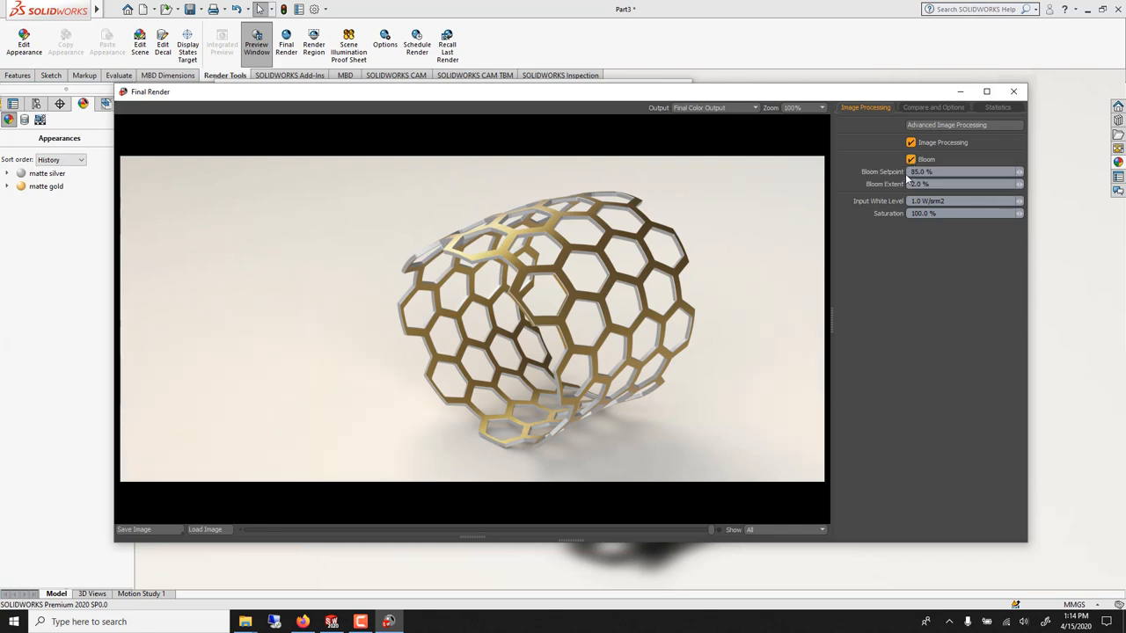
left_click(911, 158)
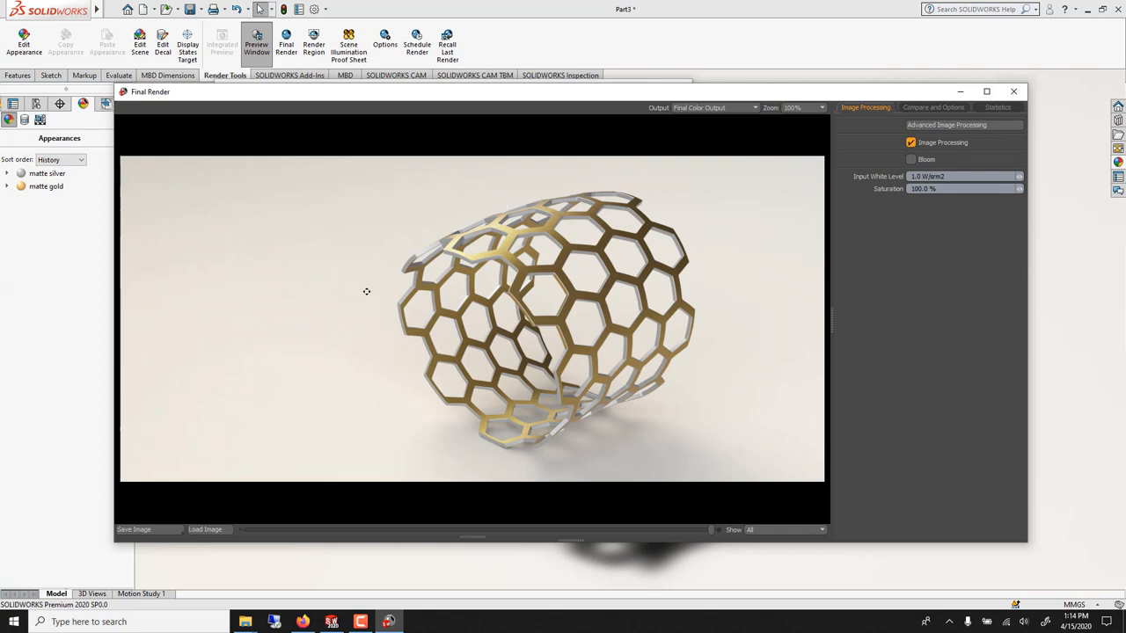